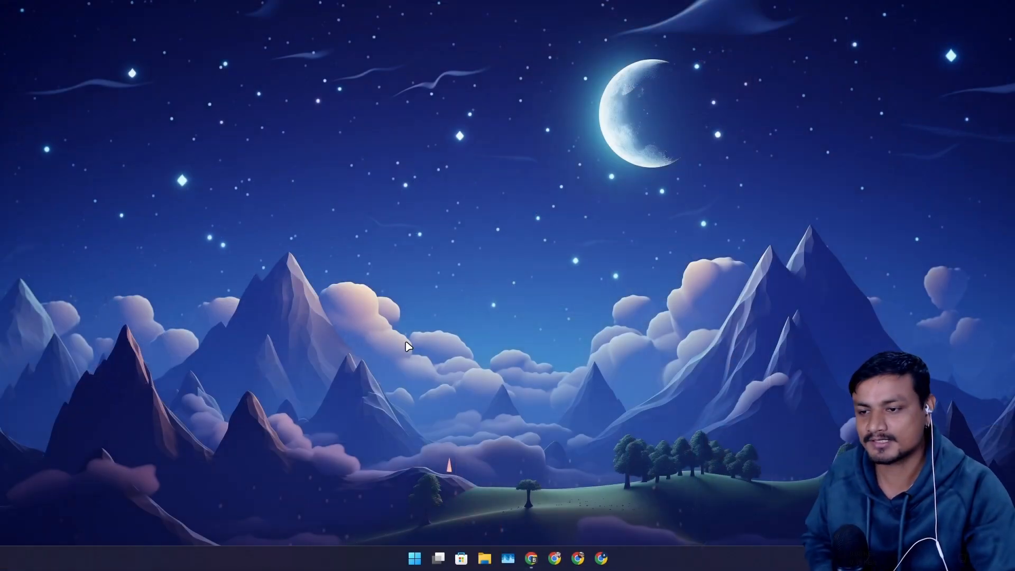
# Bring up the AI Studio Stream Realtime page in Chrome.
pyautogui.click(531, 557)
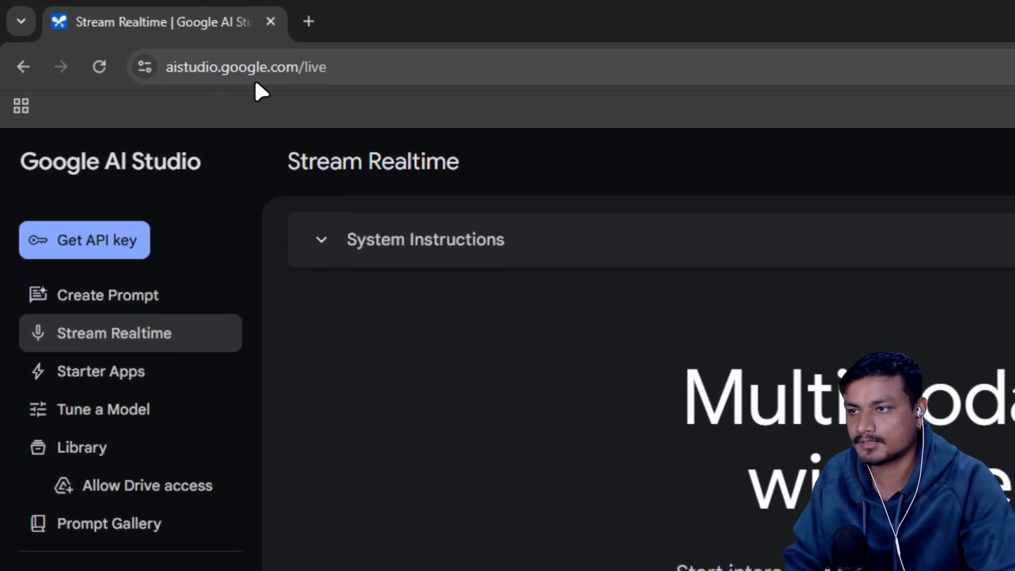
pyautogui.moveTo(115, 333)
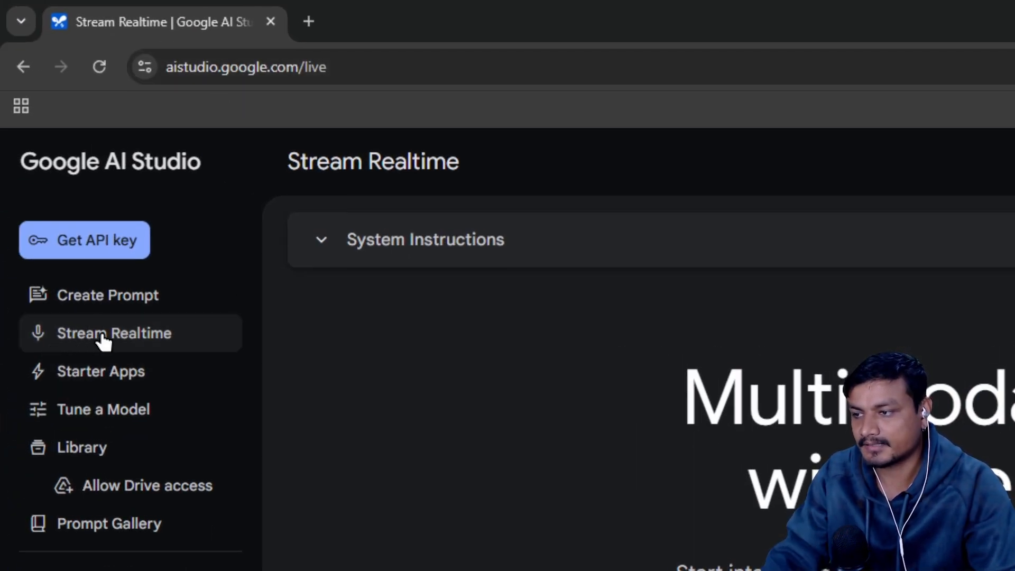
pyautogui.moveTo(298, 367)
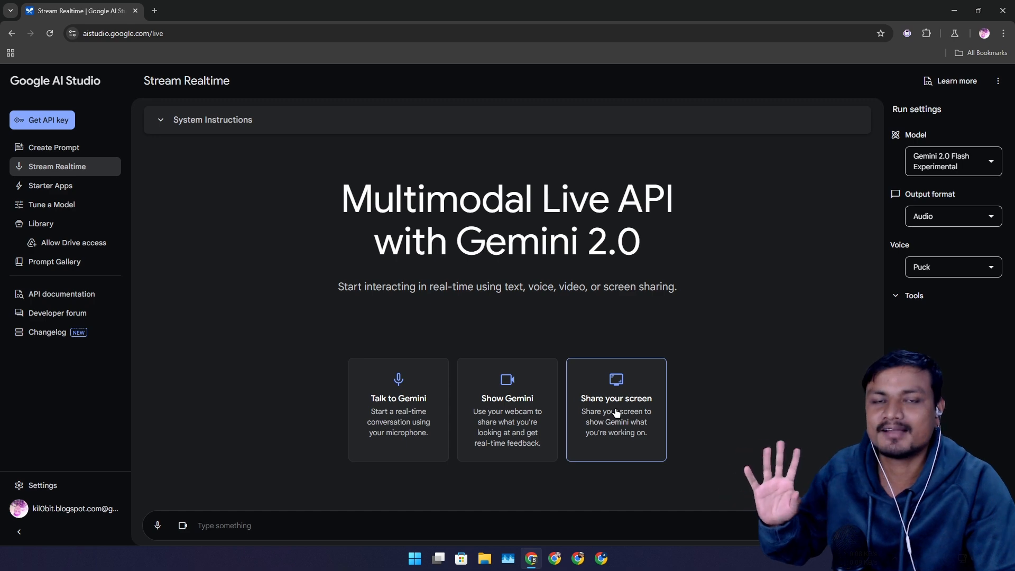
pyautogui.moveTo(702, 325)
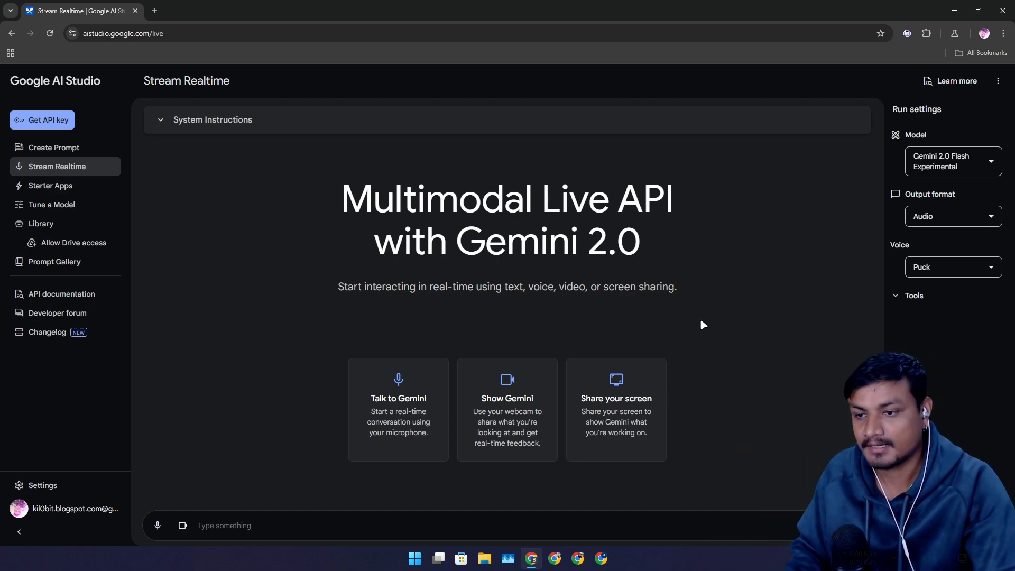
# Share the entire screen with Gemini live, minimize the browser and hide the sharing notice.
pyautogui.click(615, 409)
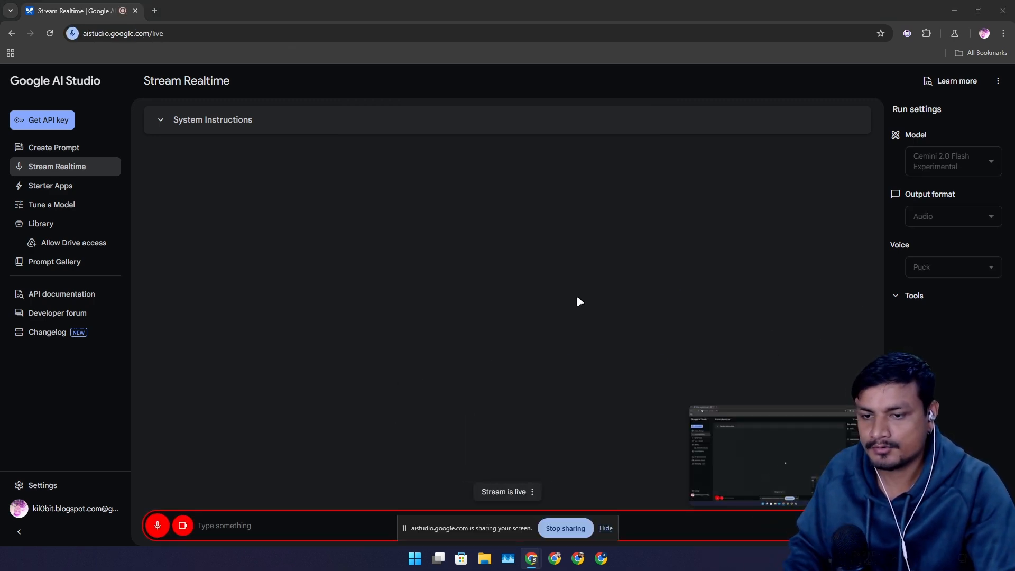
pyautogui.click(605, 527)
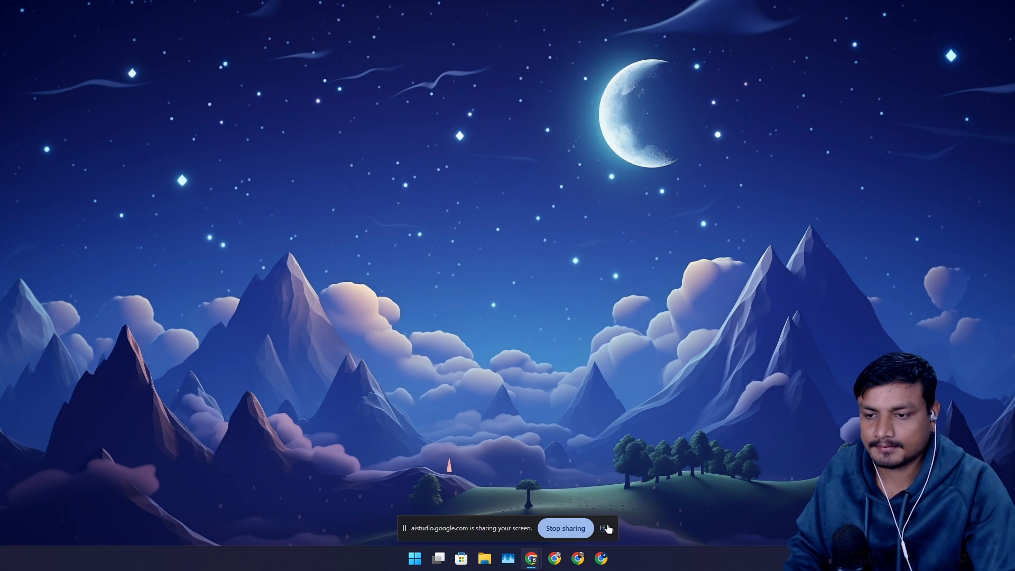
pyautogui.click(604, 528)
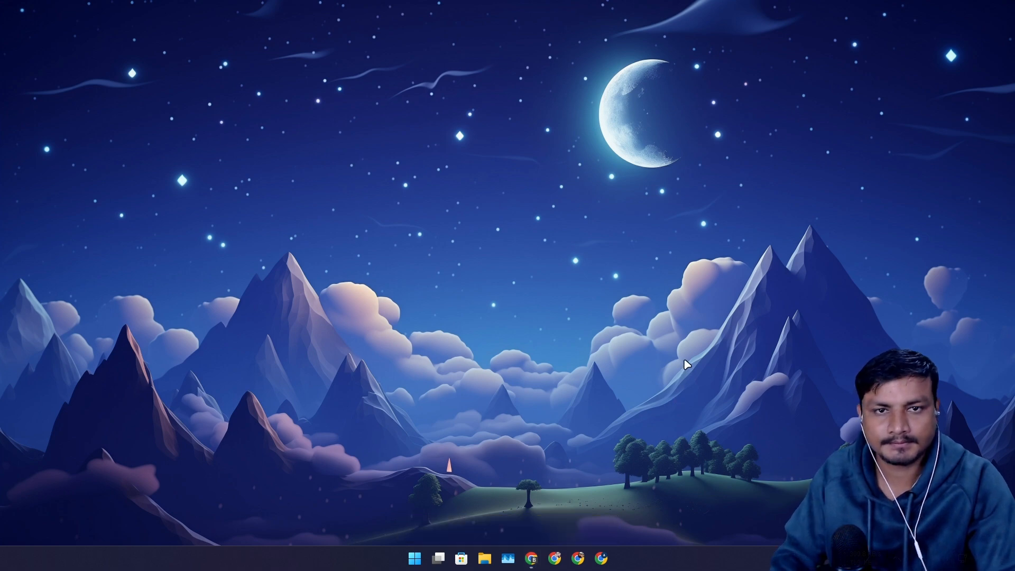
pyautogui.moveTo(744, 351)
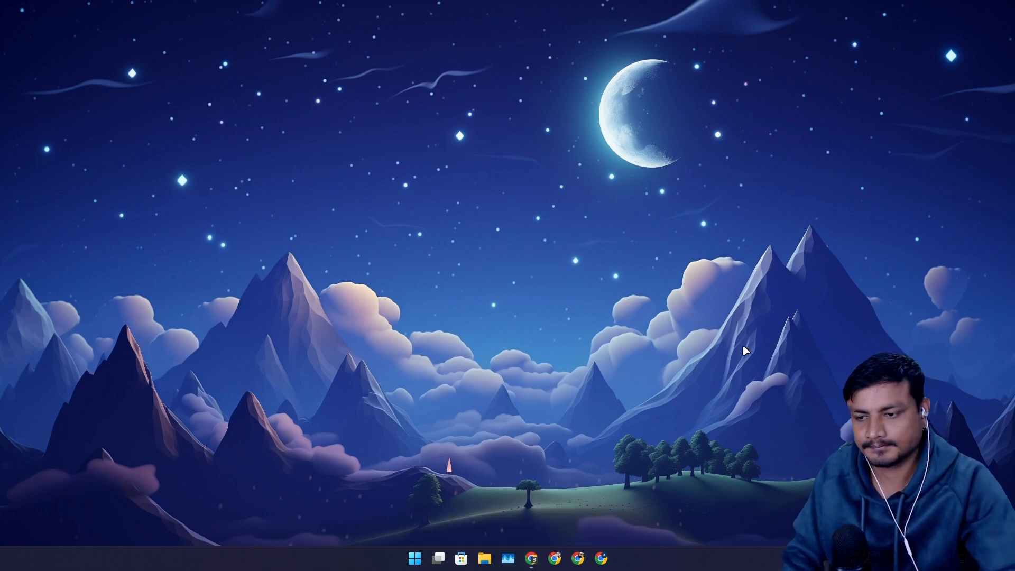
pyautogui.moveTo(498, 381)
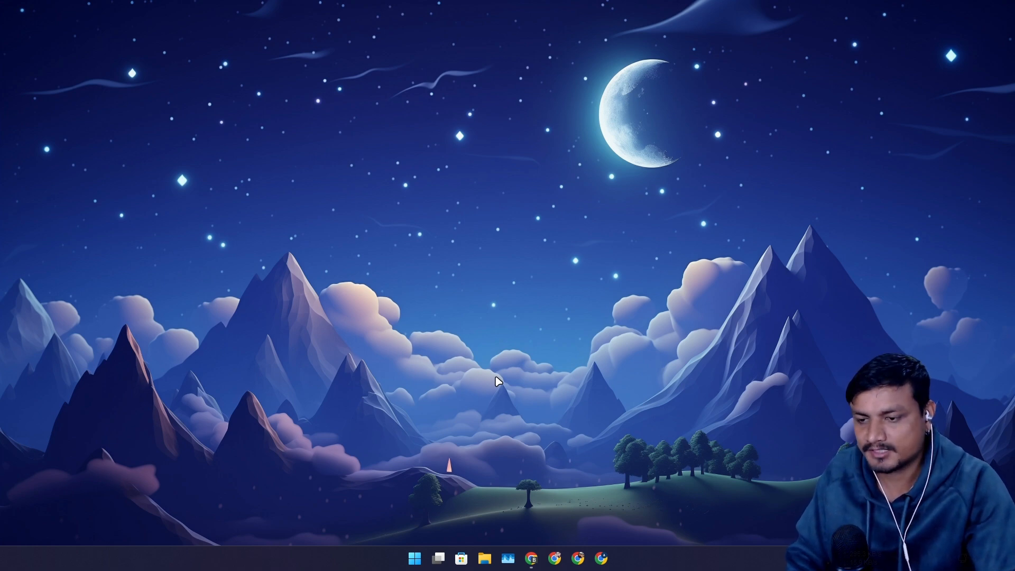
pyautogui.moveTo(534, 368)
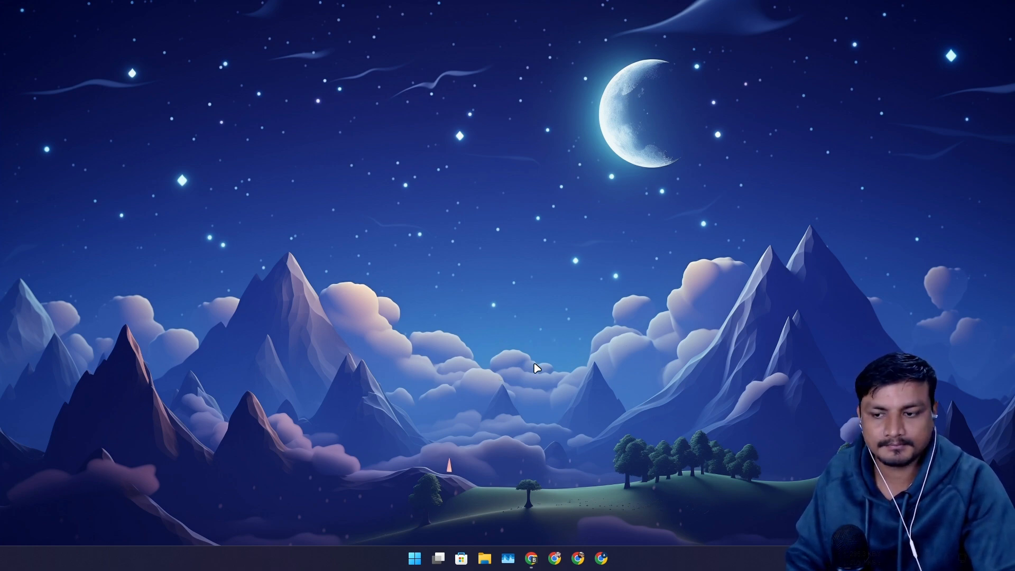
pyautogui.moveTo(518, 406)
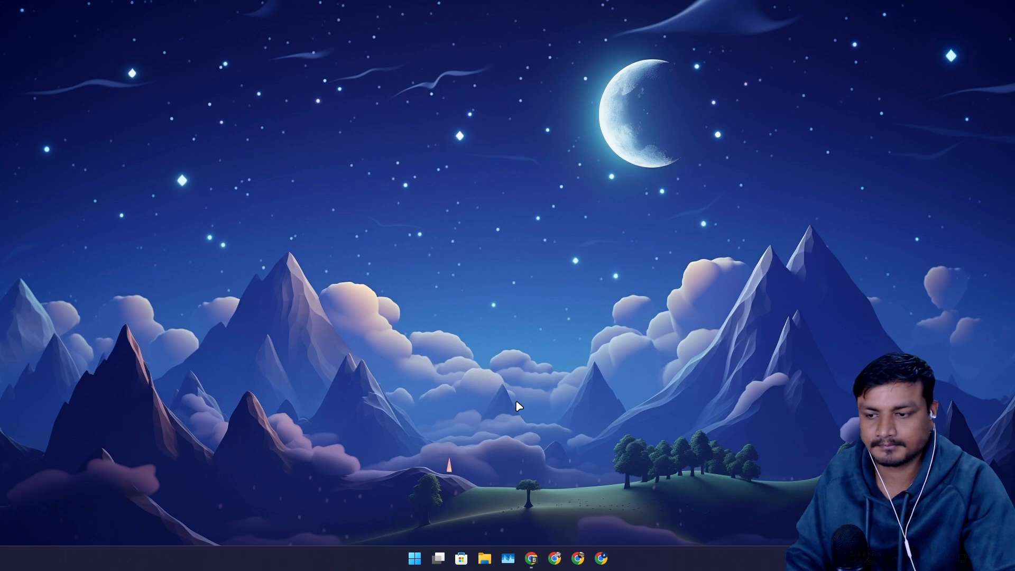
# Browse into the Windows (C:) drive in File Explorer and select Output.txt.
pyautogui.click(482, 558)
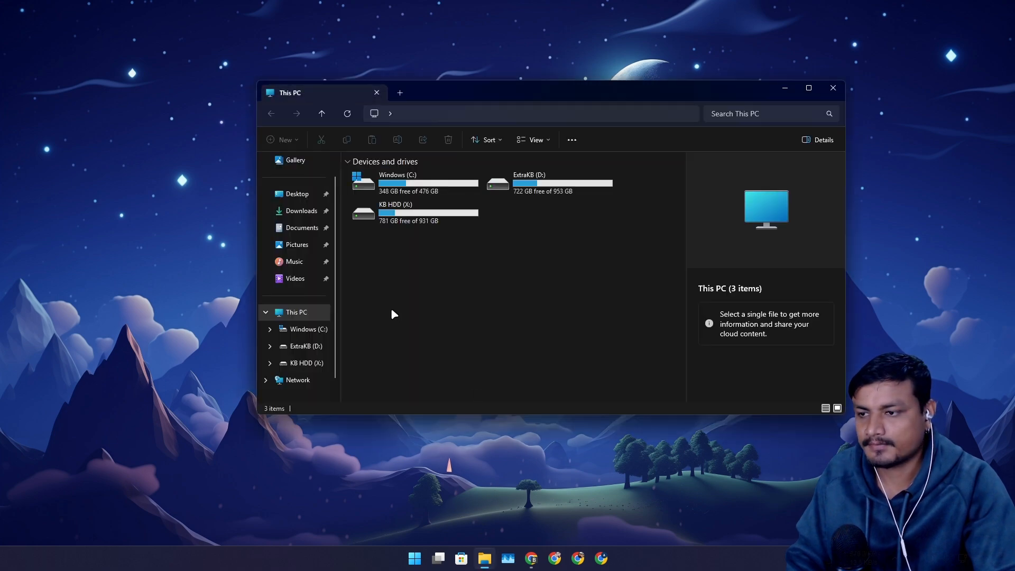
pyautogui.doubleClick(397, 181)
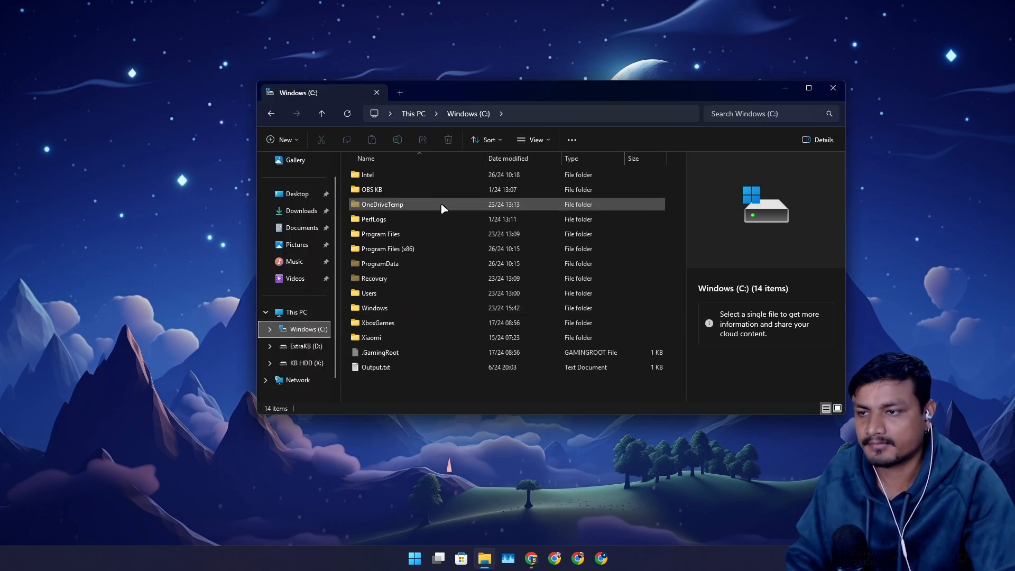
pyautogui.moveTo(401, 232)
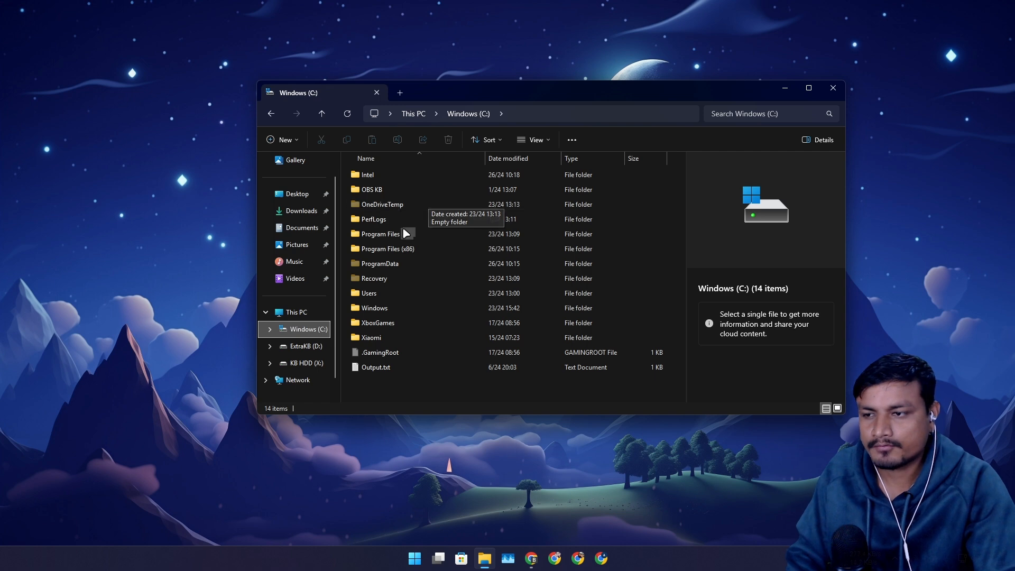
pyautogui.moveTo(398, 263)
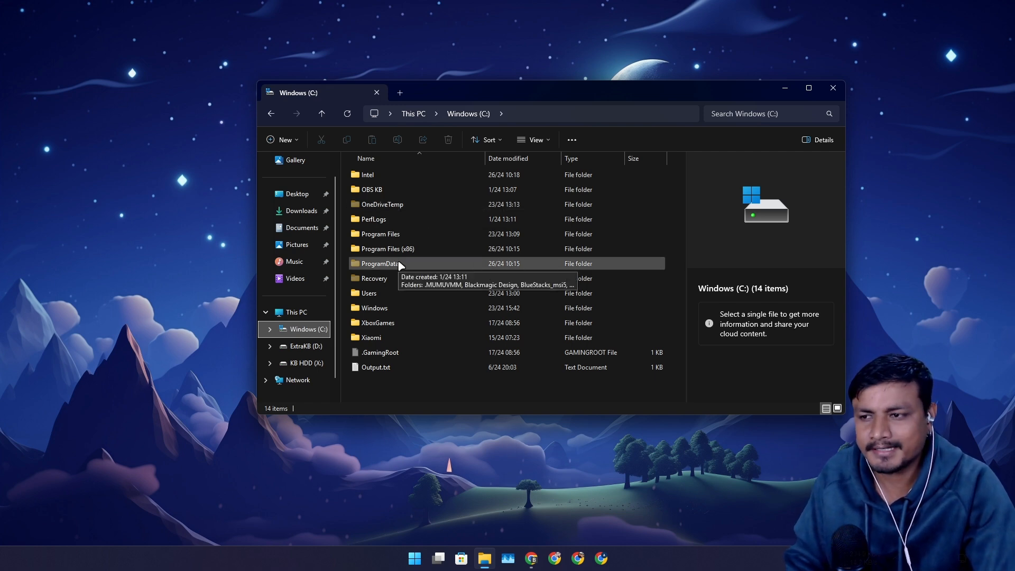
pyautogui.moveTo(408, 266)
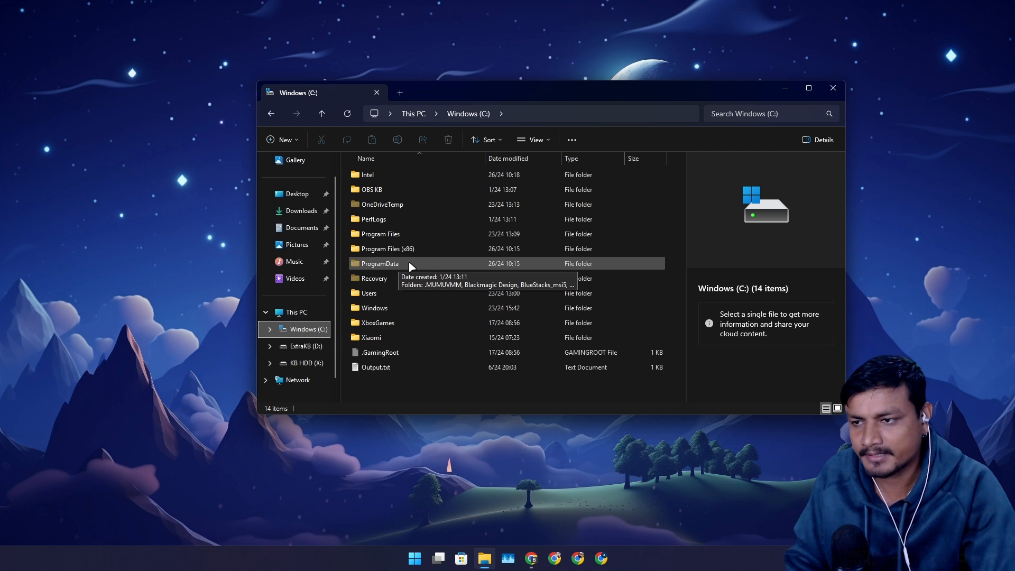
pyautogui.moveTo(410, 274)
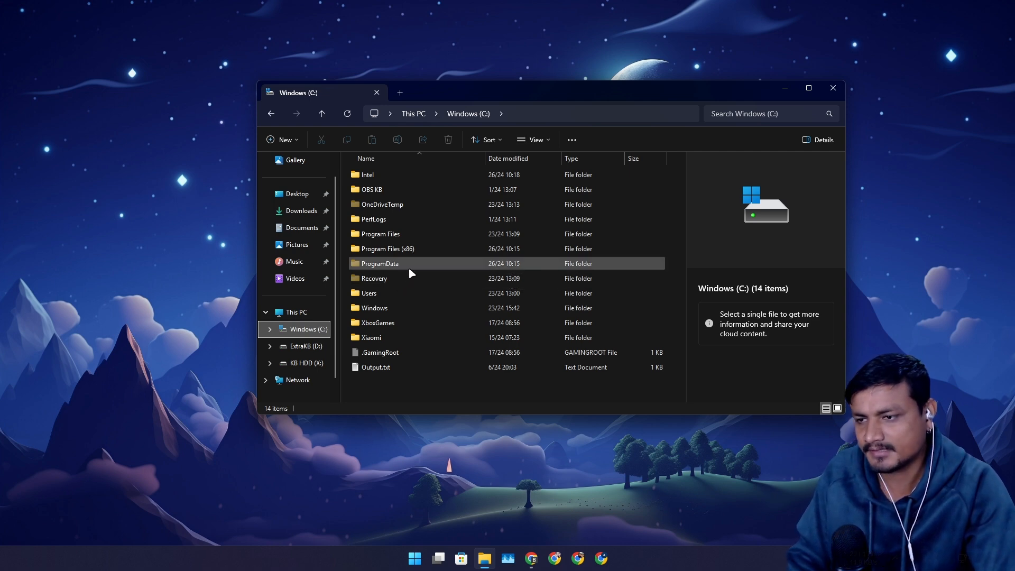
pyautogui.moveTo(430, 354)
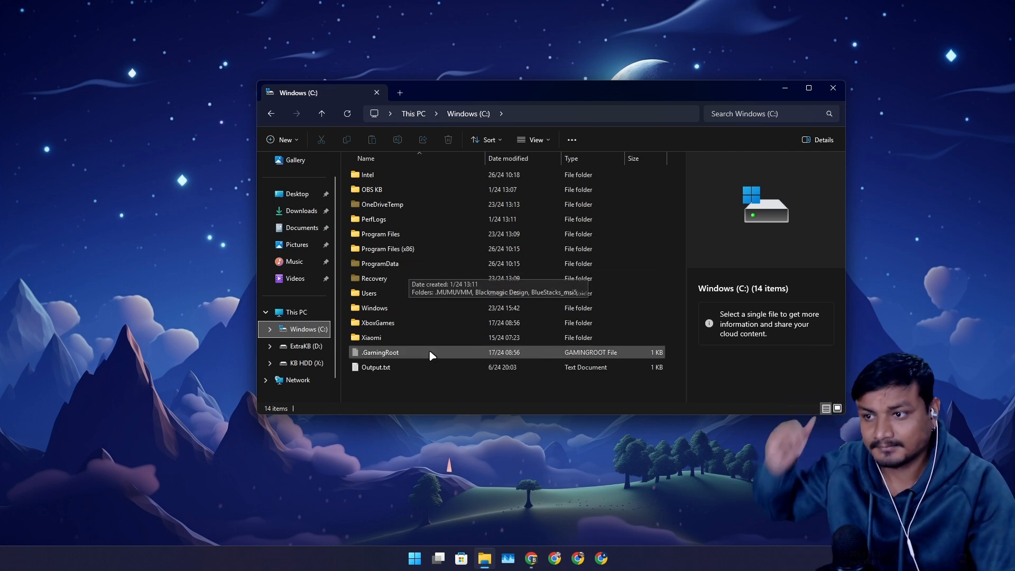
pyautogui.moveTo(444, 387)
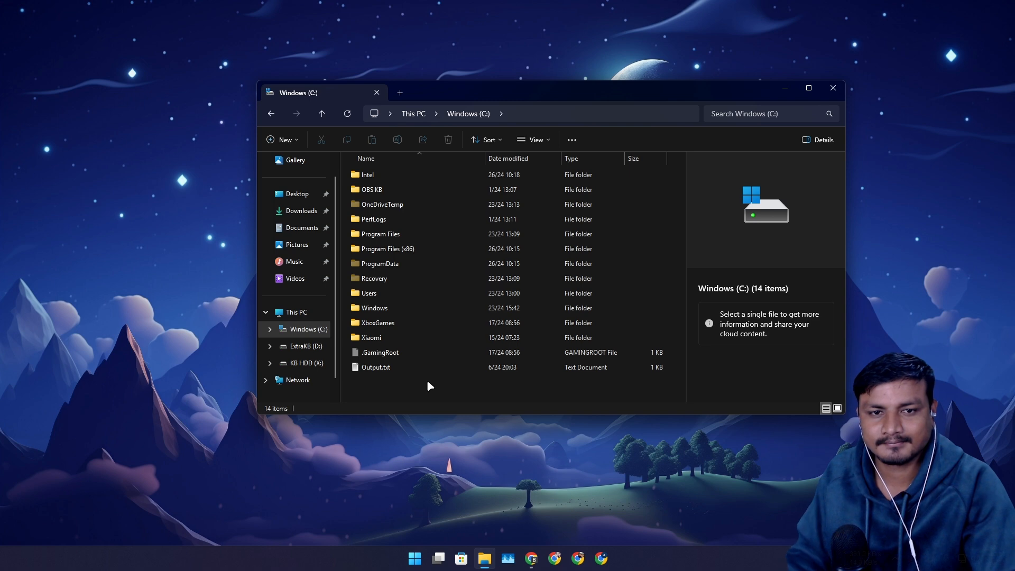
pyautogui.moveTo(426, 378)
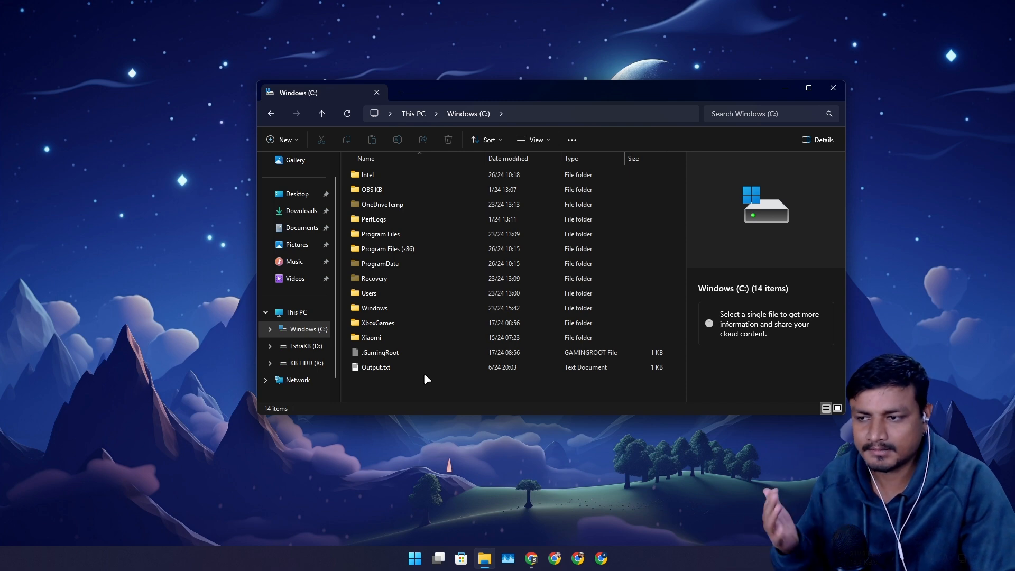
pyautogui.click(376, 367)
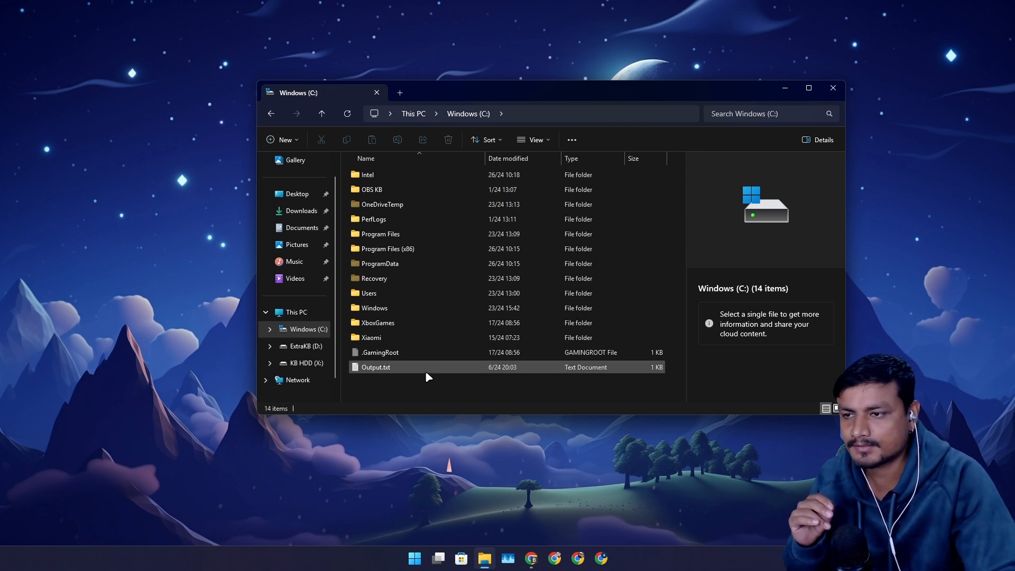
pyautogui.moveTo(430, 277)
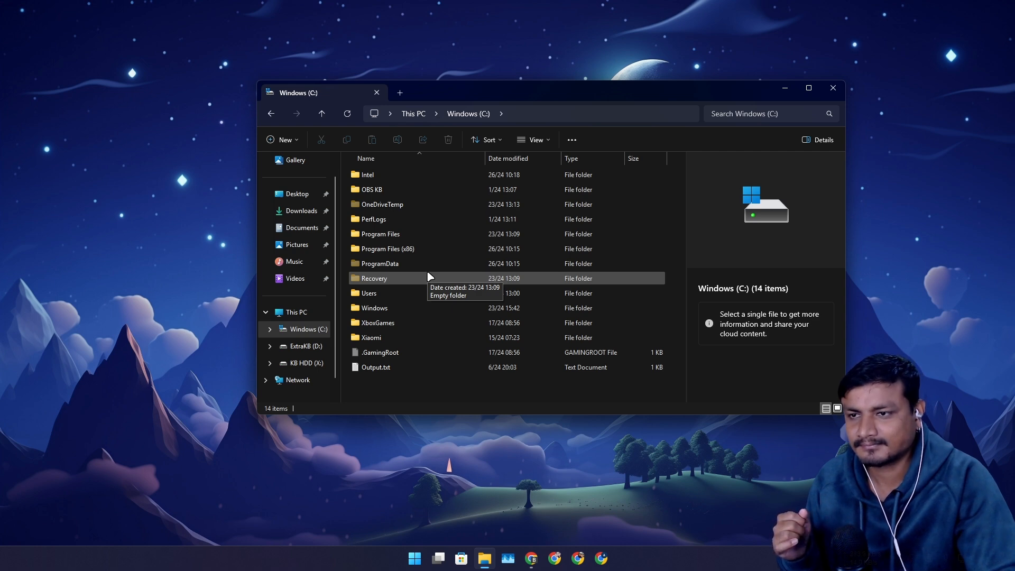
pyautogui.moveTo(668, 132)
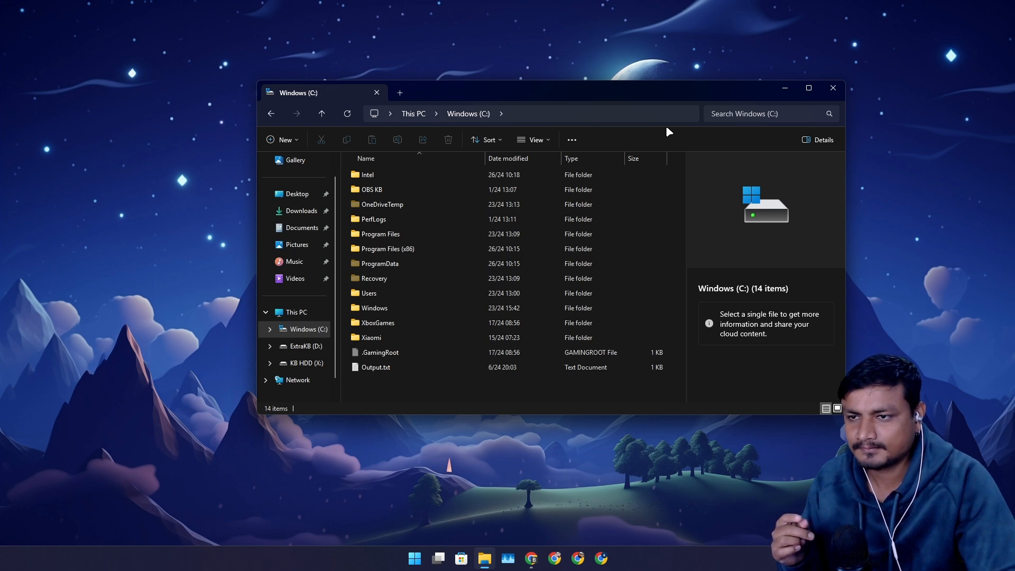
pyautogui.moveTo(571, 139)
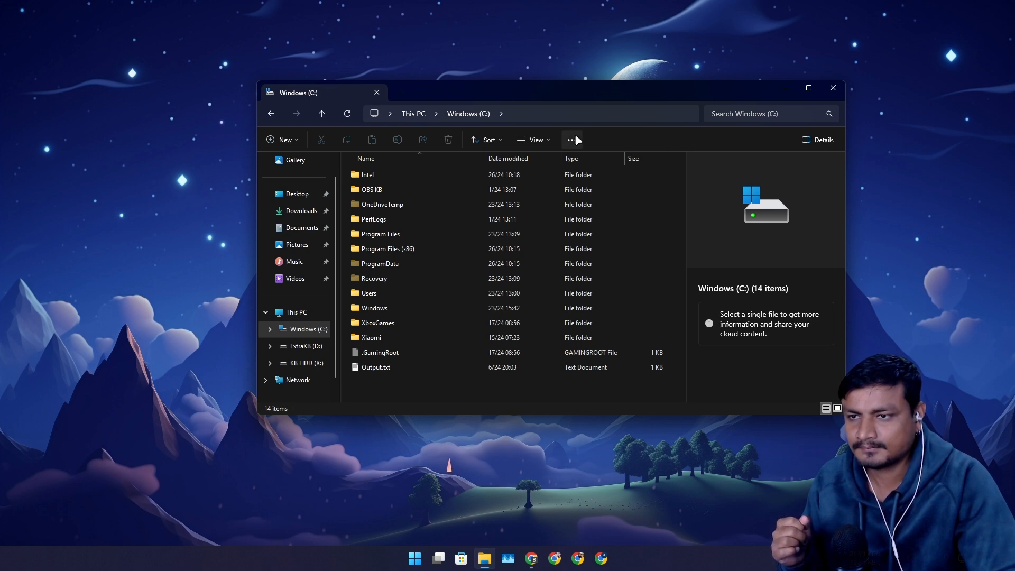
# Check the View display options, then dismiss them and close the Explorer window.
pyautogui.click(531, 139)
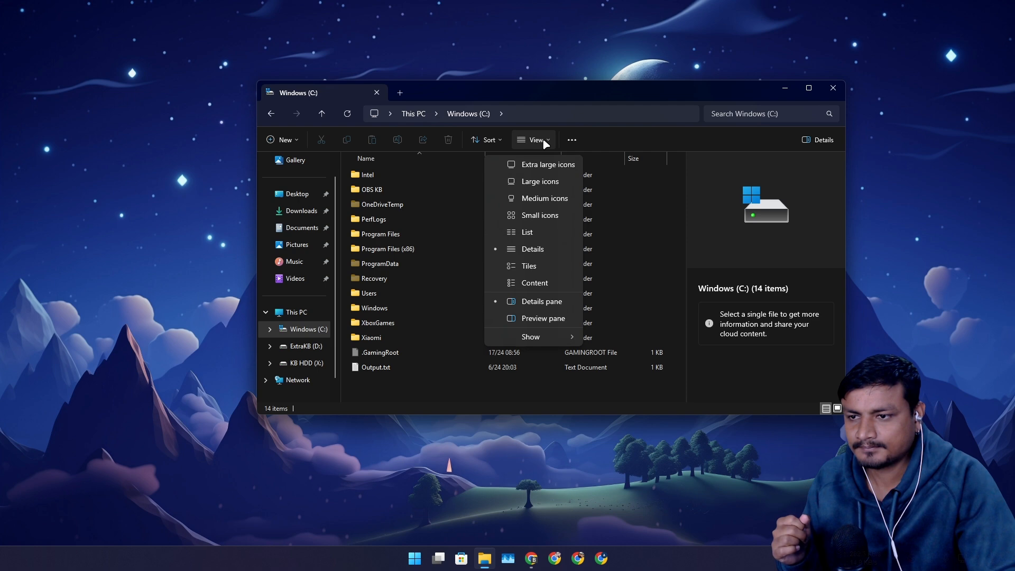
pyautogui.moveTo(542, 244)
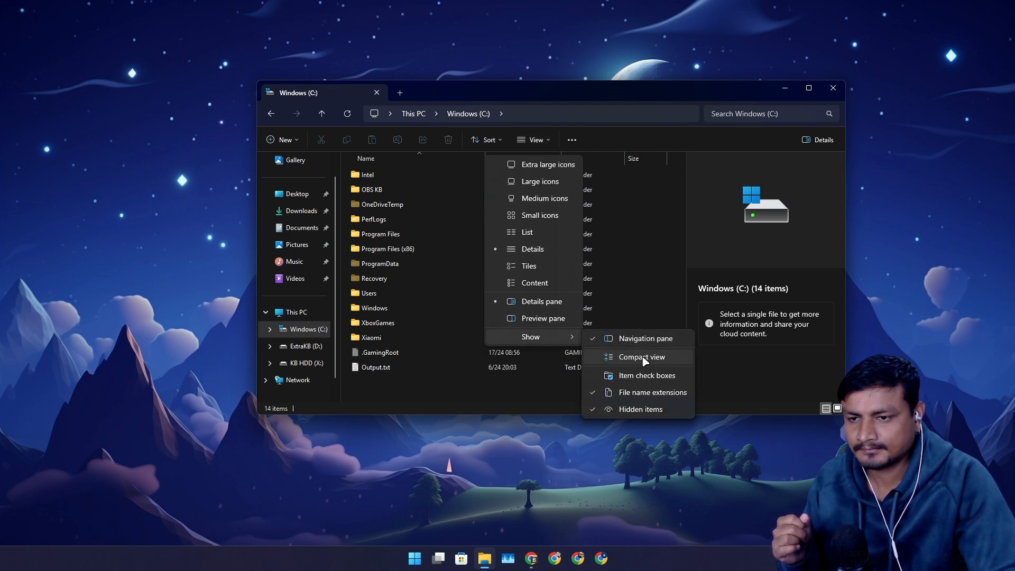
pyautogui.moveTo(575, 417)
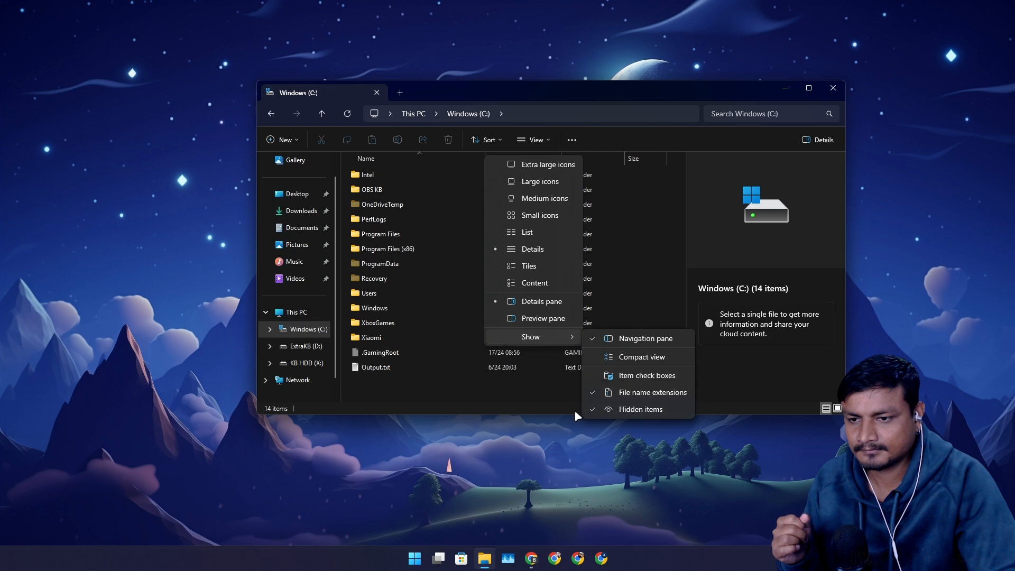
pyautogui.moveTo(641, 409)
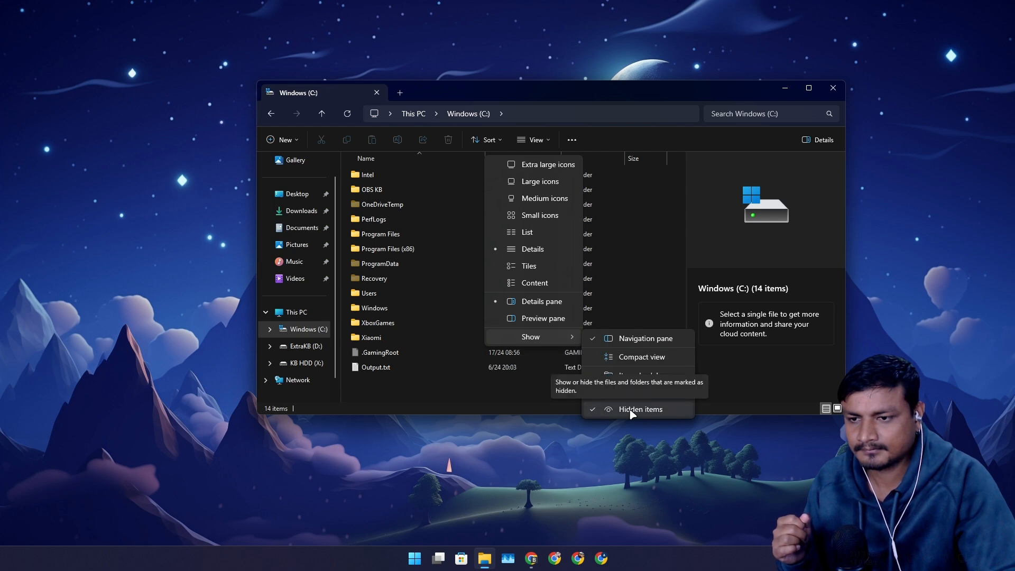
pyautogui.moveTo(473, 395)
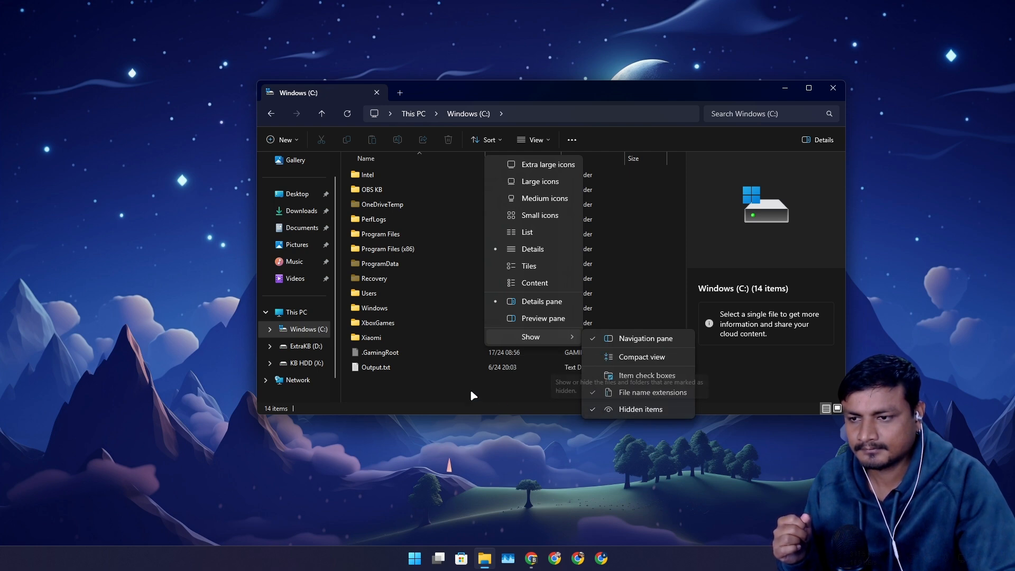
pyautogui.click(640, 409)
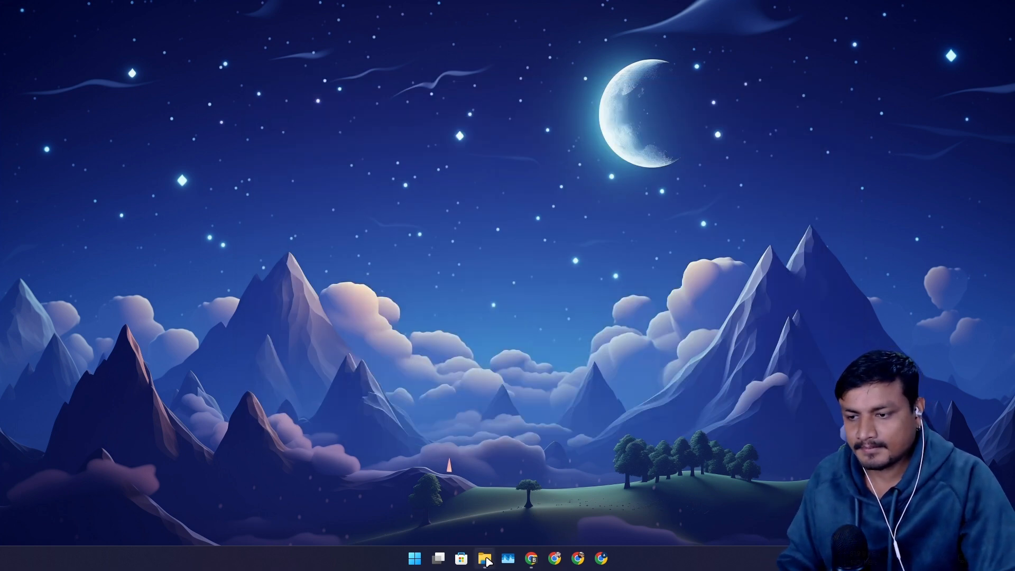
# Launch GIMP 3.0 from the taskbar.
pyautogui.click(413, 557)
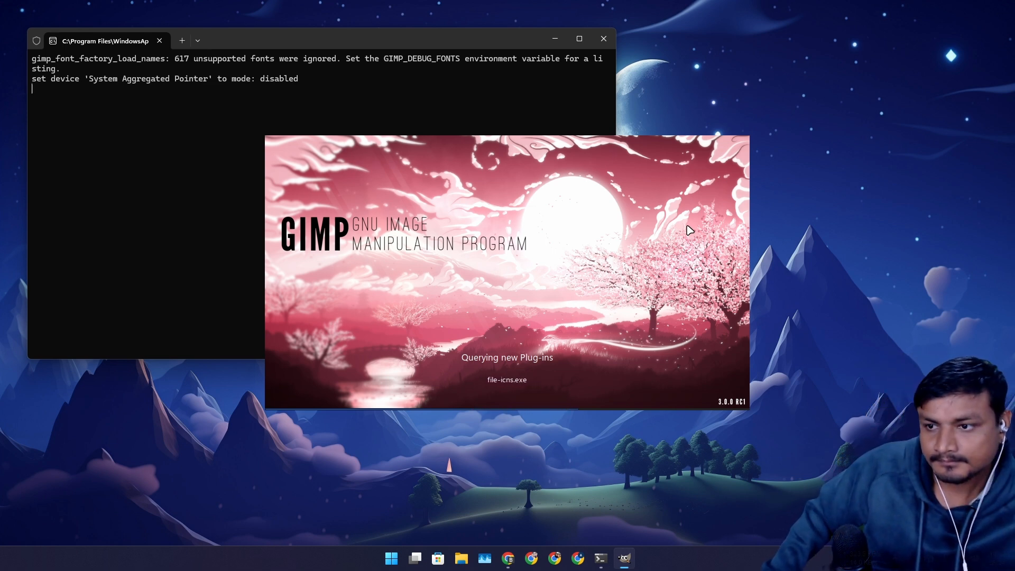
pyautogui.moveTo(634, 156)
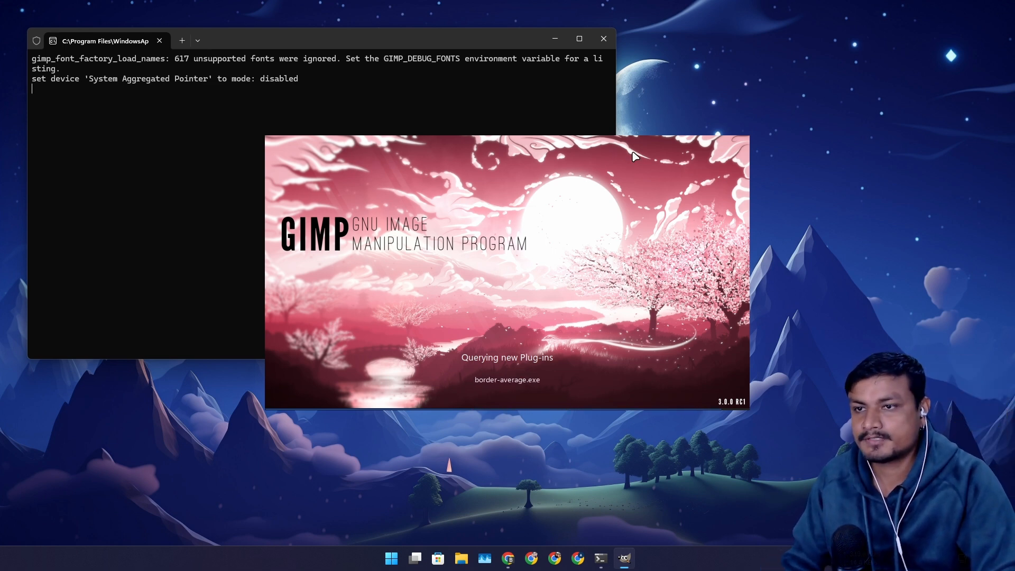
pyautogui.moveTo(675, 109)
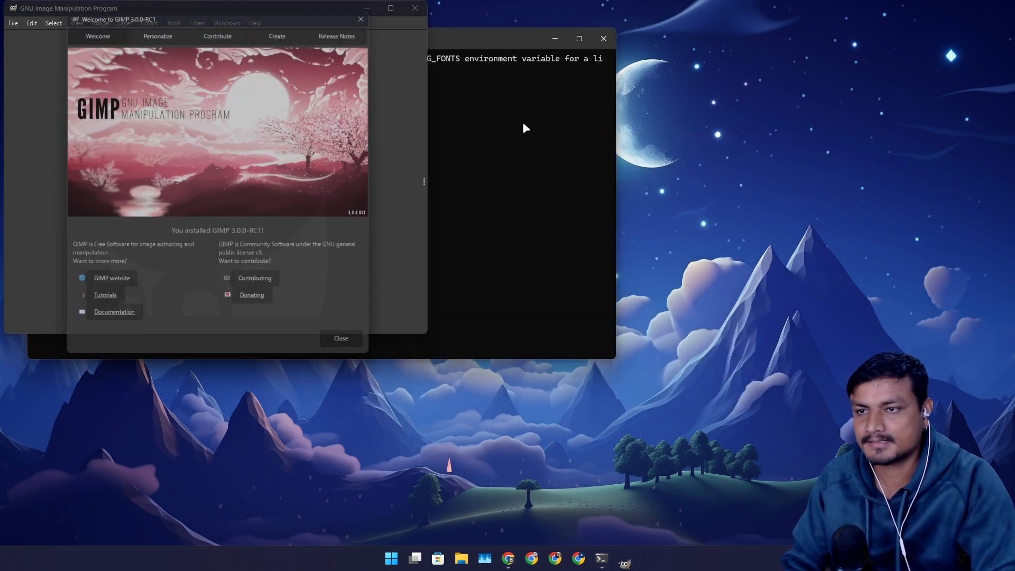
# Dismiss the welcome screen, maximize GIMP and create a new 1280 × 720 image.
pyautogui.click(340, 338)
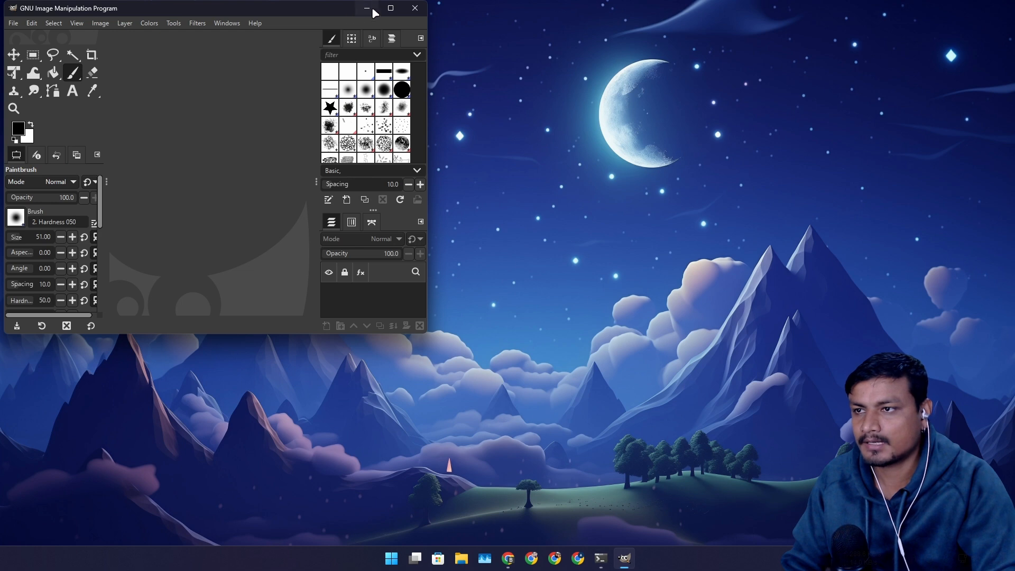
pyautogui.click(390, 7)
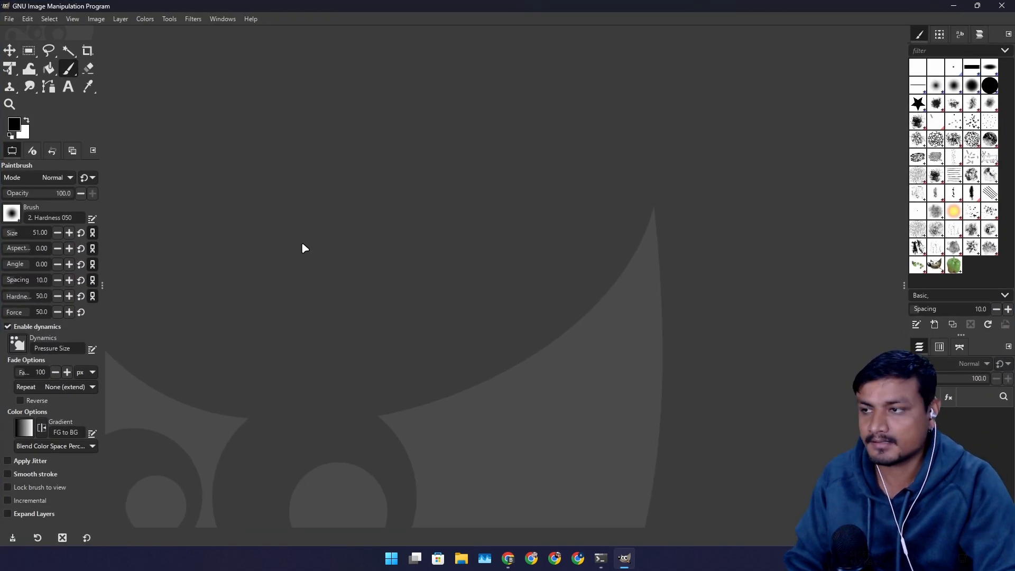
pyautogui.click(10, 18)
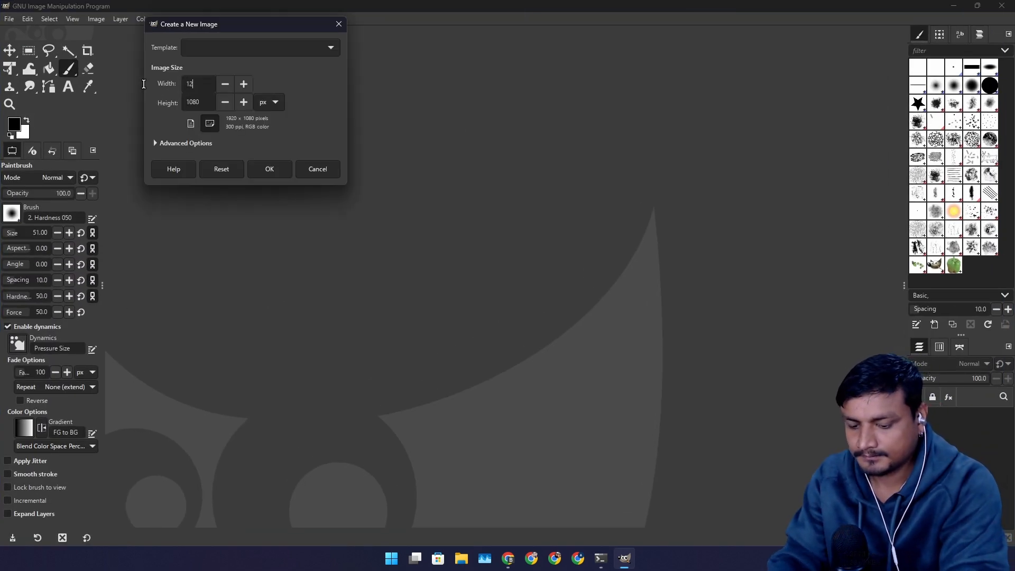
pyautogui.write('8')
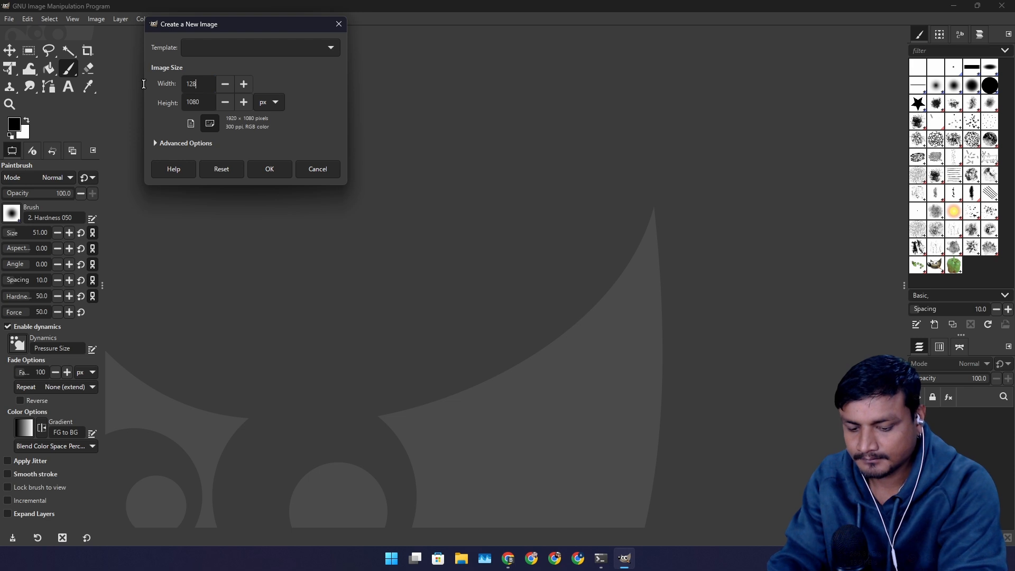
pyautogui.write('0')
pyautogui.click(200, 102)
pyautogui.write('720')
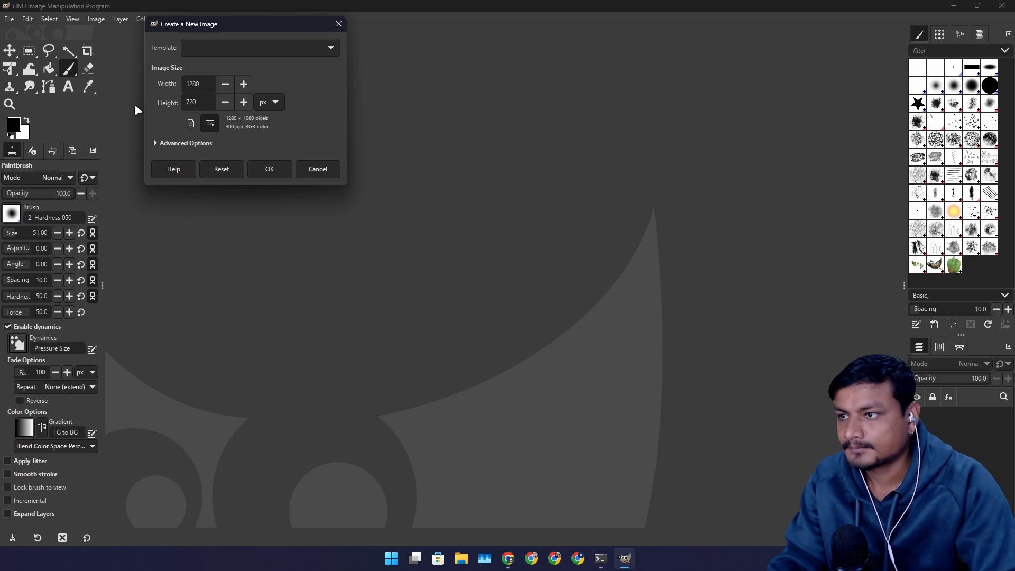
pyautogui.click(270, 169)
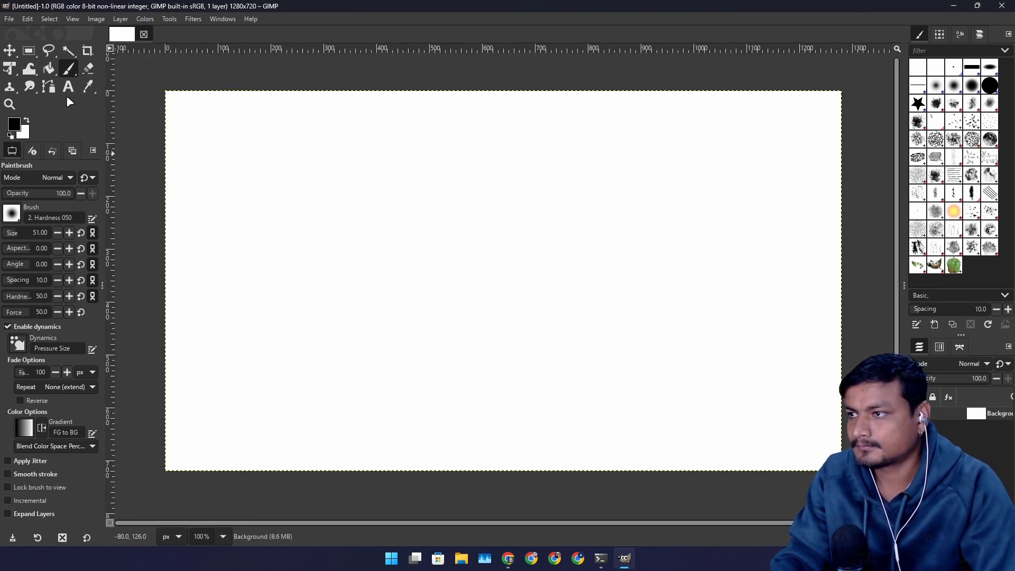
pyautogui.moveTo(74, 115)
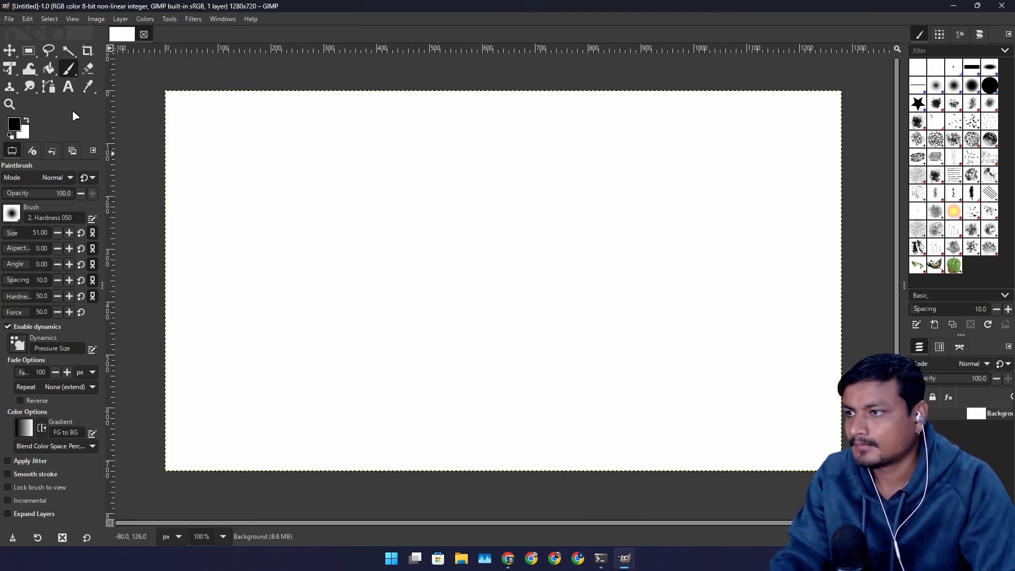
# Place a 'hello' text layer on the canvas, try the colour chooser and fit the box around it.
pyautogui.click(68, 85)
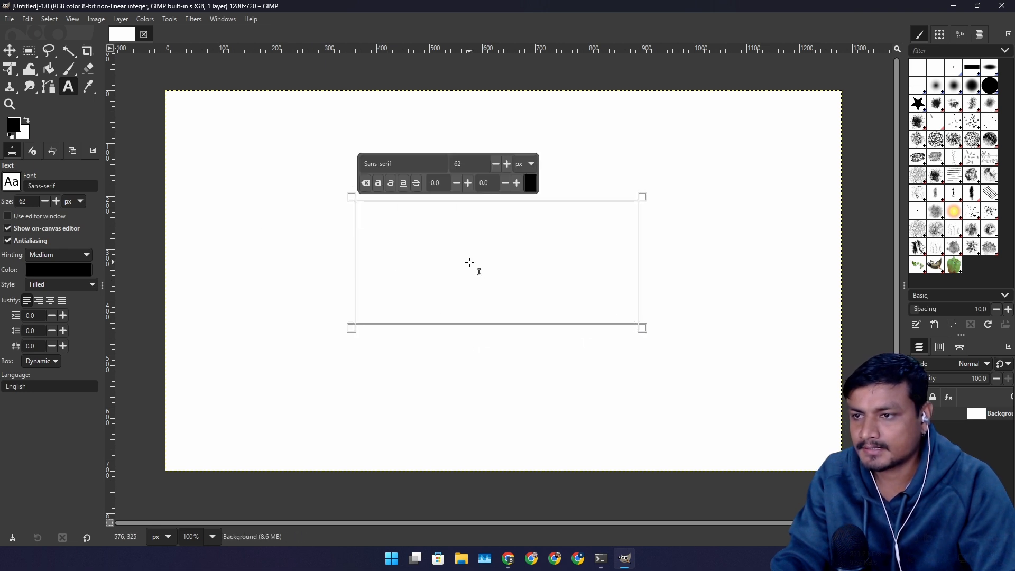
pyautogui.moveTo(417, 252)
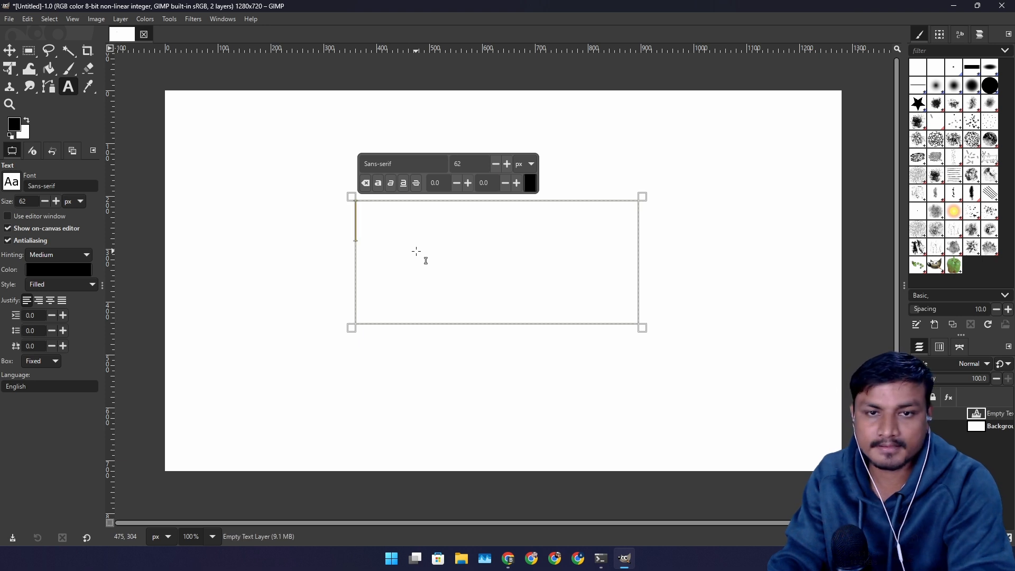
pyautogui.write('hello')
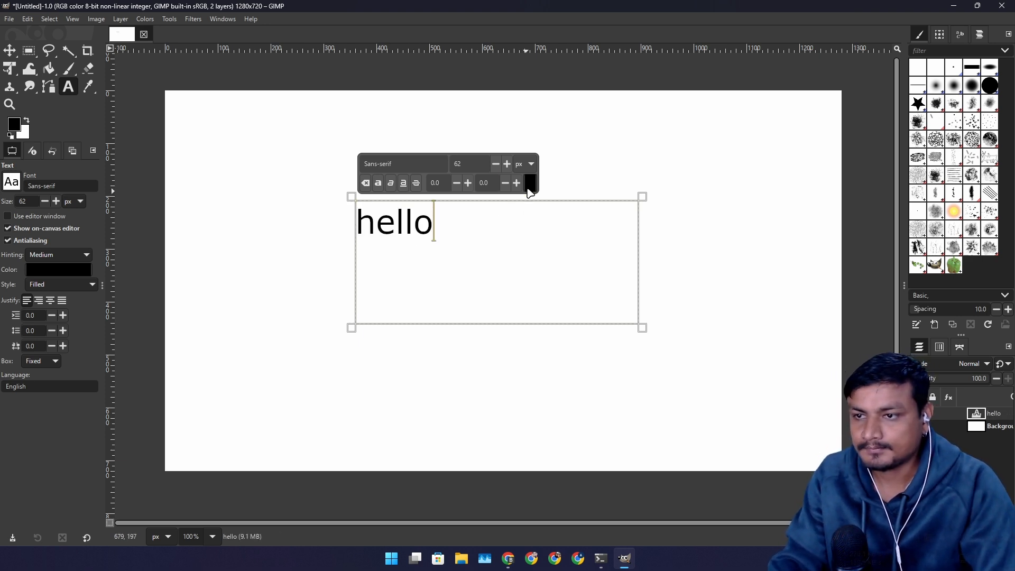
pyautogui.click(528, 183)
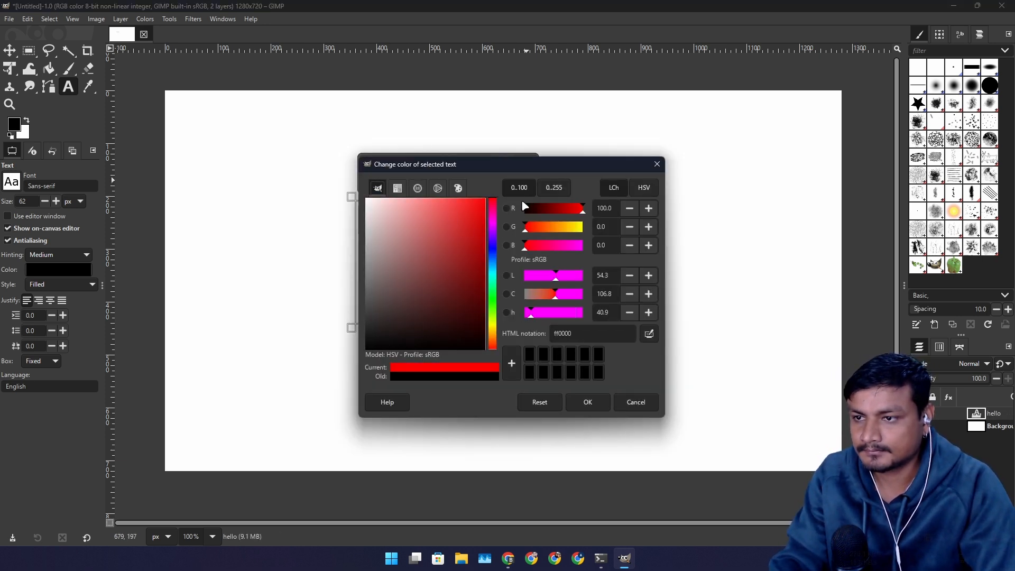
pyautogui.click(587, 402)
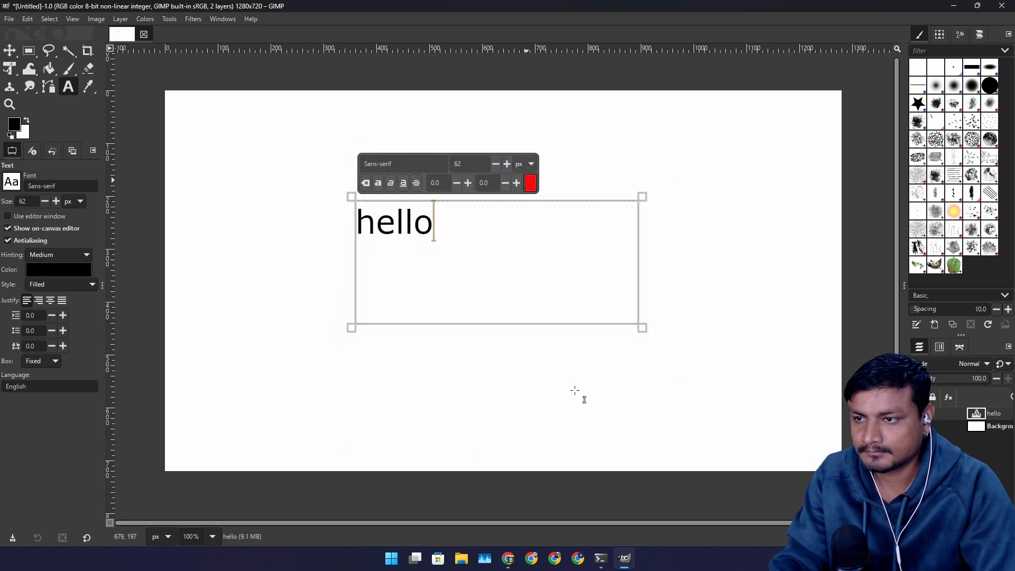
pyautogui.moveTo(612, 314)
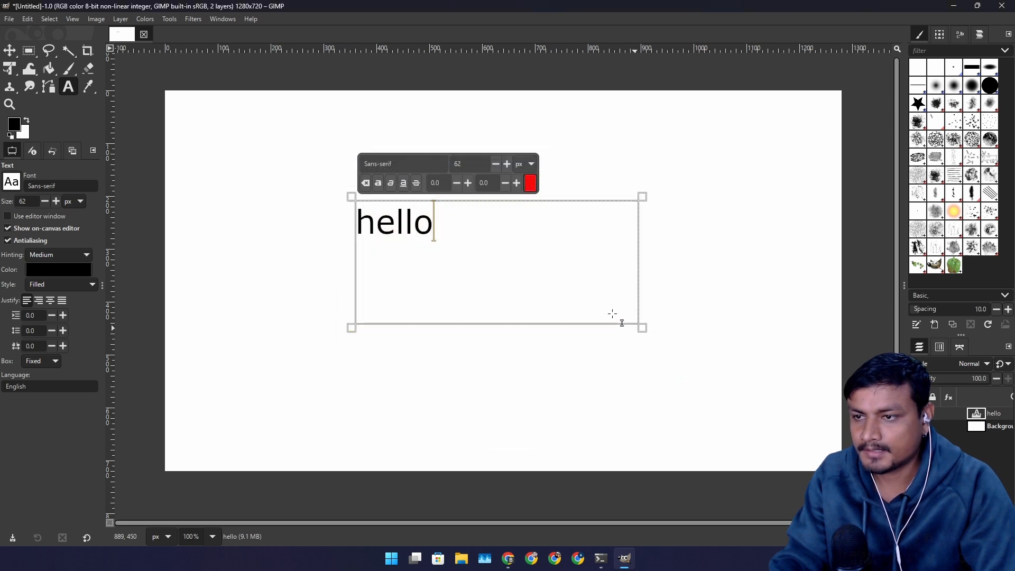
pyautogui.click(402, 162)
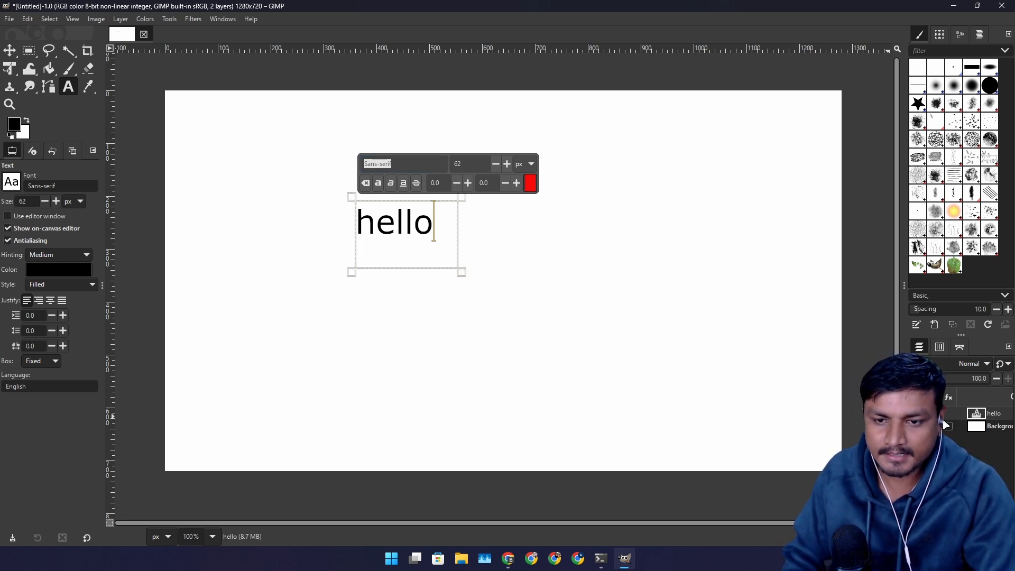
pyautogui.rightClick(992, 414)
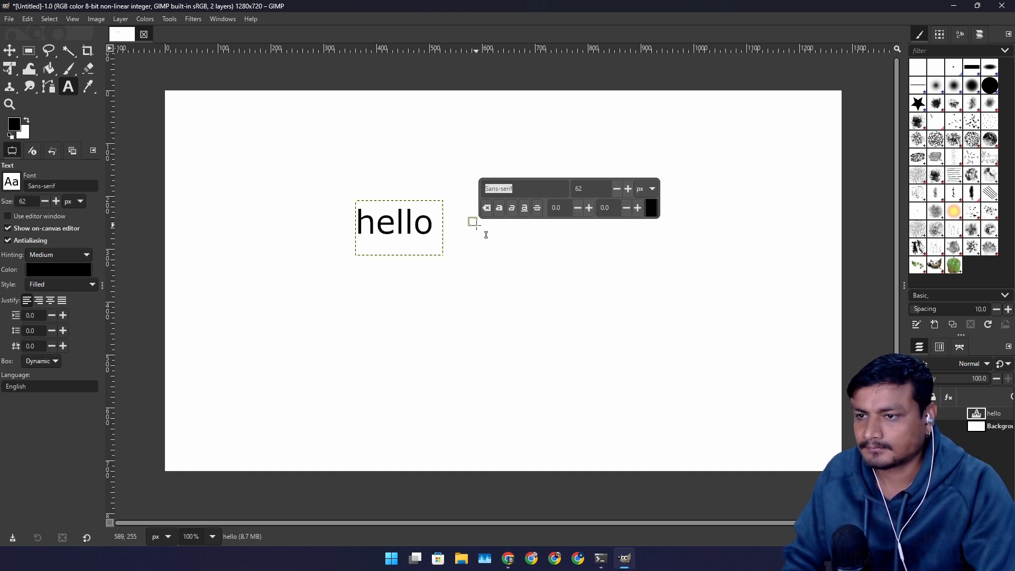
pyautogui.click(10, 50)
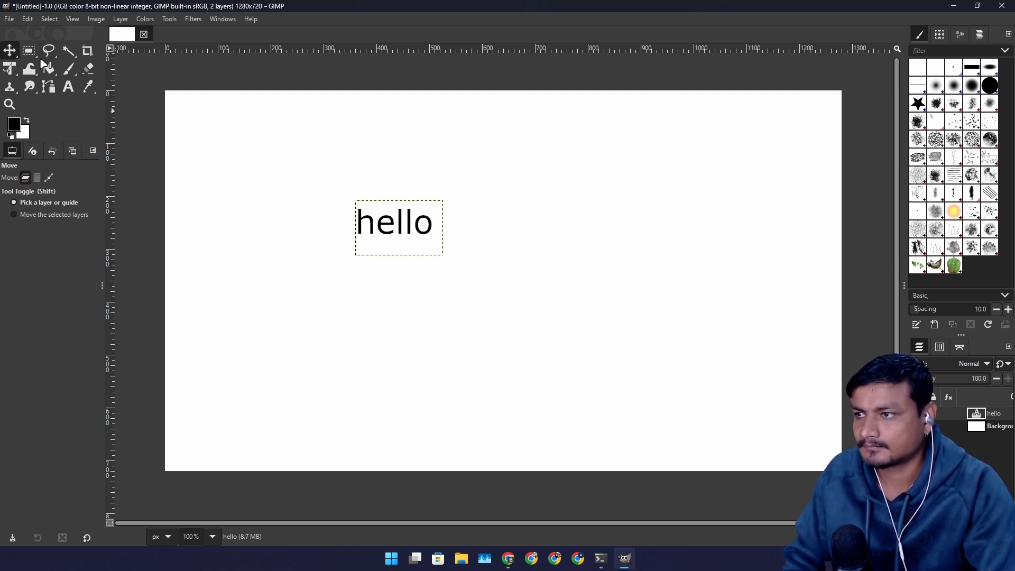
# Browse the View and Layer menus looking for a shadow effect.
pyautogui.click(72, 18)
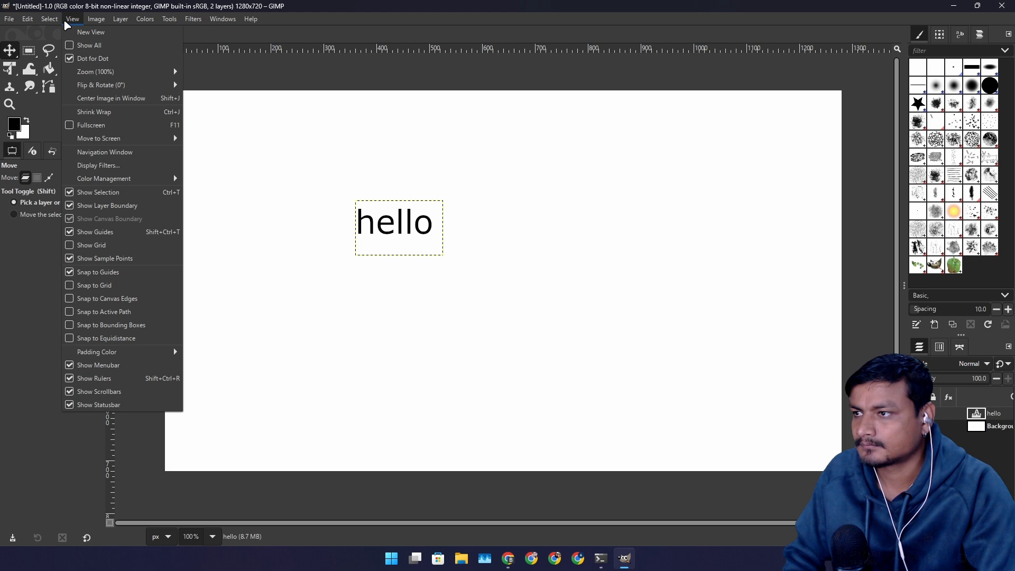
pyautogui.click(120, 18)
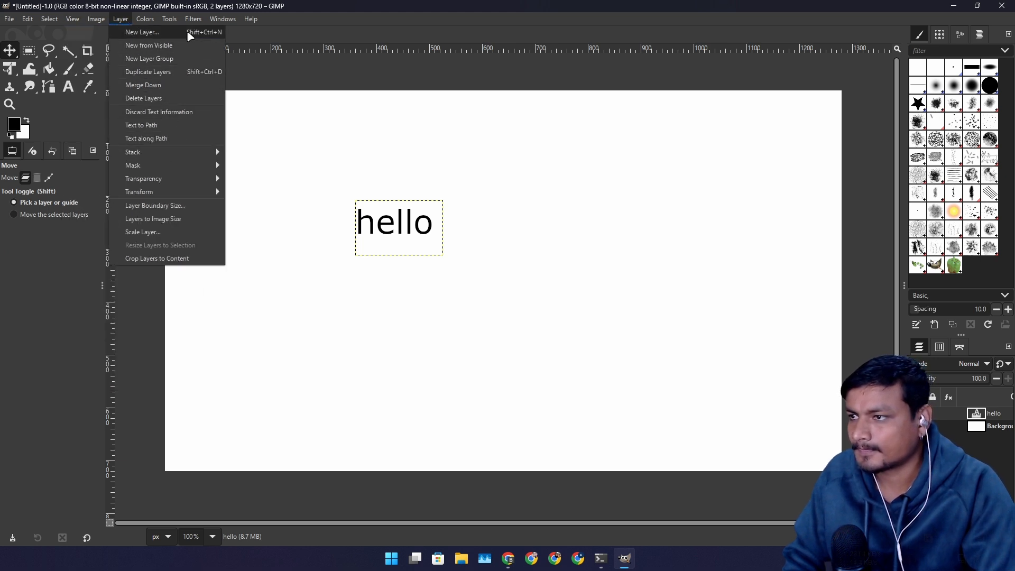
pyautogui.moveTo(181, 218)
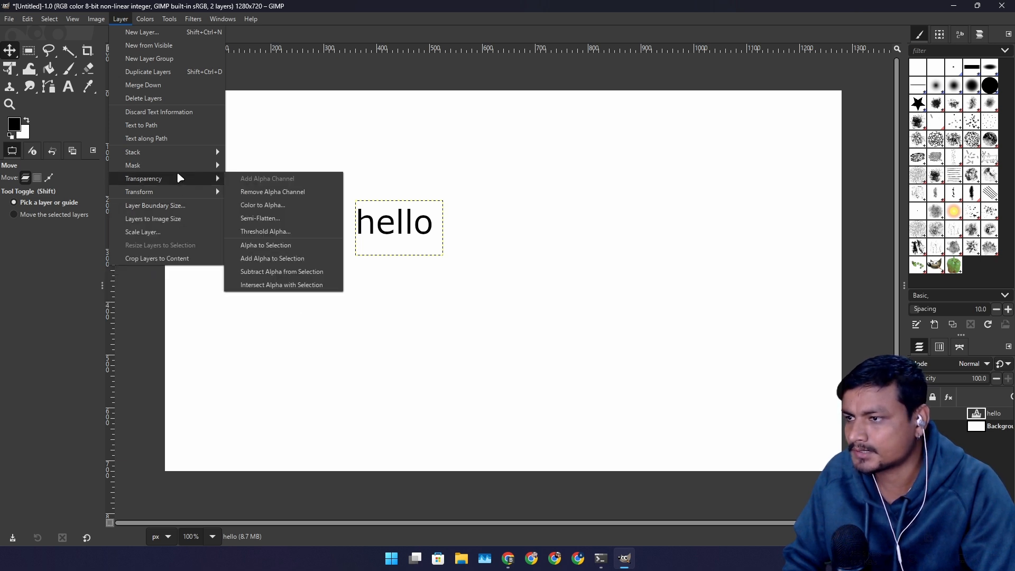
pyautogui.moveTo(183, 108)
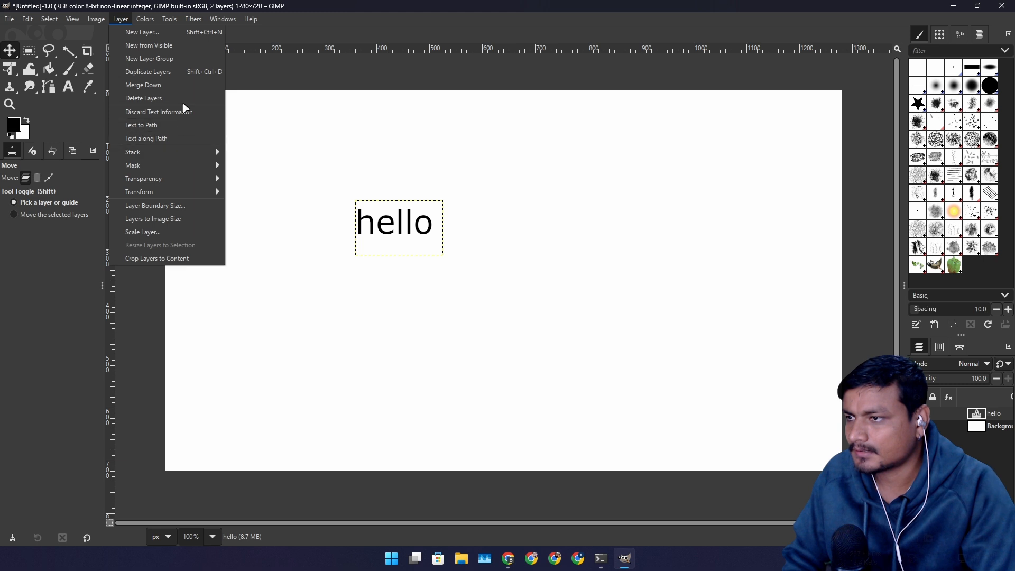
pyautogui.moveTo(141, 125)
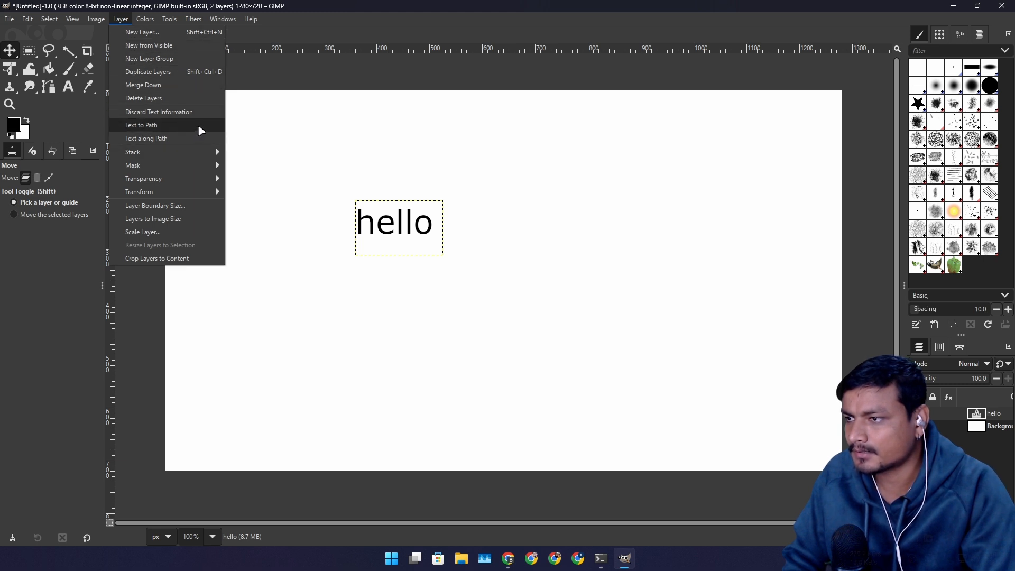
pyautogui.moveTo(149, 45)
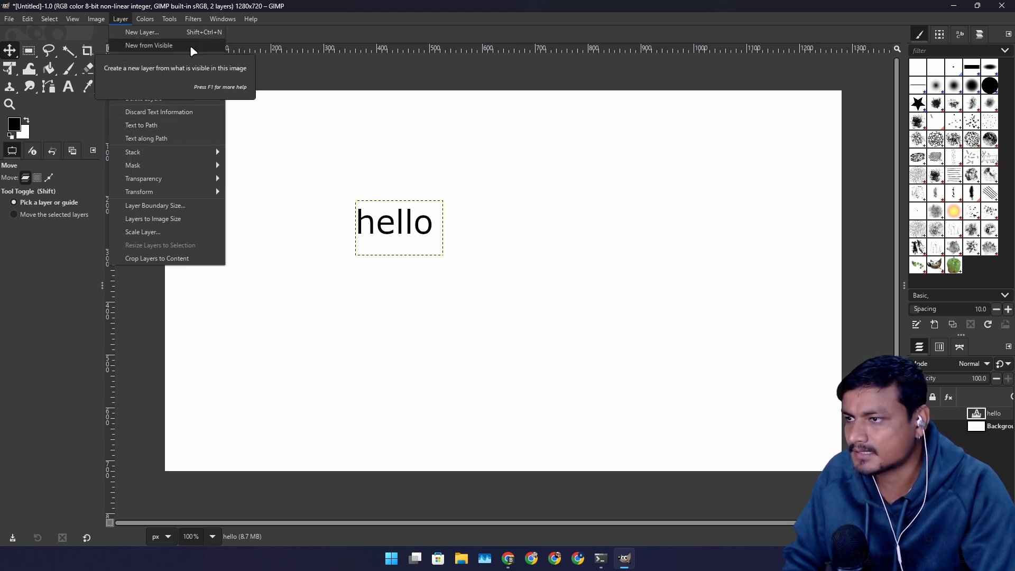
pyautogui.moveTo(154, 205)
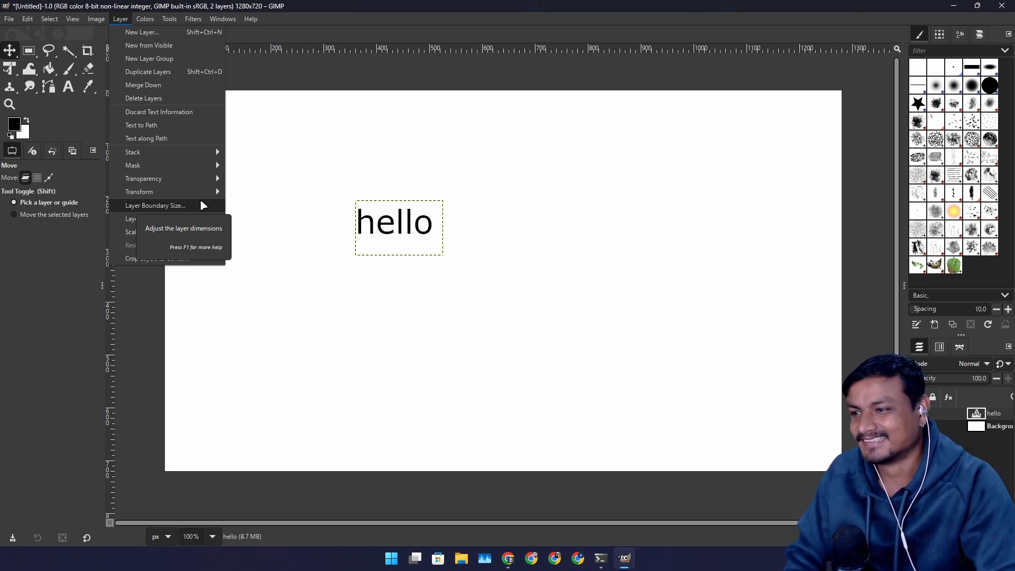
pyautogui.moveTo(153, 45)
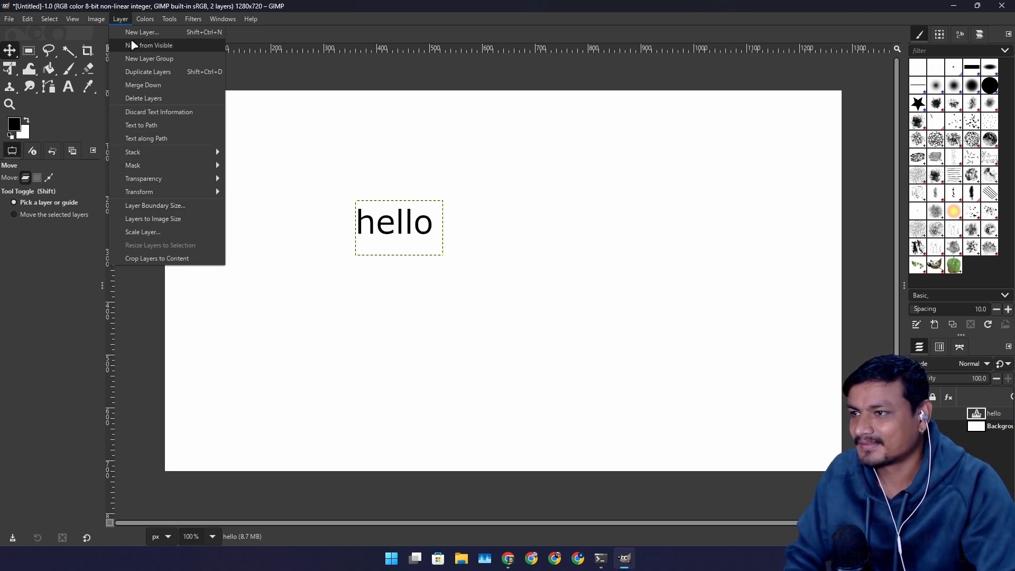
# Bring up Filters > Light and Shadow > Drop Shadow (legacy) and reposition its dialog.
pyautogui.click(192, 18)
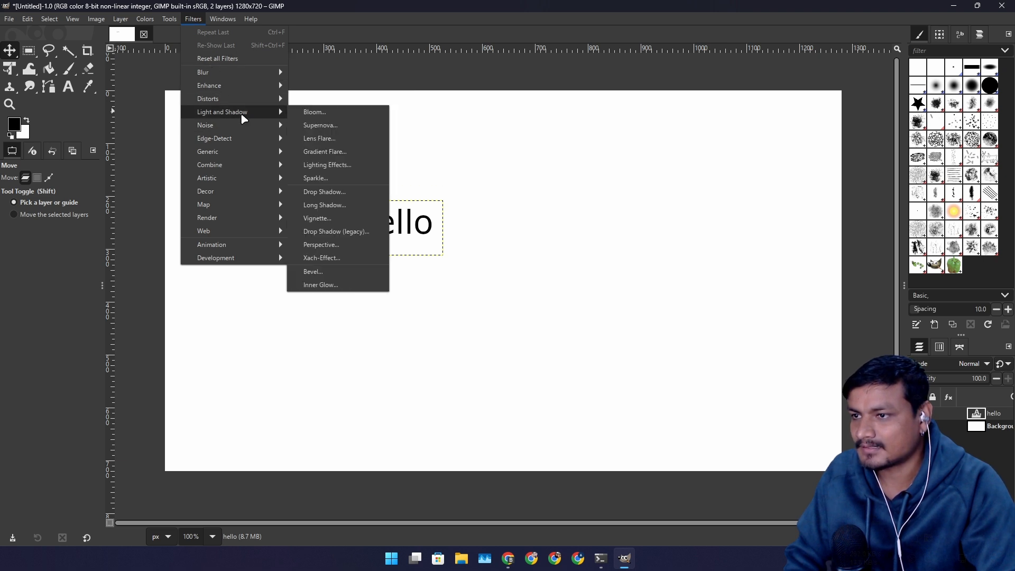
pyautogui.moveTo(326, 165)
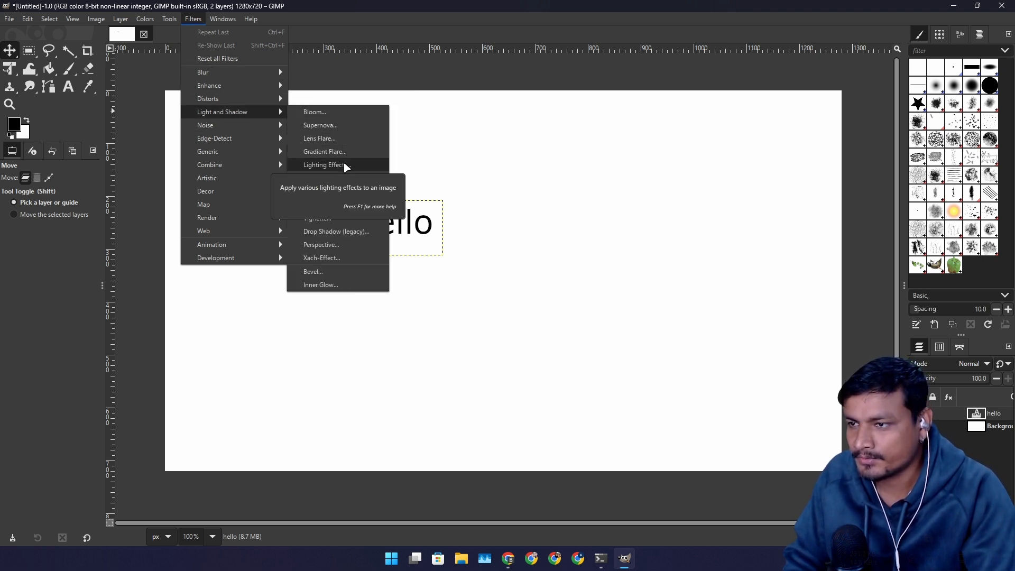
pyautogui.moveTo(336, 232)
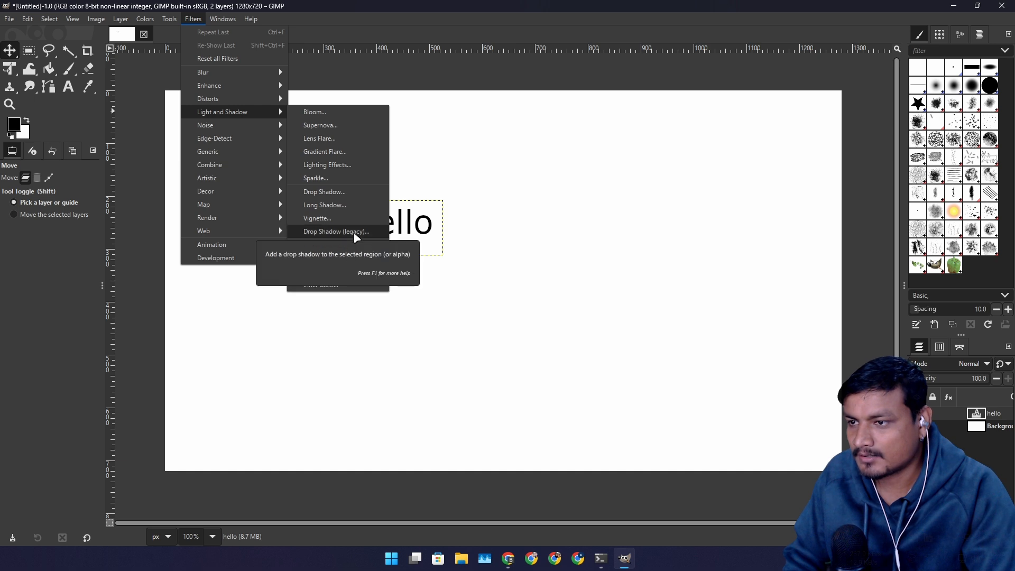
pyautogui.moveTo(350, 284)
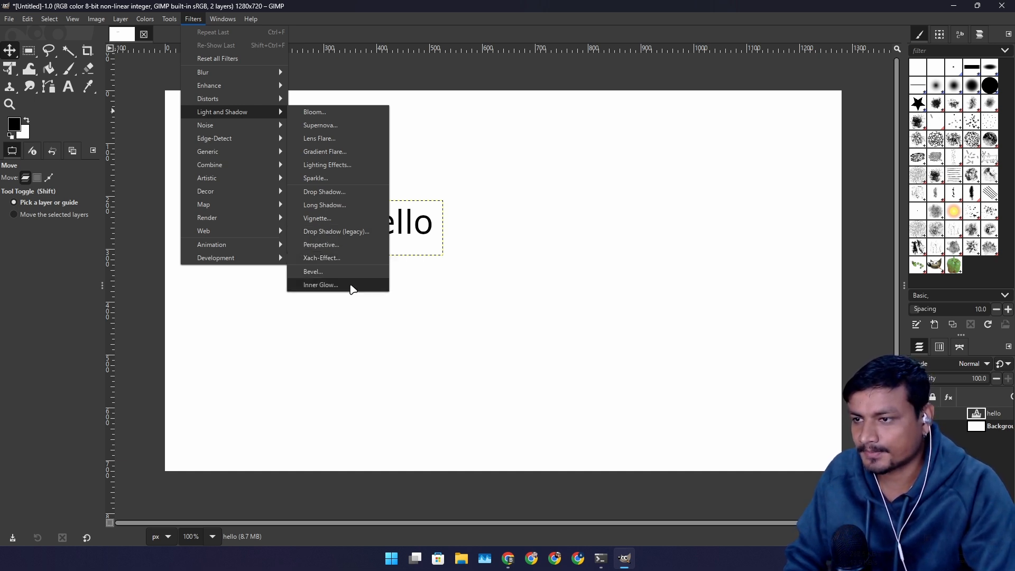
pyautogui.click(336, 232)
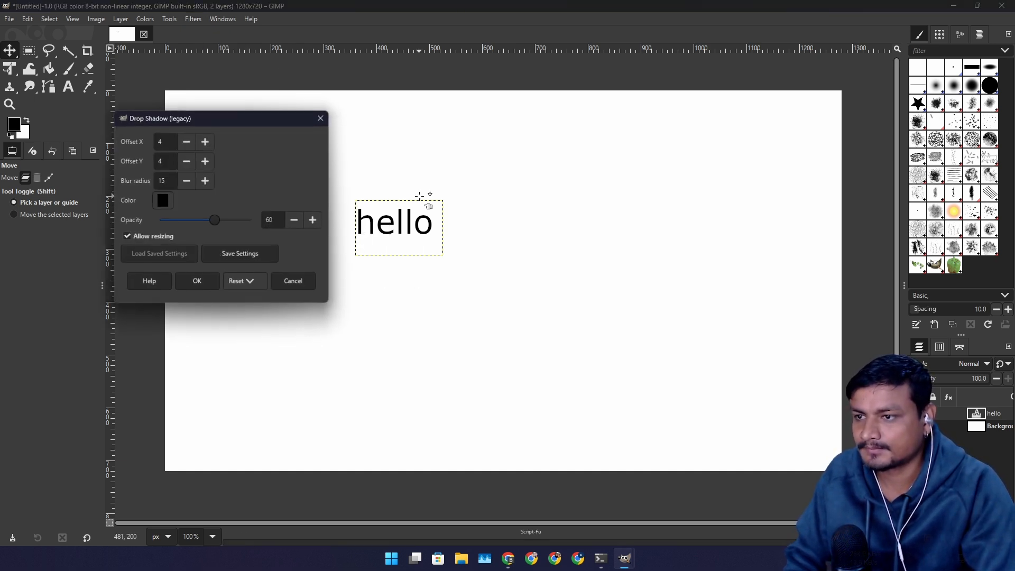
pyautogui.moveTo(159, 118); pyautogui.dragTo(247, 112)
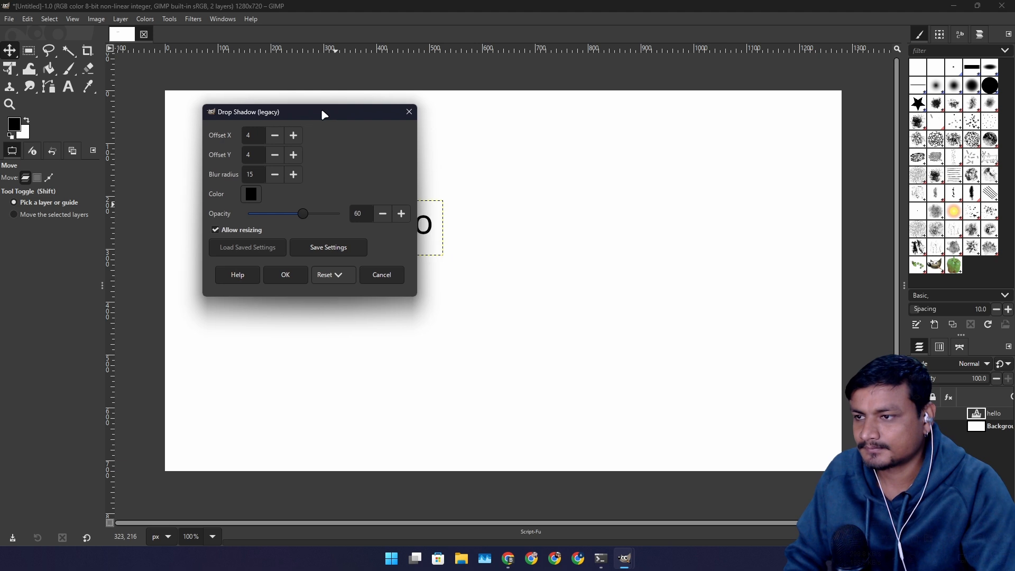
pyautogui.moveTo(339, 167)
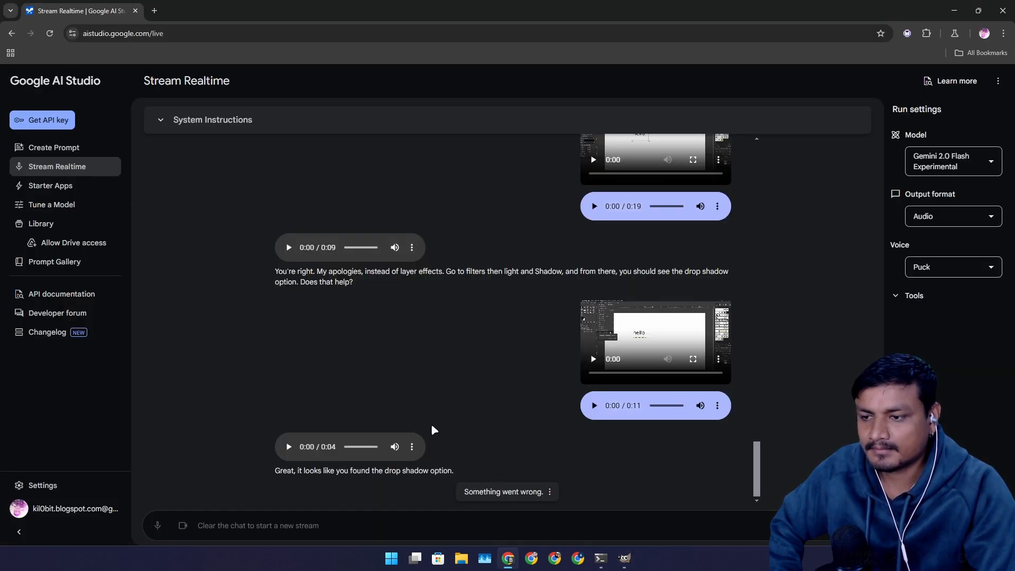
pyautogui.moveTo(488, 344)
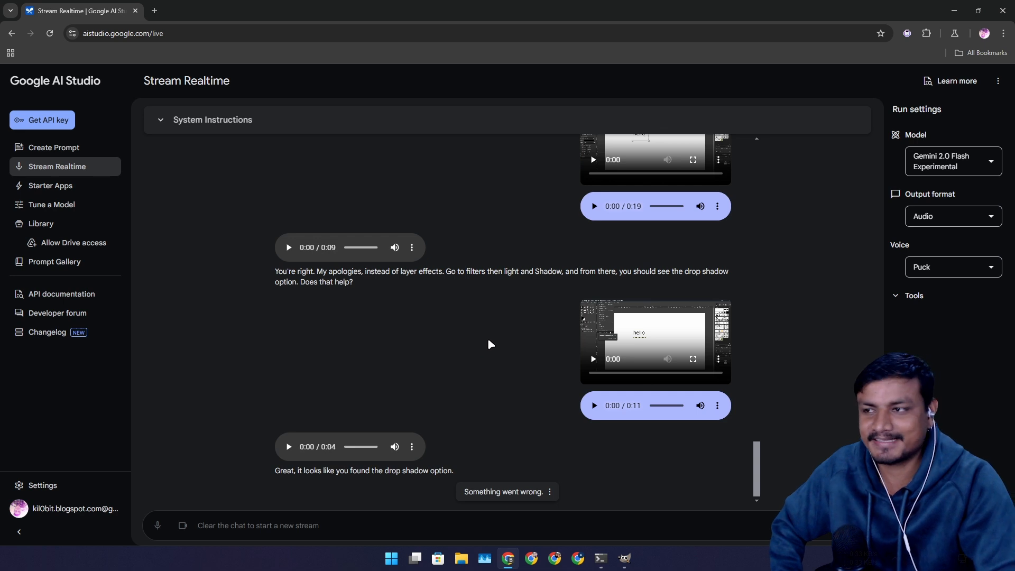
pyautogui.moveTo(482, 304)
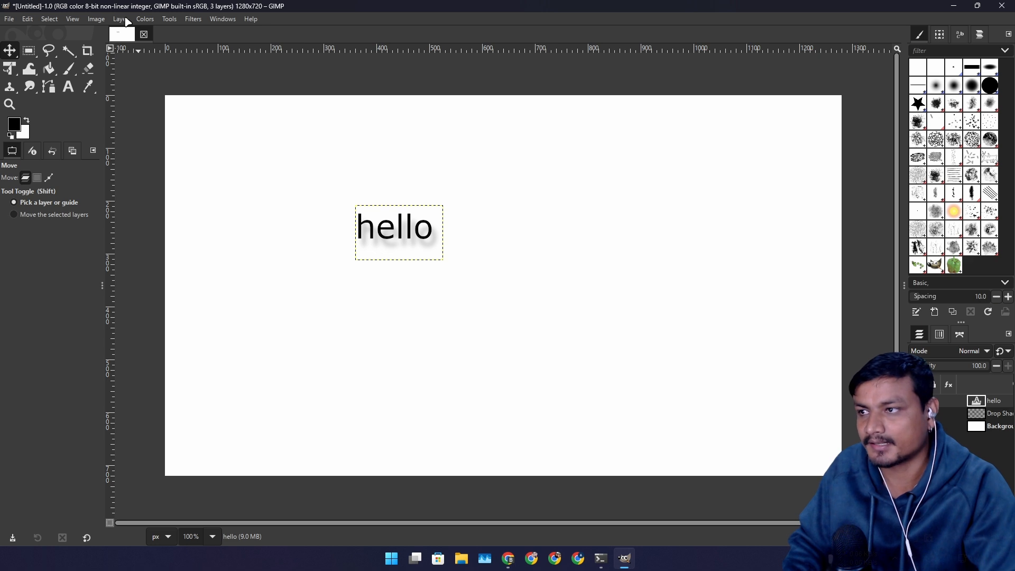
# Review the Layer menu over the new Drop Shadow layer, then dismiss it.
pyautogui.click(119, 18)
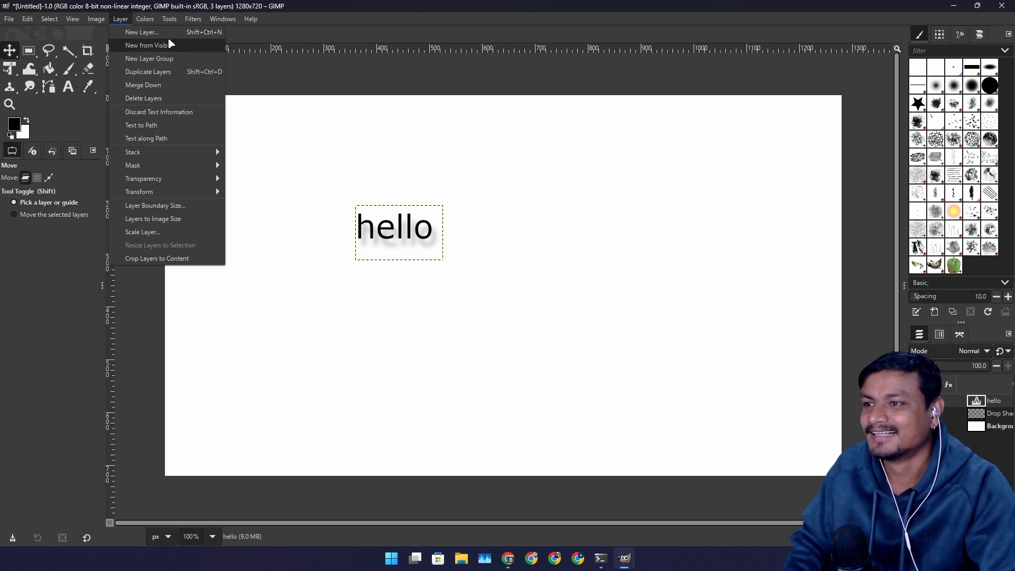
pyautogui.moveTo(120, 24)
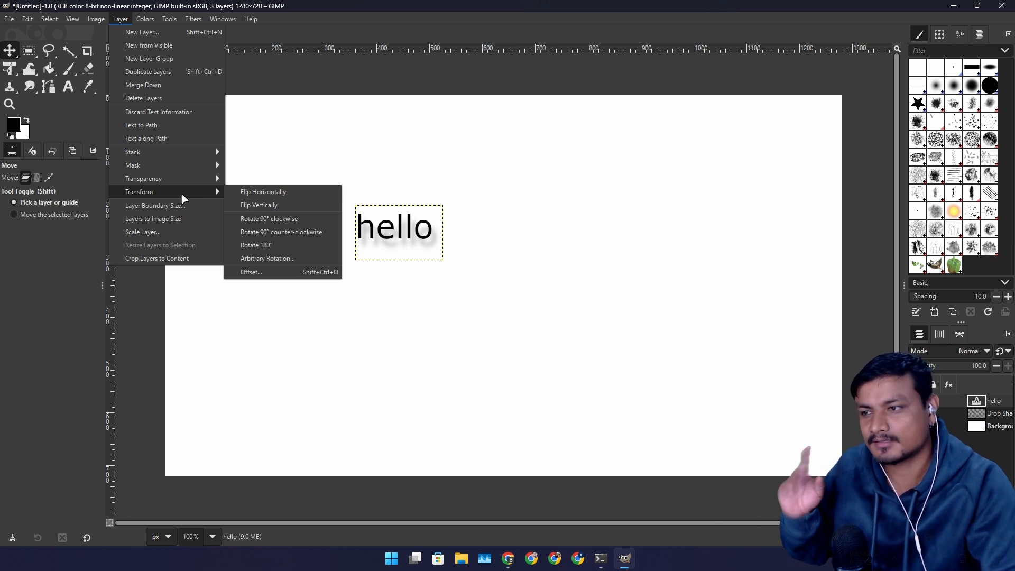
pyautogui.moveTo(489, 339)
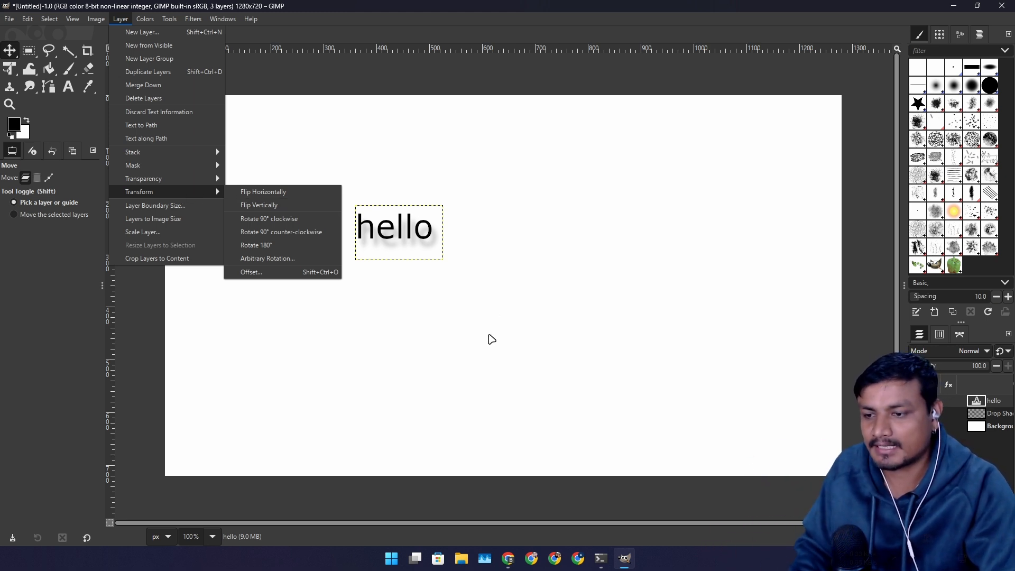
pyautogui.click(531, 558)
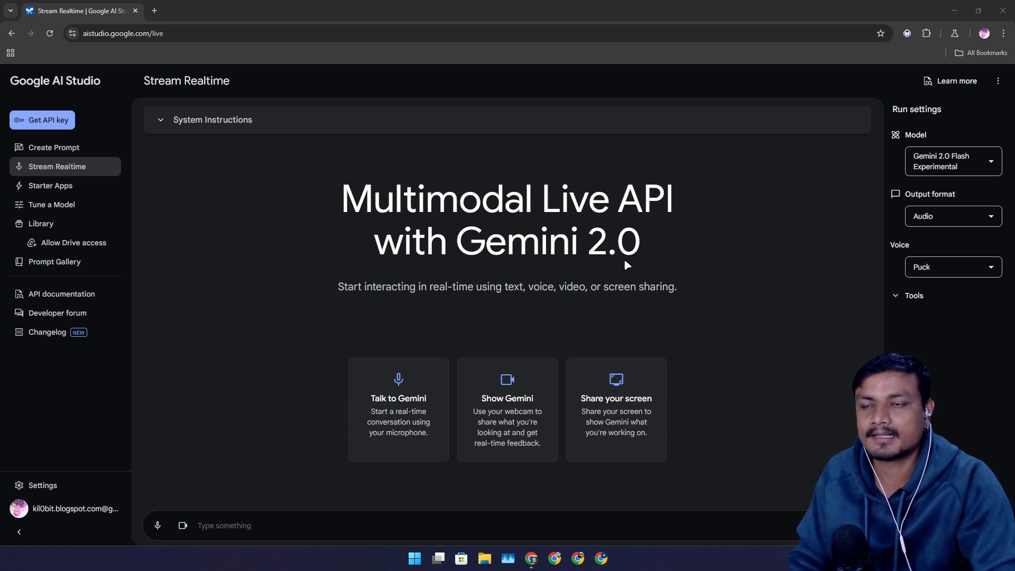
pyautogui.moveTo(541, 264)
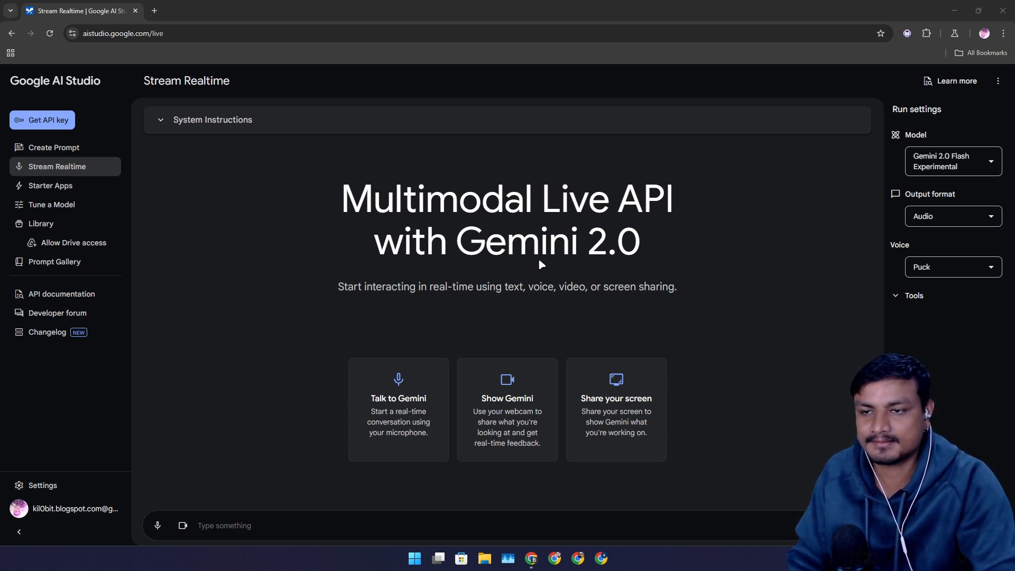
pyautogui.moveTo(635, 266)
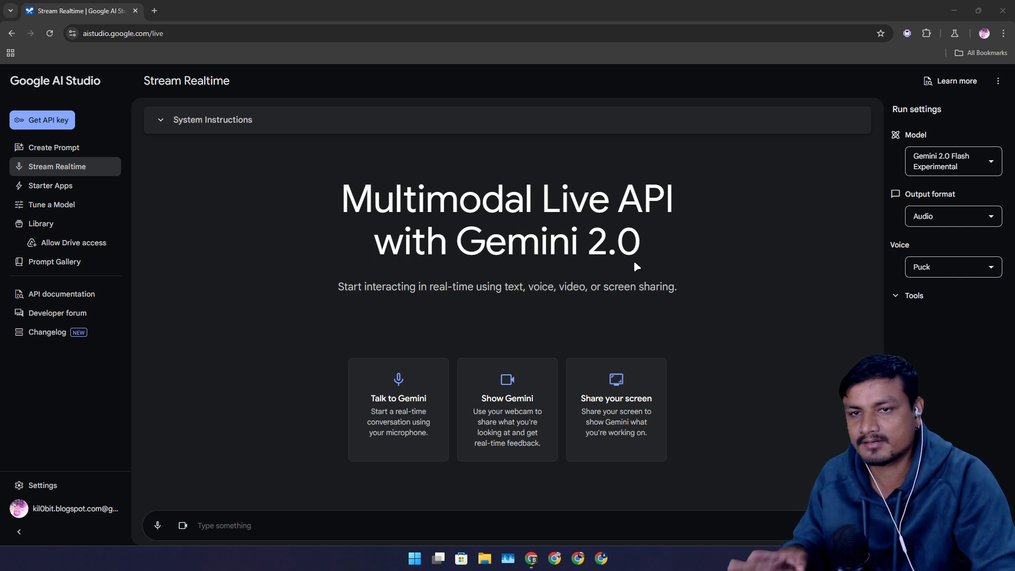
pyautogui.moveTo(653, 264)
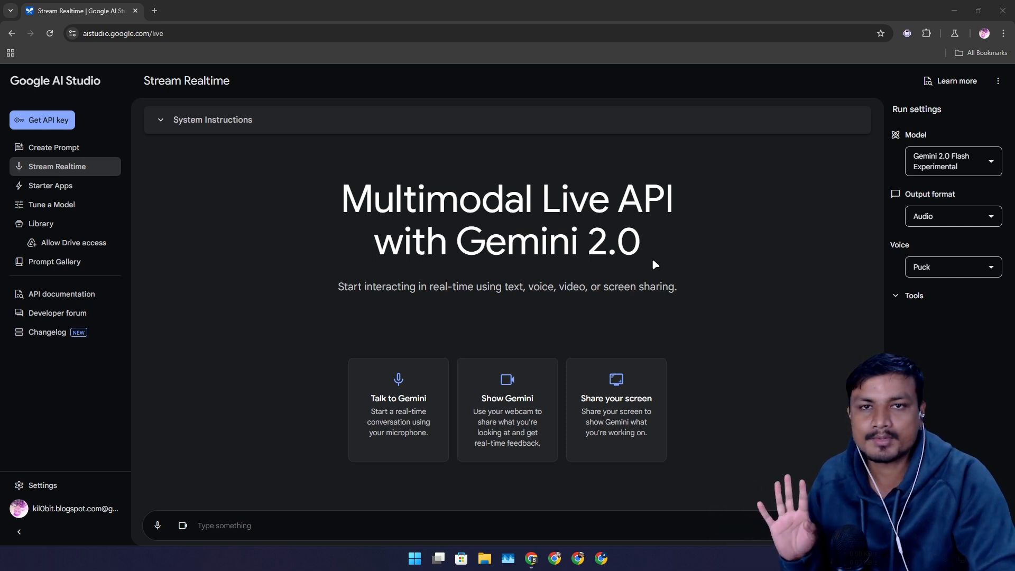
pyautogui.moveTo(686, 267)
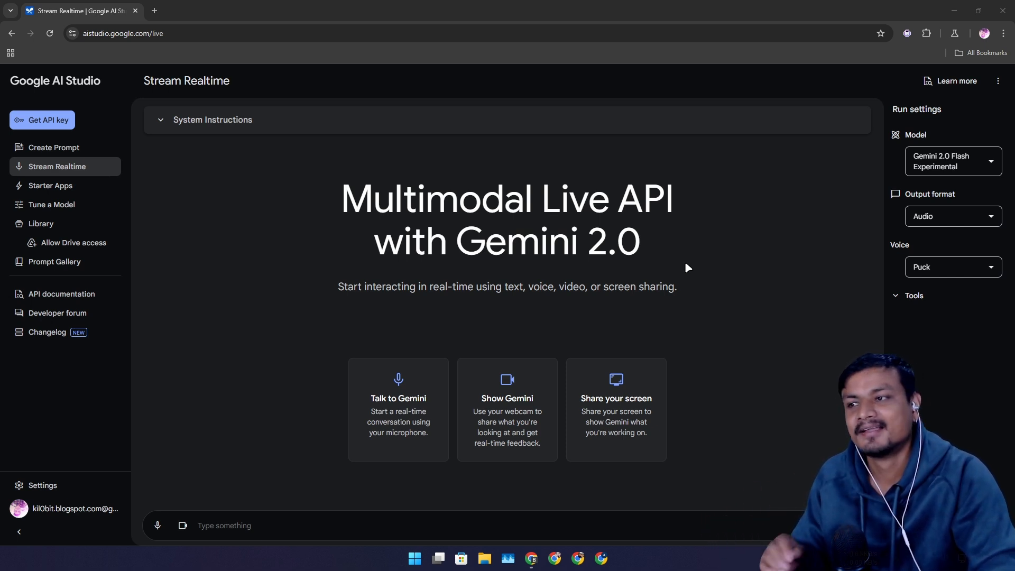
pyautogui.moveTo(710, 244)
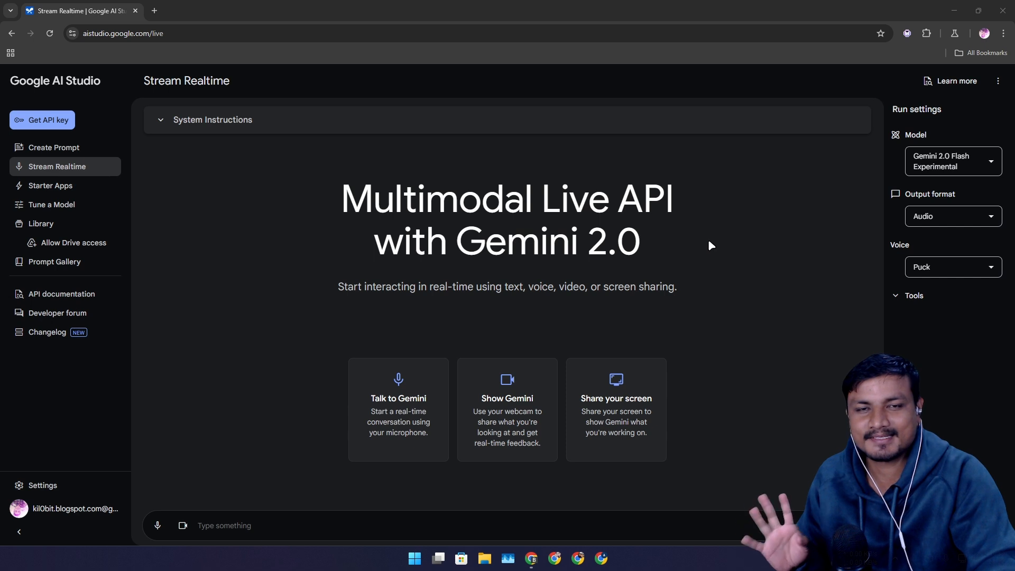
# Share the screen with Gemini to start a new live stream session.
pyautogui.click(615, 410)
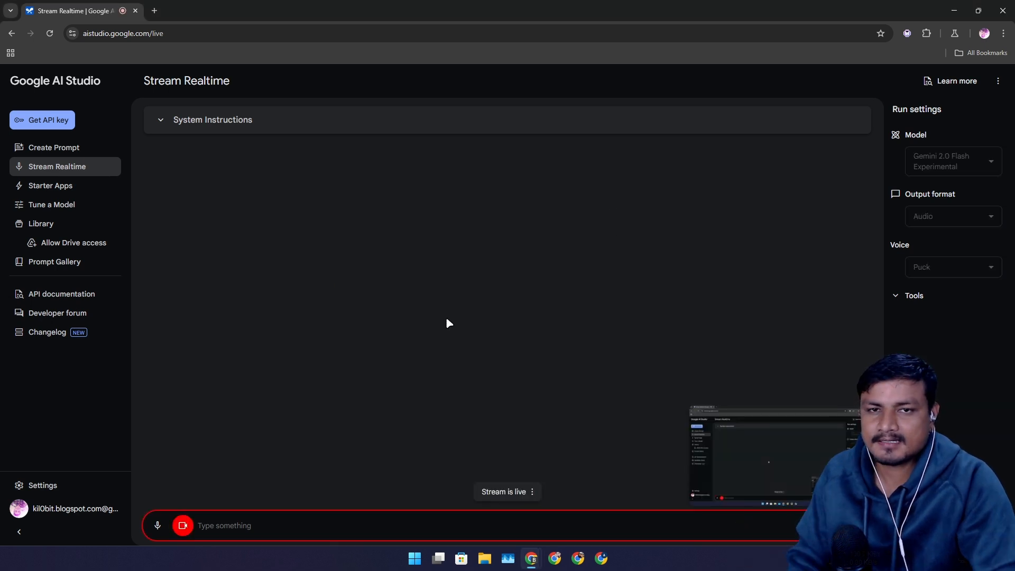
pyautogui.moveTo(420, 342)
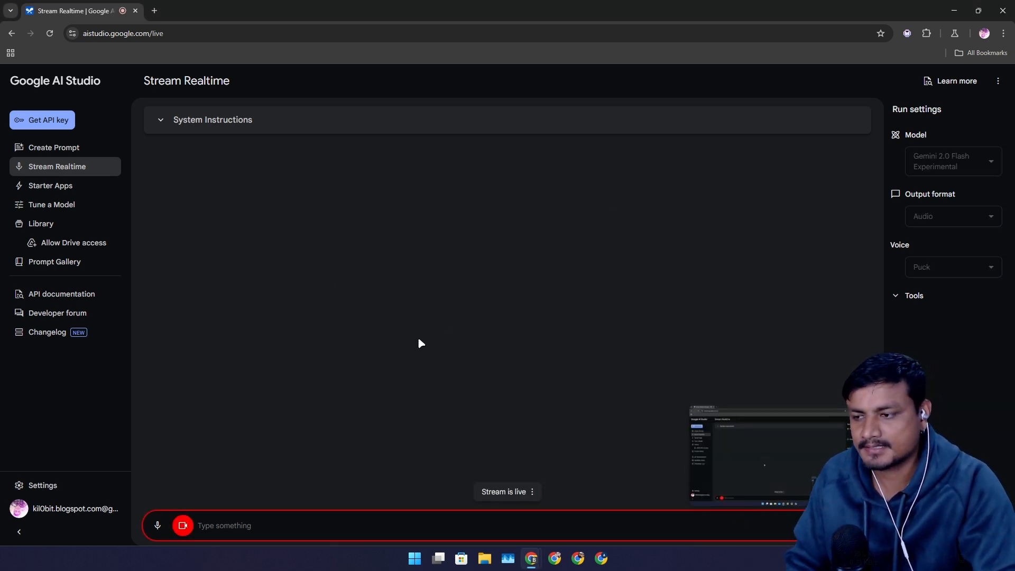
pyautogui.moveTo(414, 349)
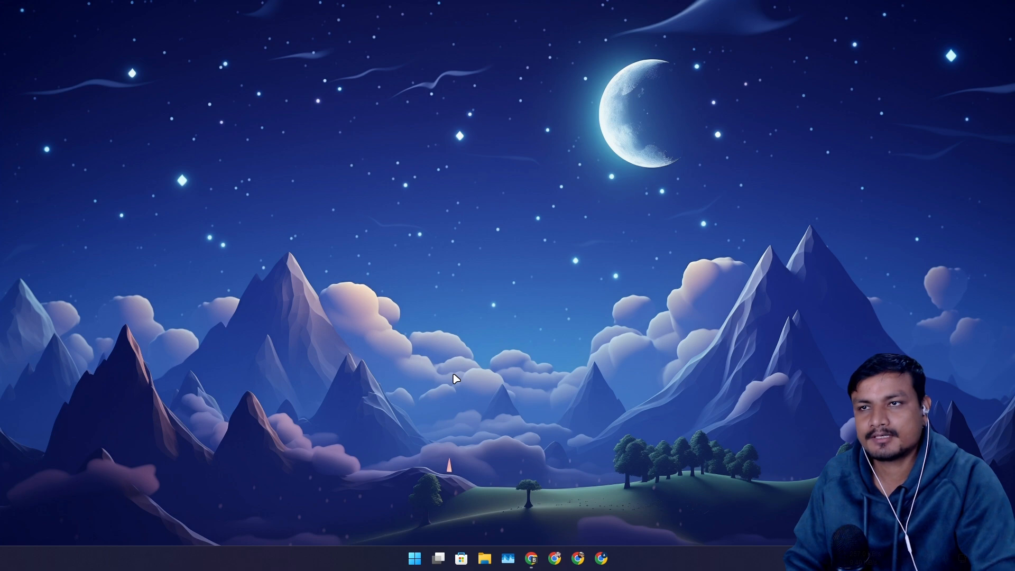
pyautogui.moveTo(456, 374)
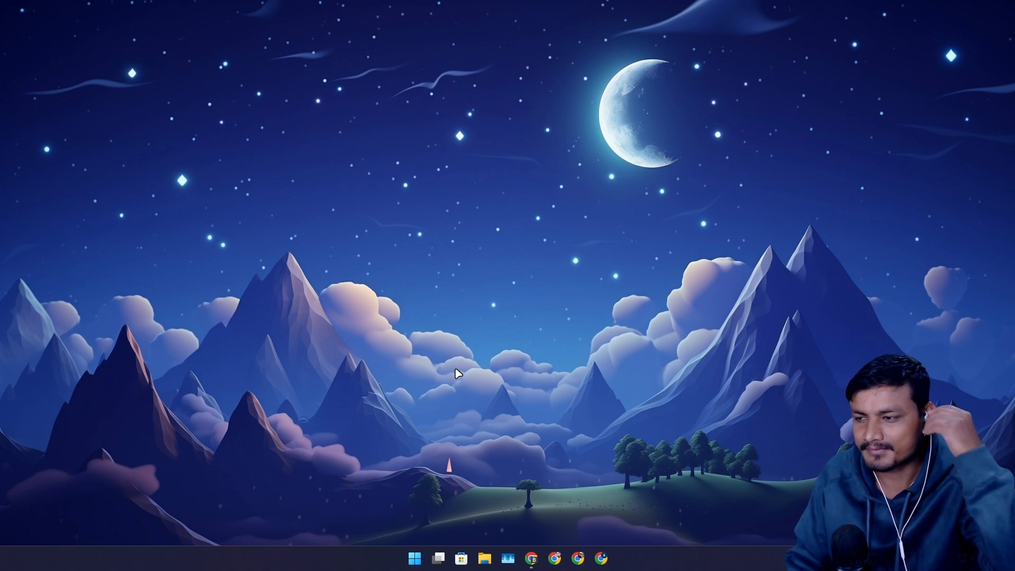
pyautogui.moveTo(577, 402)
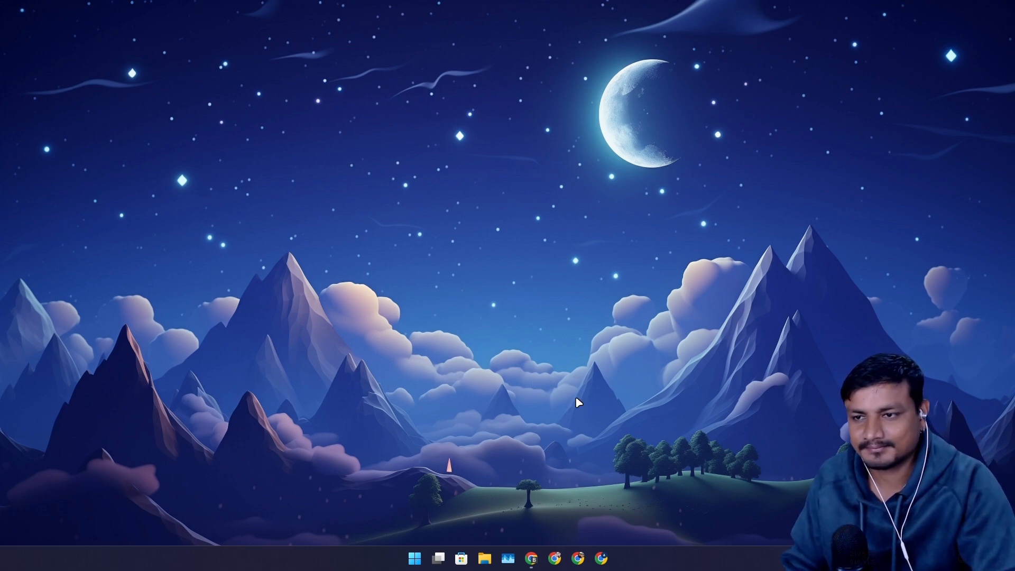
pyautogui.moveTo(546, 390)
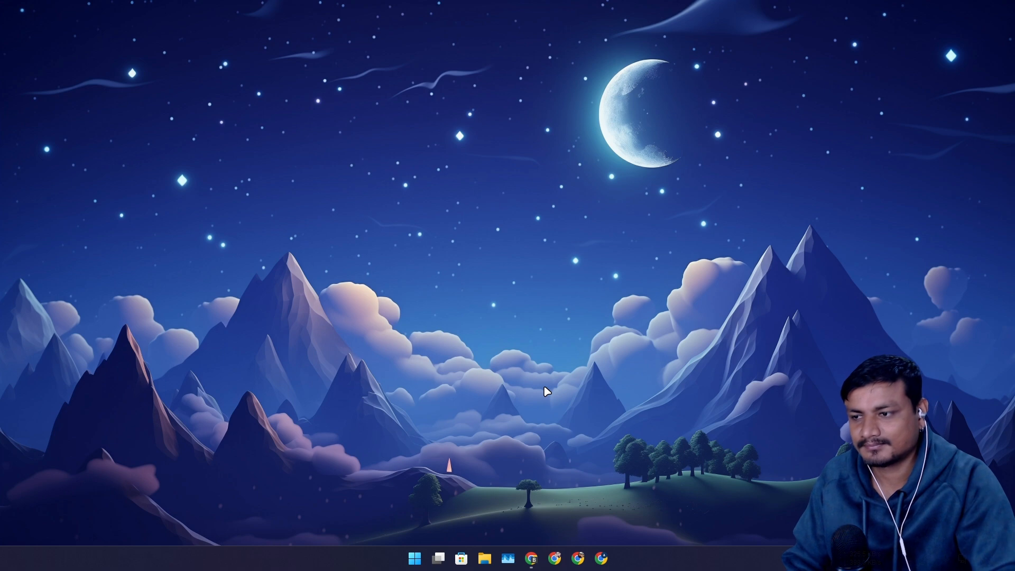
pyautogui.moveTo(548, 370)
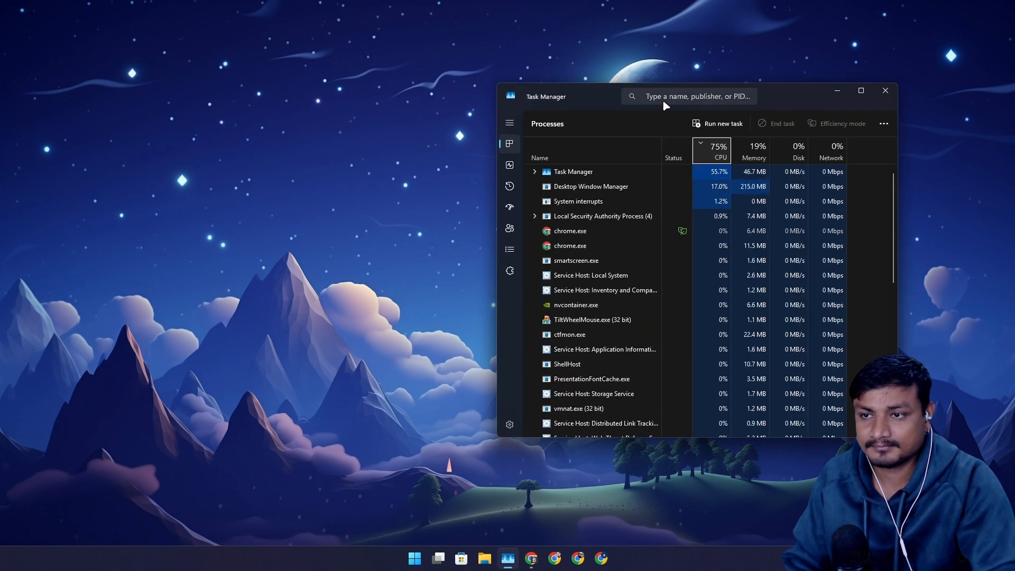
# View the Performance section showing the RTX 2070 SUPER GPU stats, then close Task Manager.
pyautogui.click(510, 122)
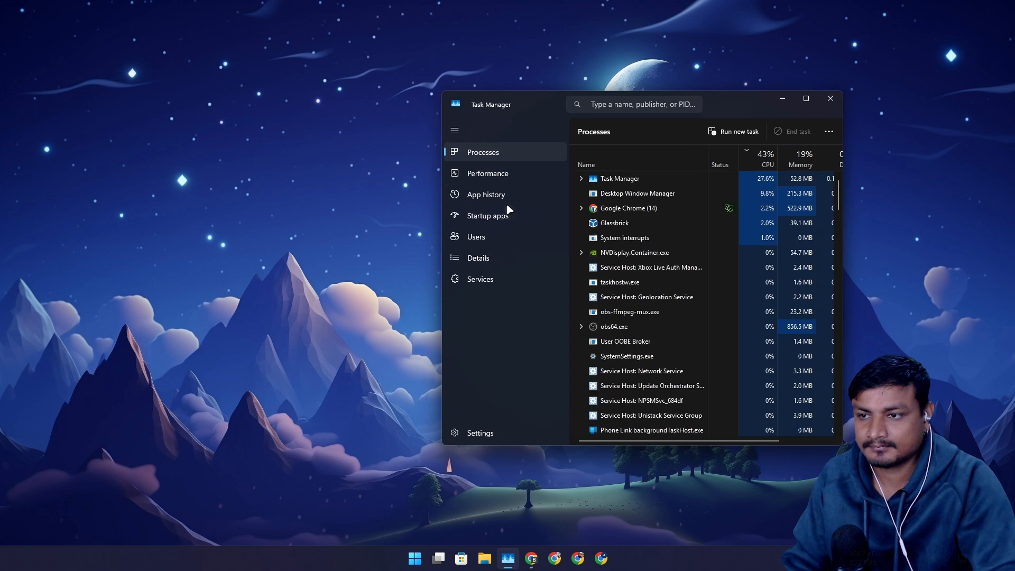
pyautogui.click(487, 173)
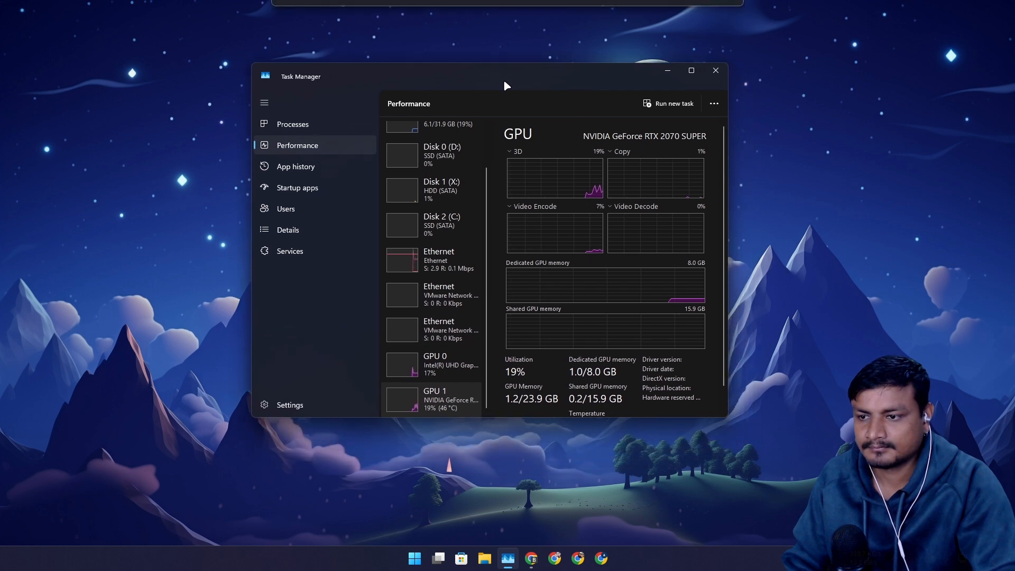
pyautogui.moveTo(471, 393)
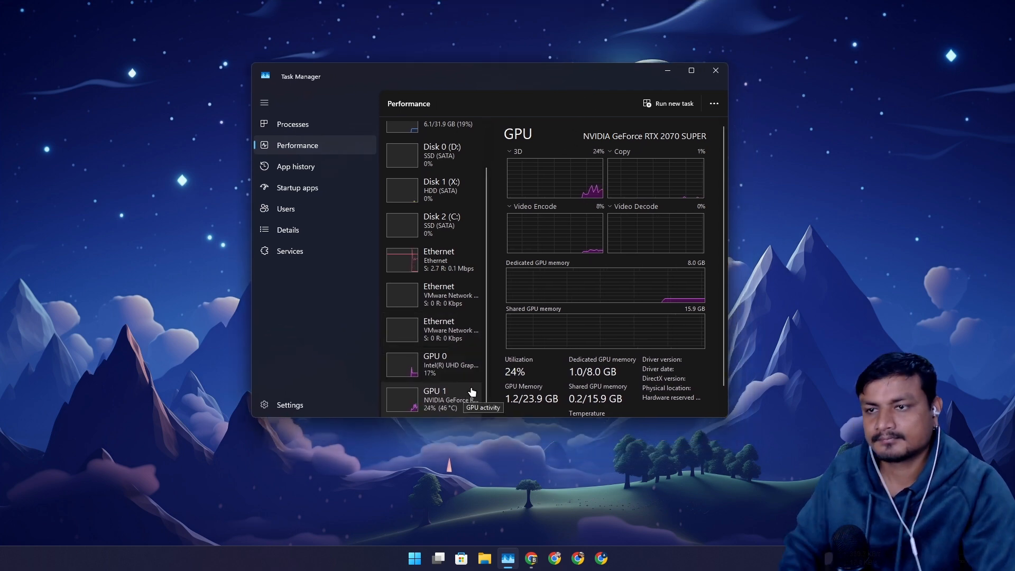
pyautogui.moveTo(470, 417)
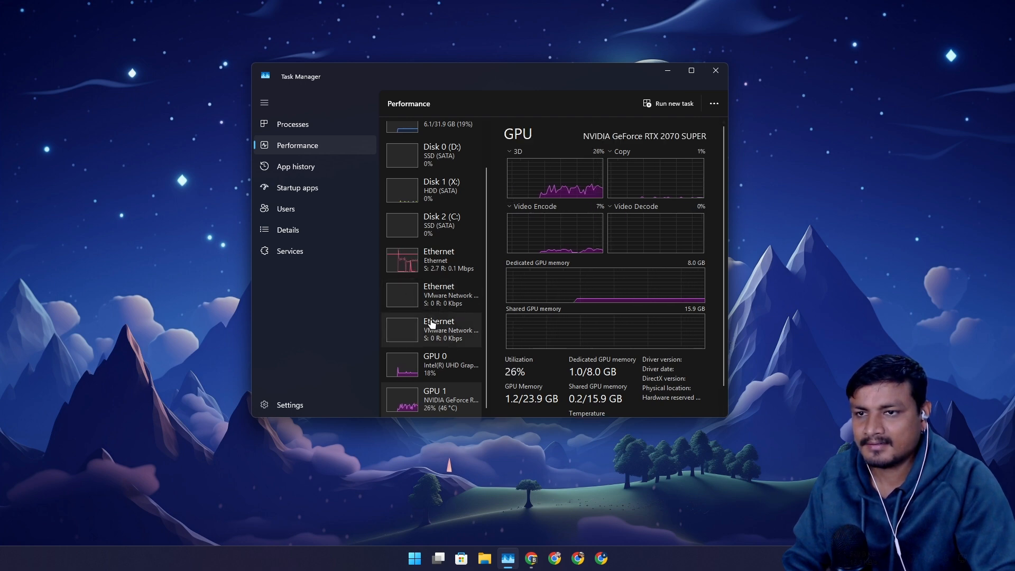
pyautogui.scroll(3)
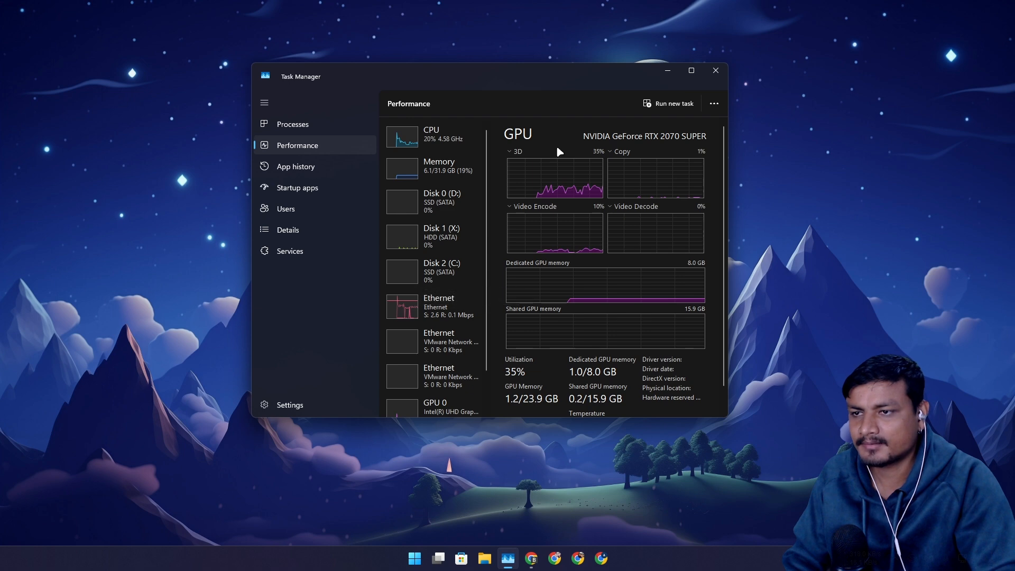
pyautogui.click(714, 69)
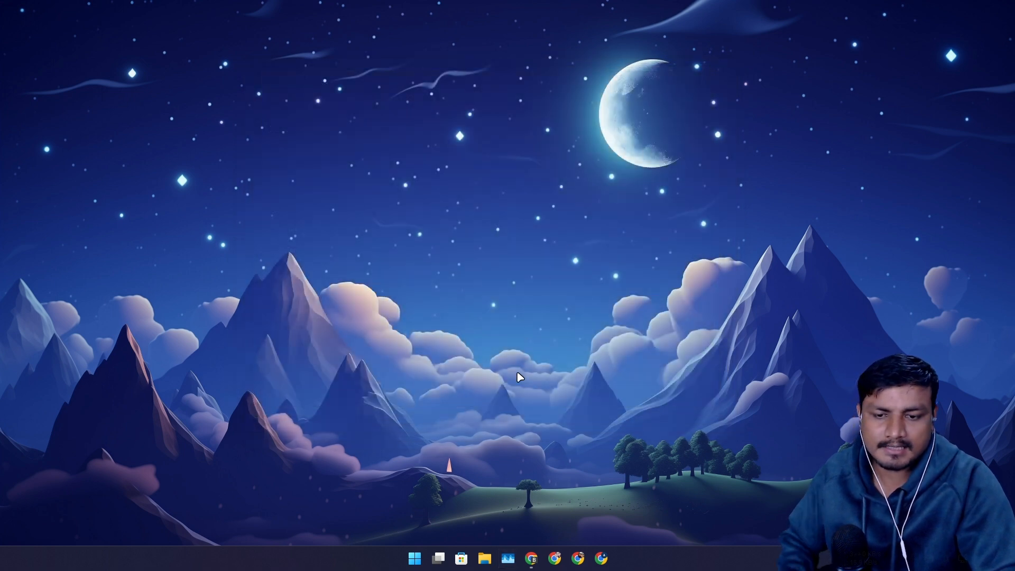
pyautogui.moveTo(523, 405)
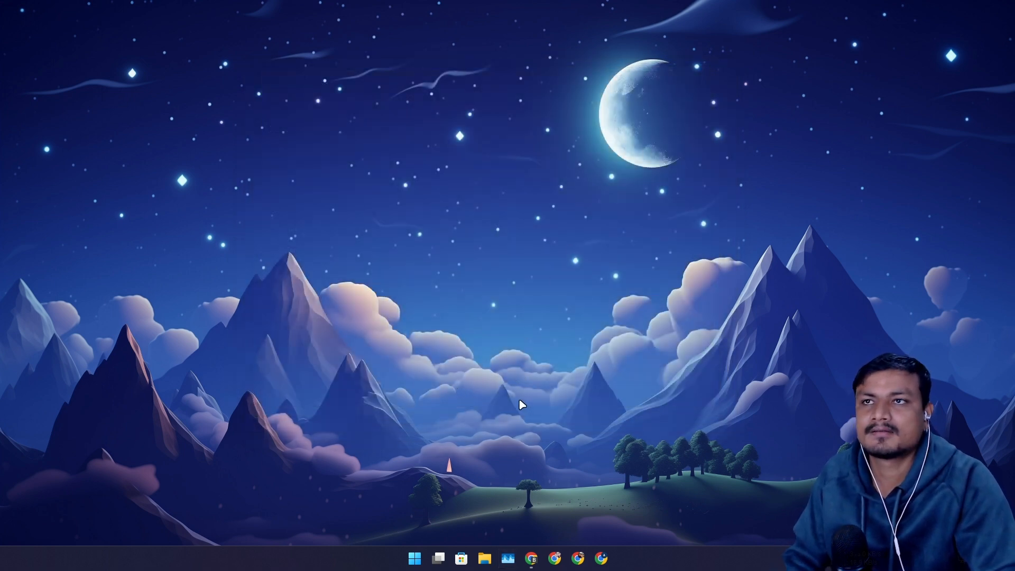
pyautogui.moveTo(437, 446)
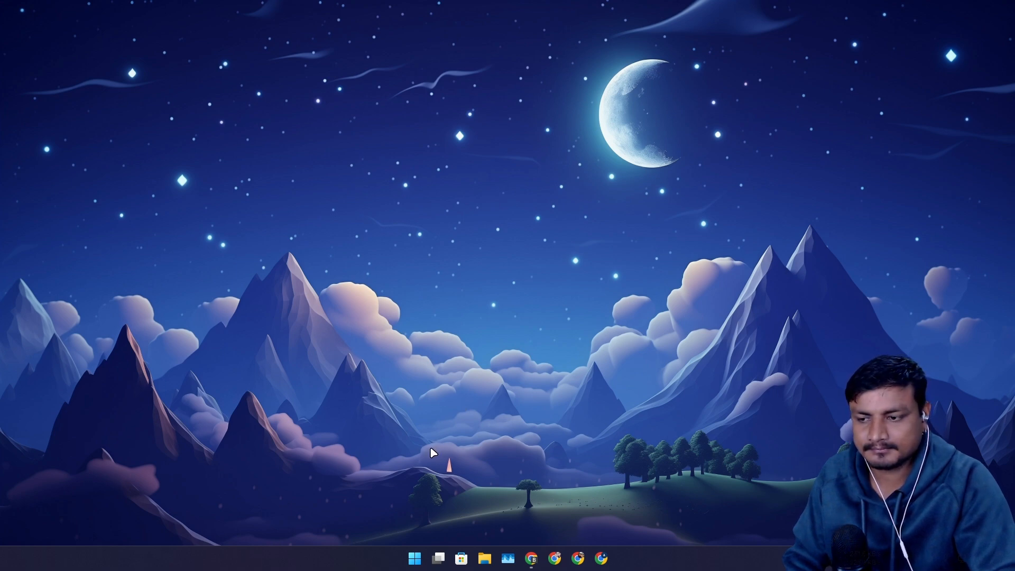
pyautogui.moveTo(421, 484)
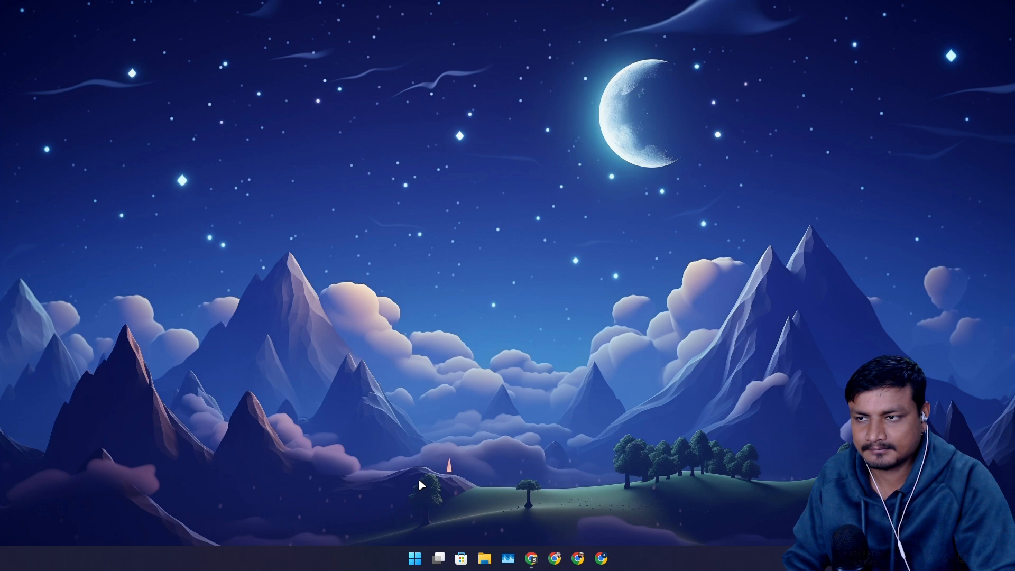
# Search Start for 'power op' and bring up the Edit power plan settings.
pyautogui.click(413, 557)
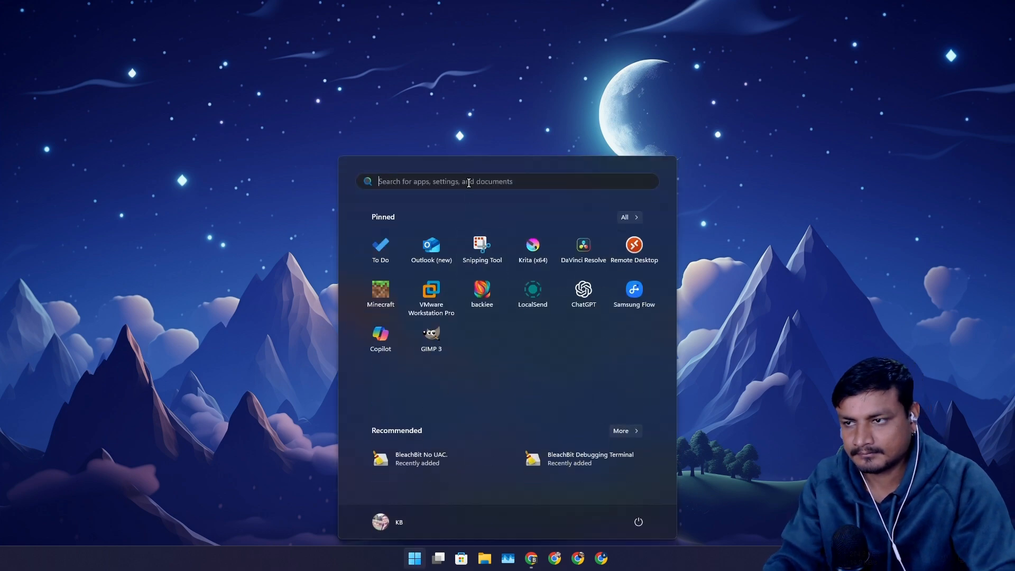
pyautogui.write('power')
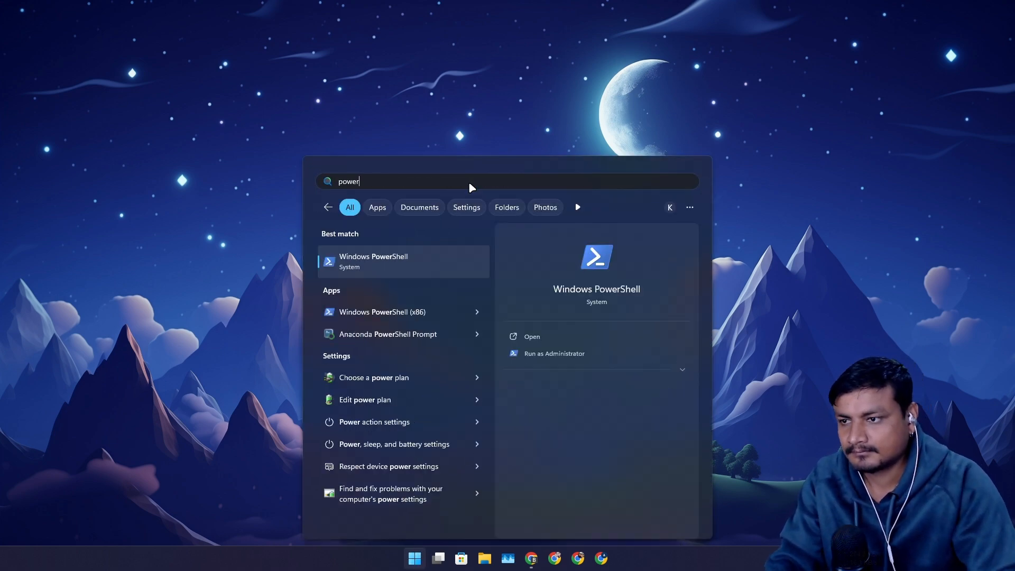
pyautogui.write('op')
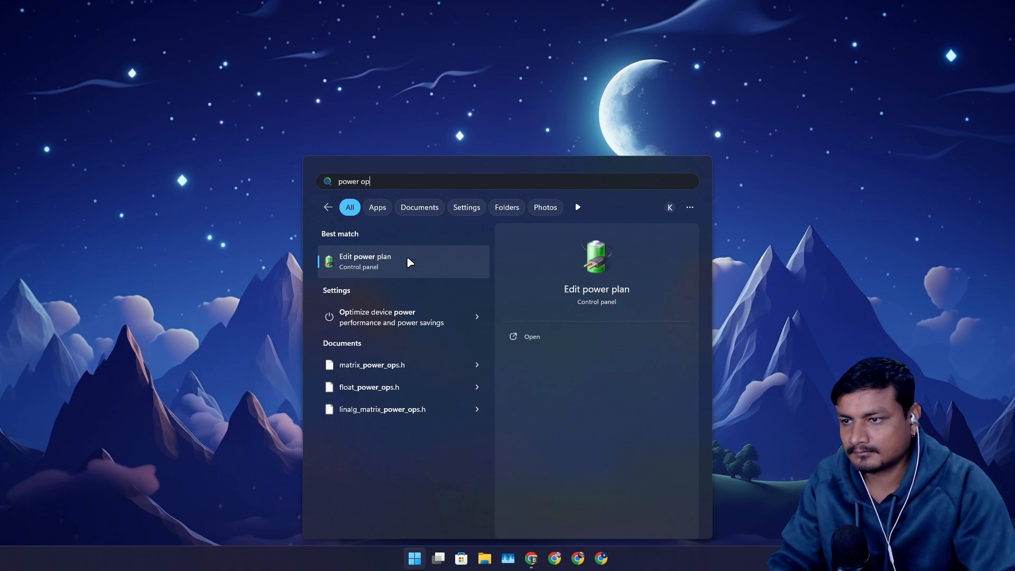
pyautogui.click(364, 261)
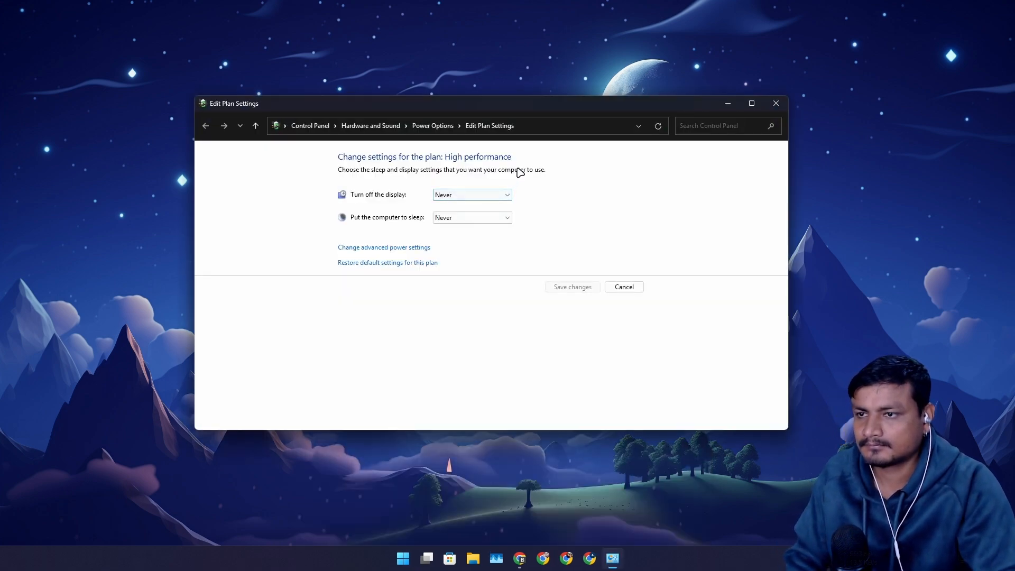
# Return to the Power Options list and keep High performance as the active plan.
pyautogui.click(205, 126)
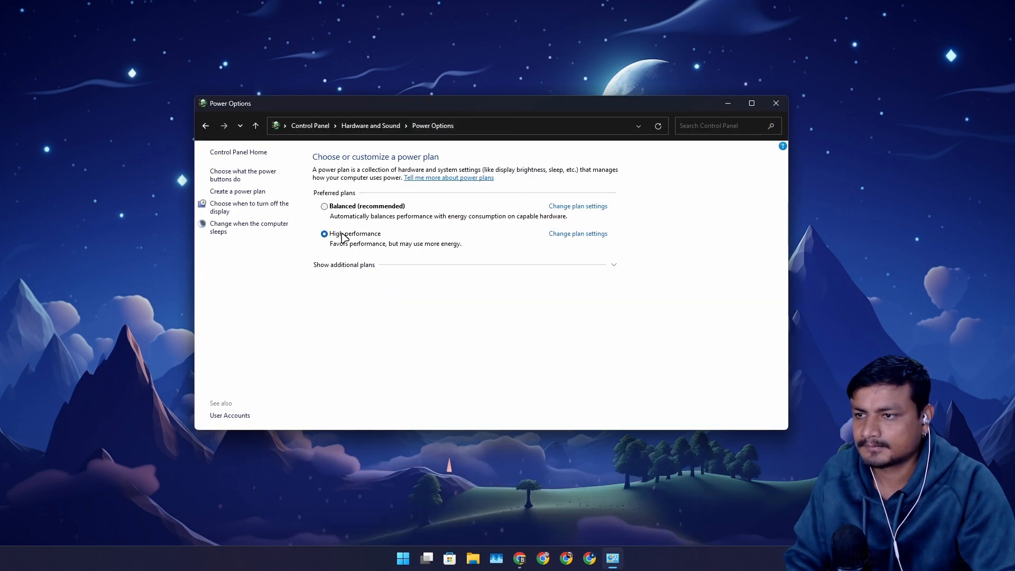
pyautogui.moveTo(346, 234)
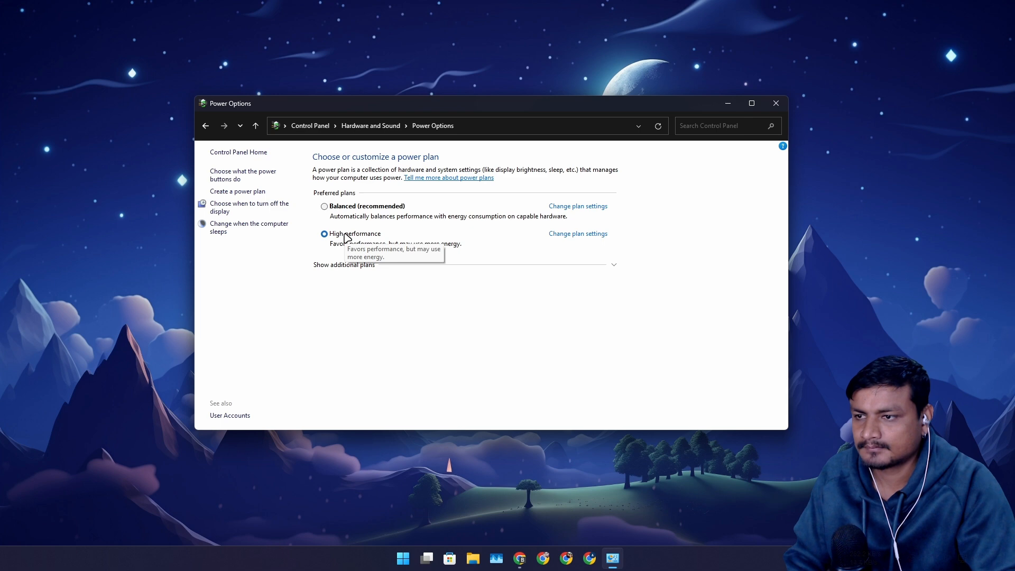
pyautogui.click(612, 264)
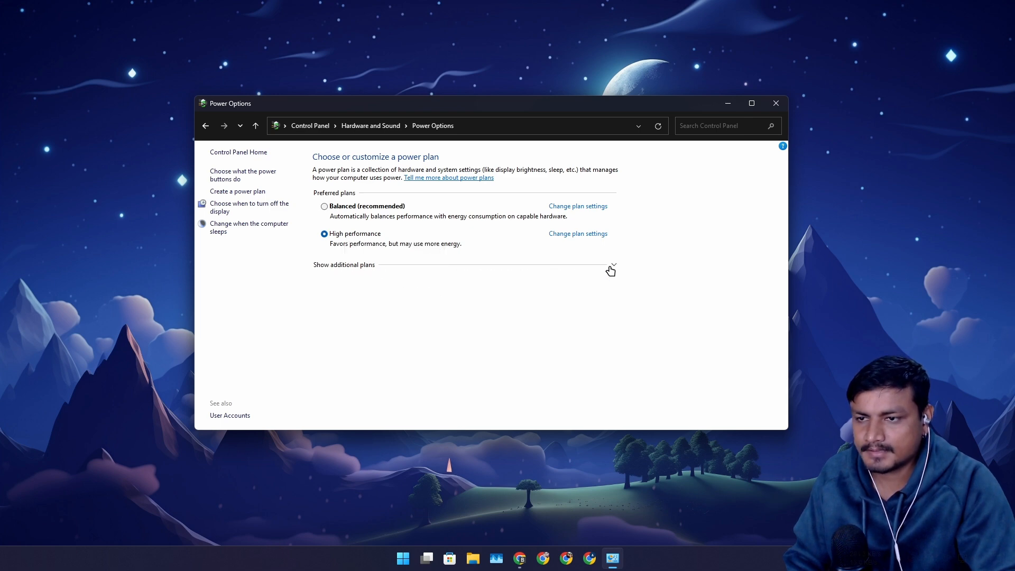
pyautogui.moveTo(537, 255)
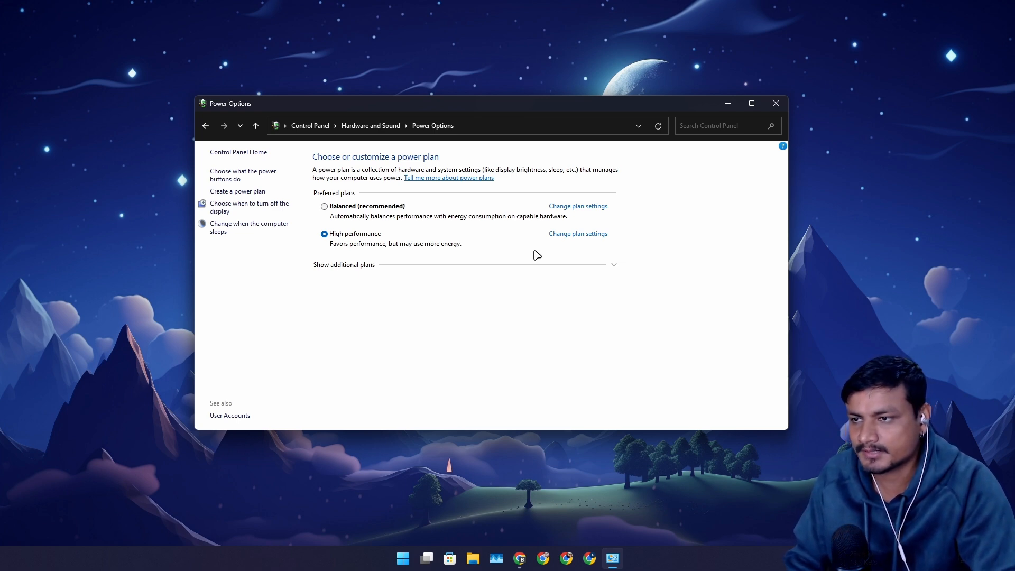
pyautogui.moveTo(497, 253)
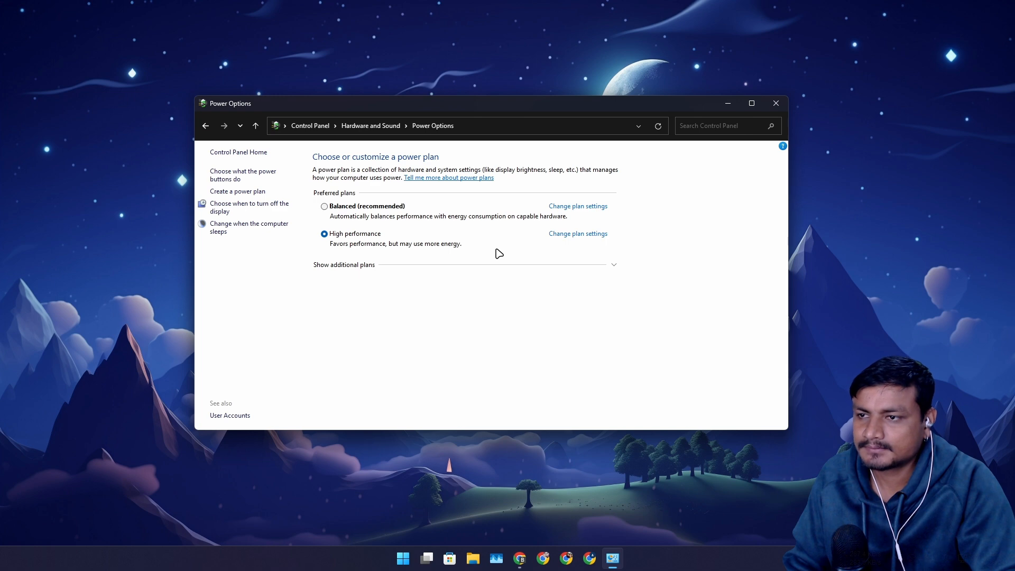
pyautogui.moveTo(503, 249)
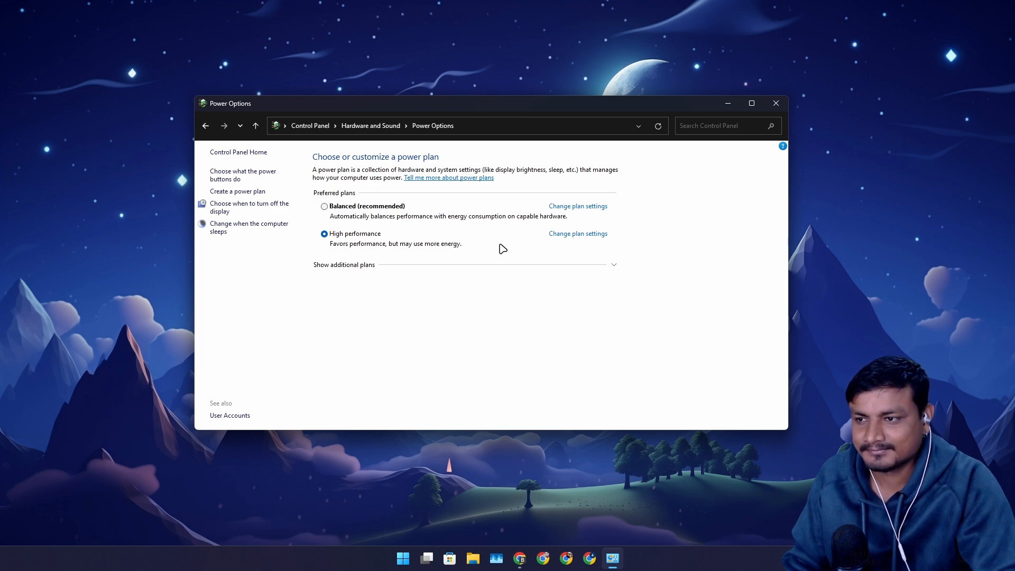
pyautogui.moveTo(252, 174)
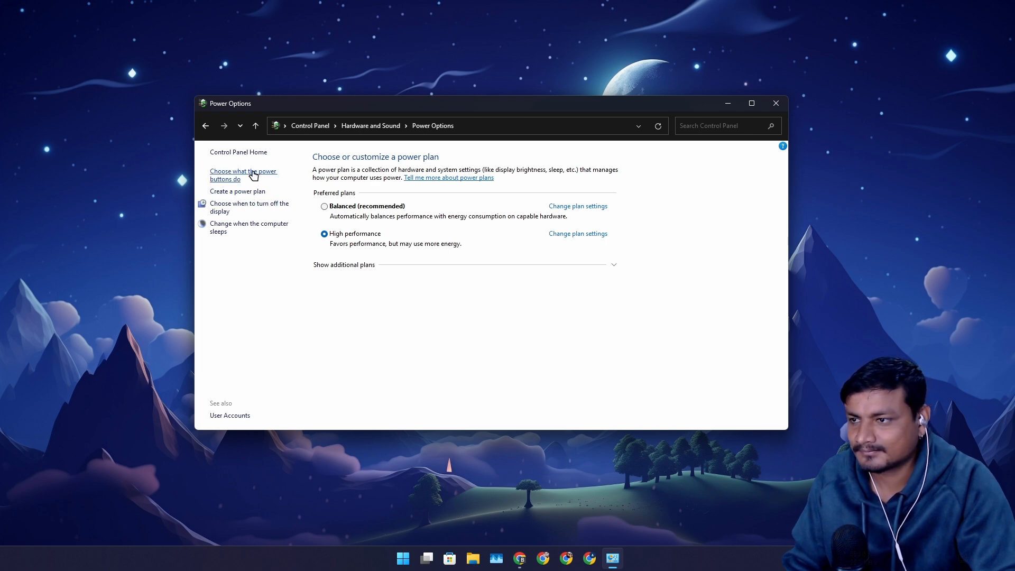
# View the power button settings with unavailable options unlocked, then close Control Panel unsaved.
pyautogui.click(243, 174)
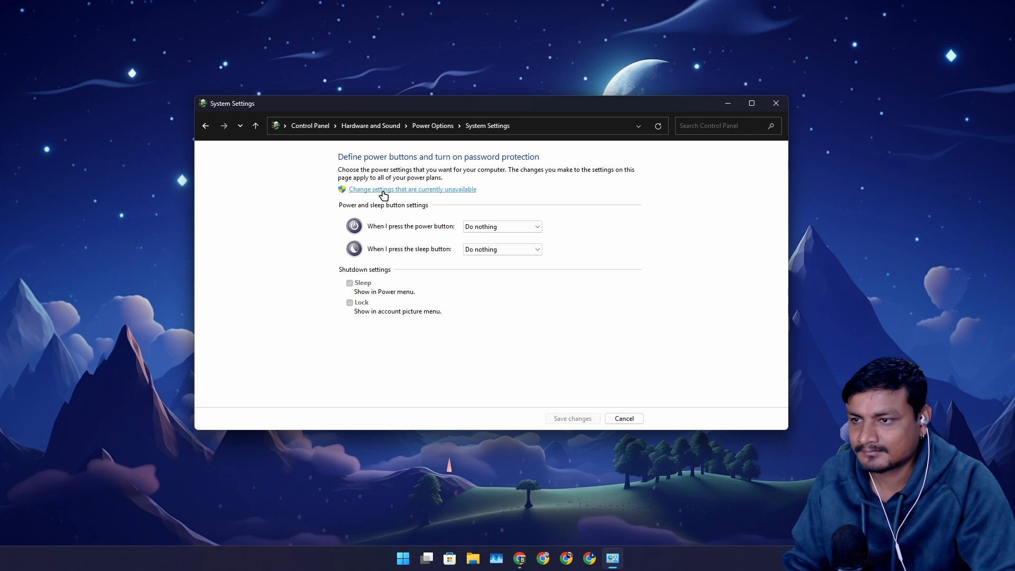
pyautogui.click(413, 189)
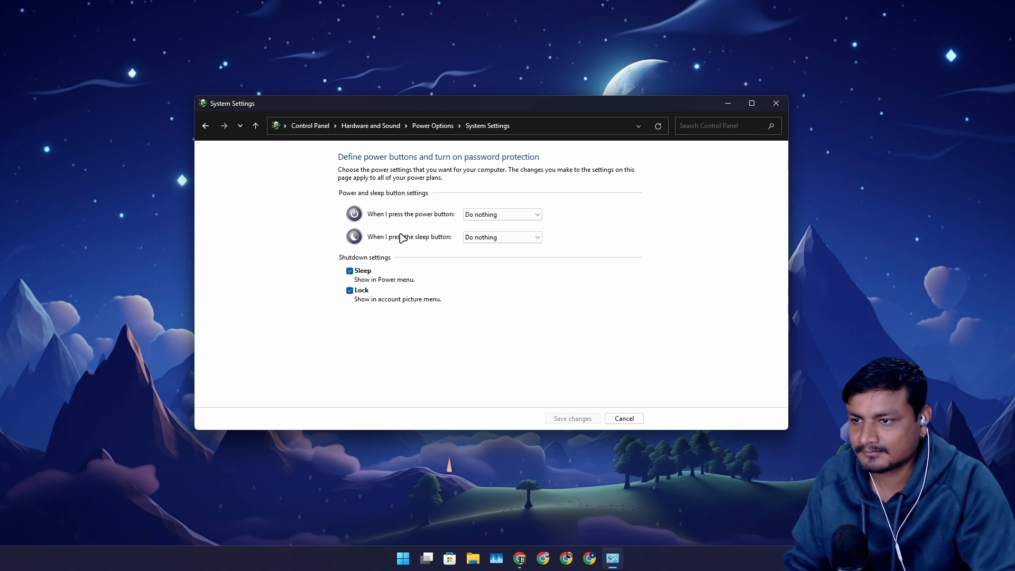
pyautogui.moveTo(412, 299)
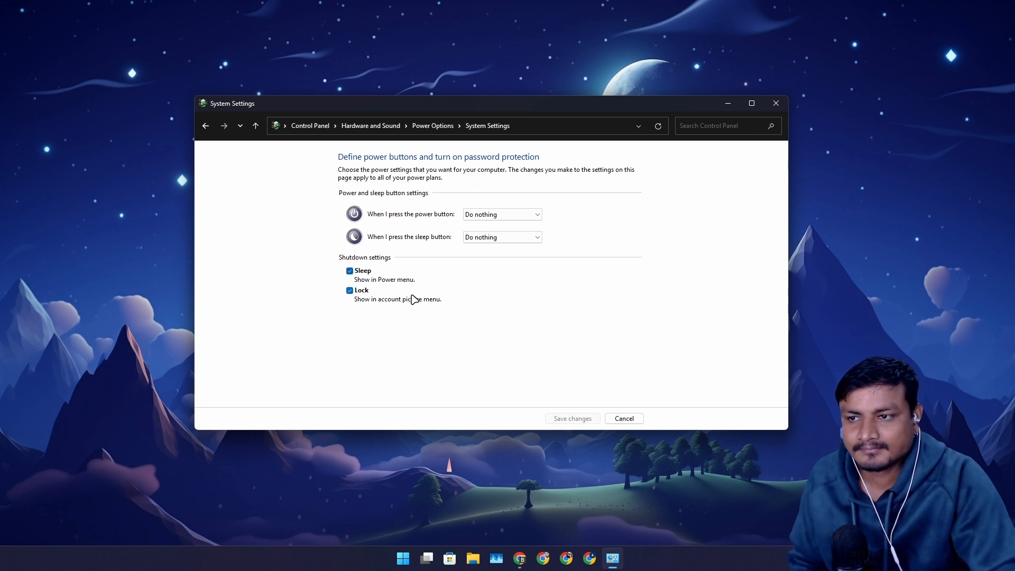
pyautogui.moveTo(621, 314)
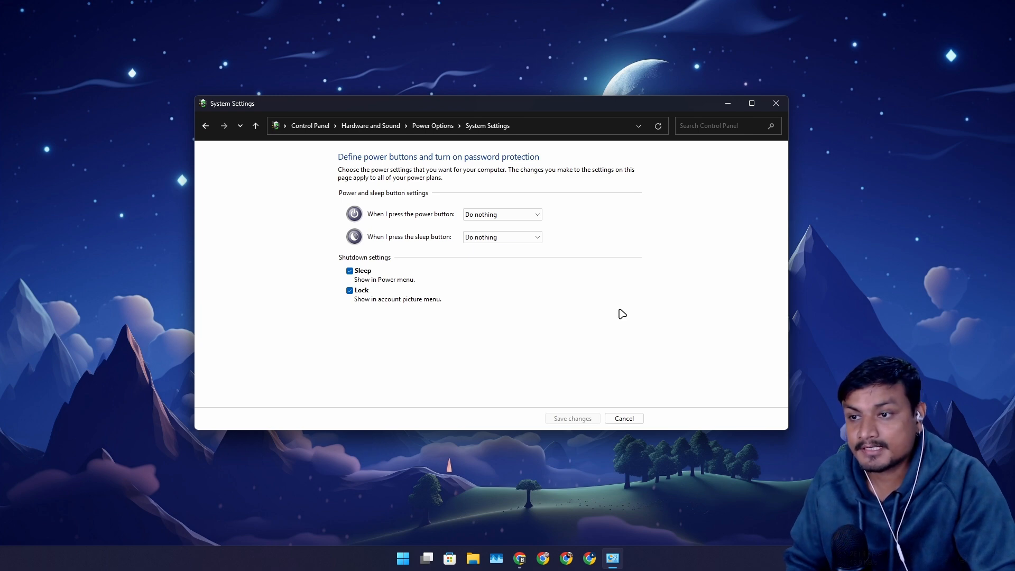
pyautogui.moveTo(388, 310)
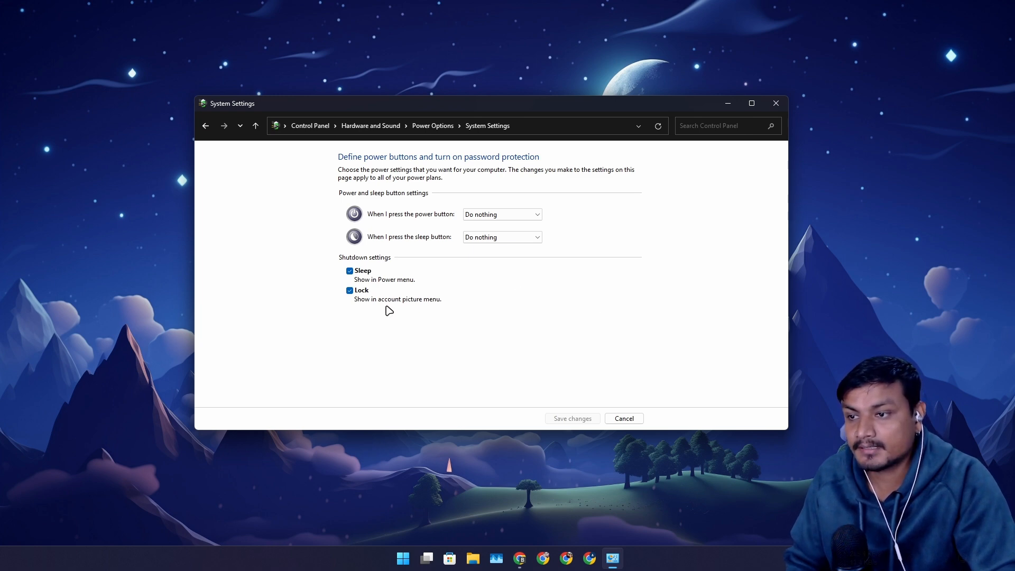
pyautogui.moveTo(580, 272)
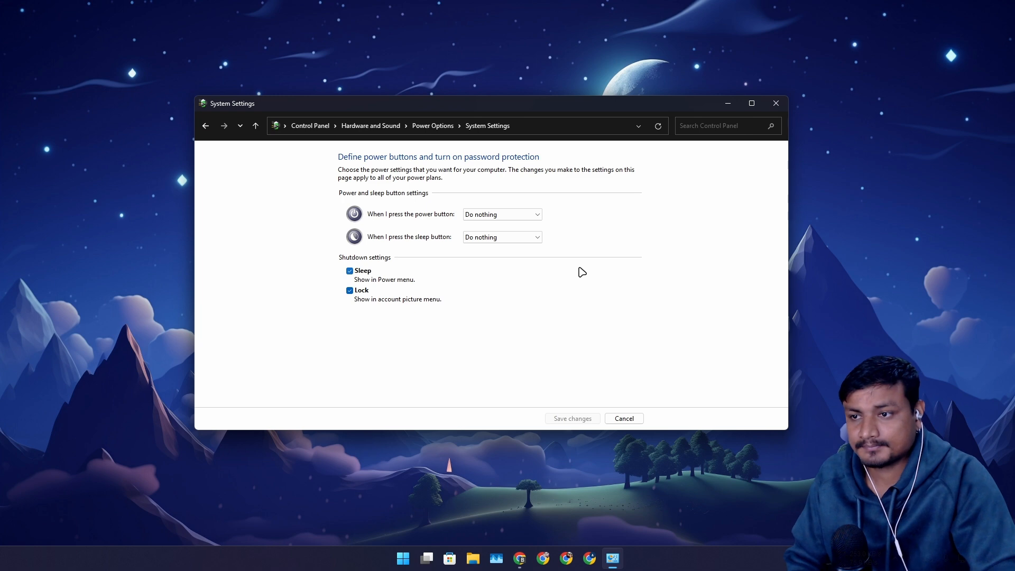
pyautogui.moveTo(780, 131)
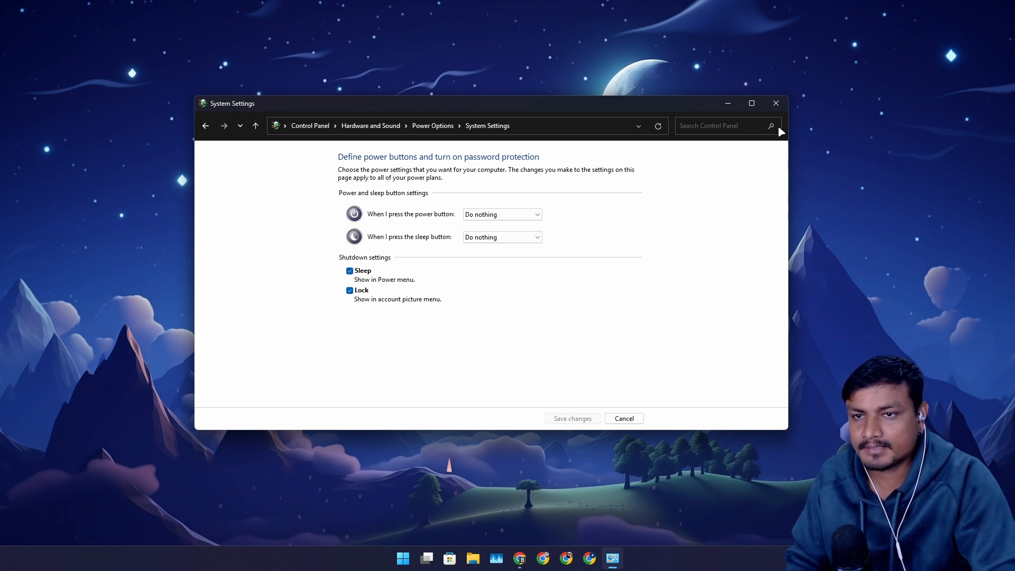
pyautogui.moveTo(774, 102)
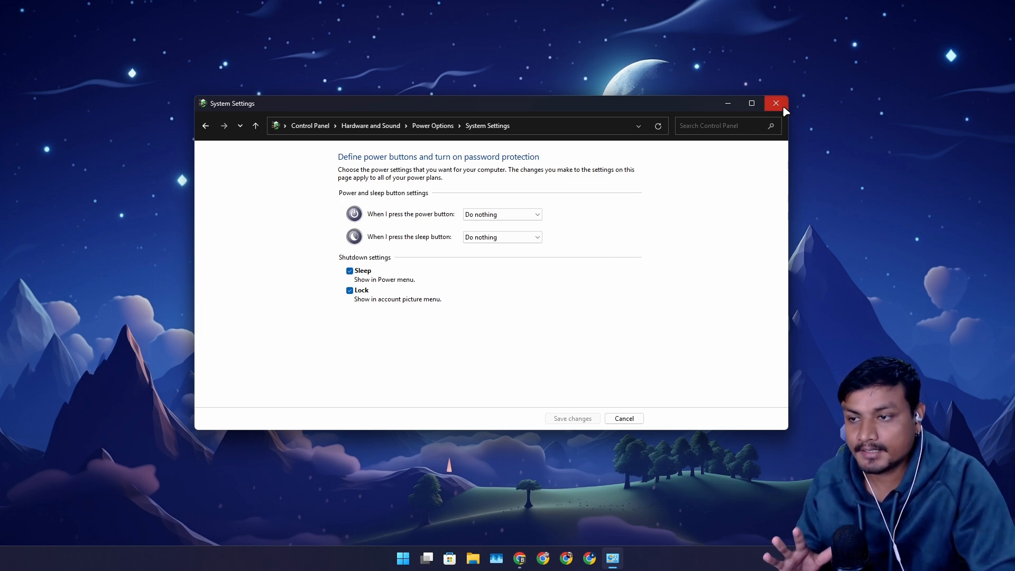
pyautogui.click(775, 103)
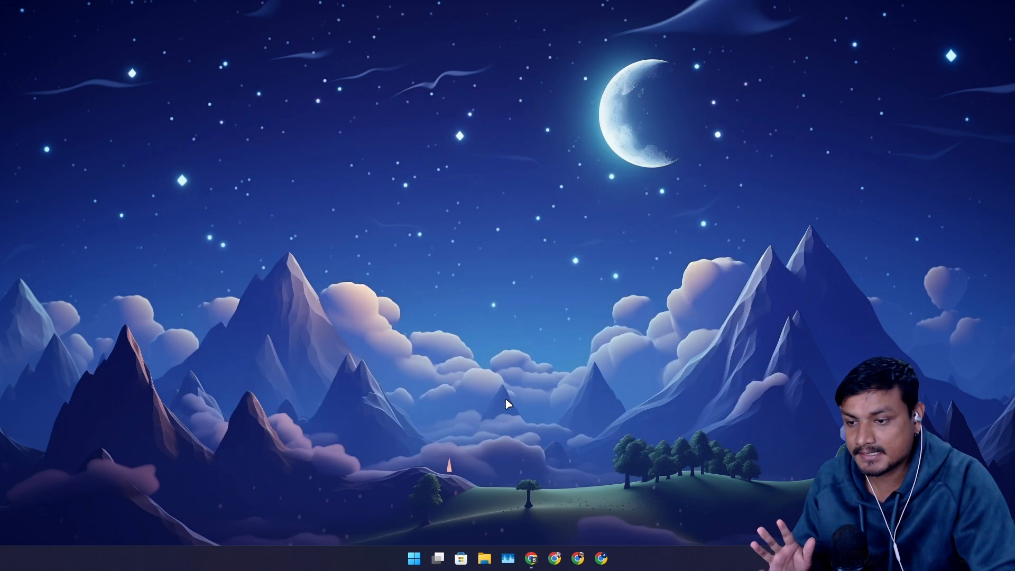
# Search Start for 'wintu' and launch Wintoys to its Home dashboard.
pyautogui.click(413, 557)
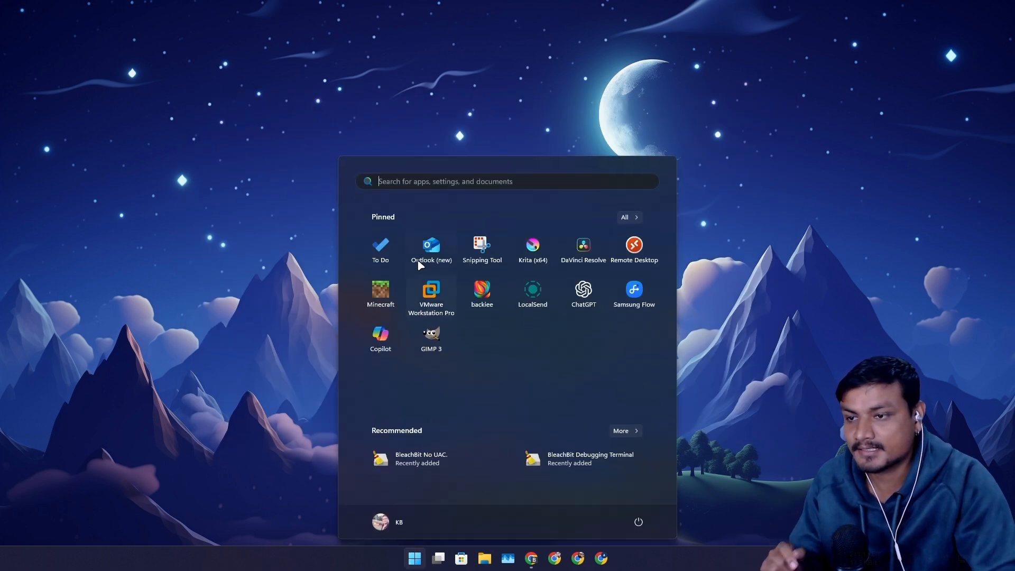
pyautogui.click(507, 181)
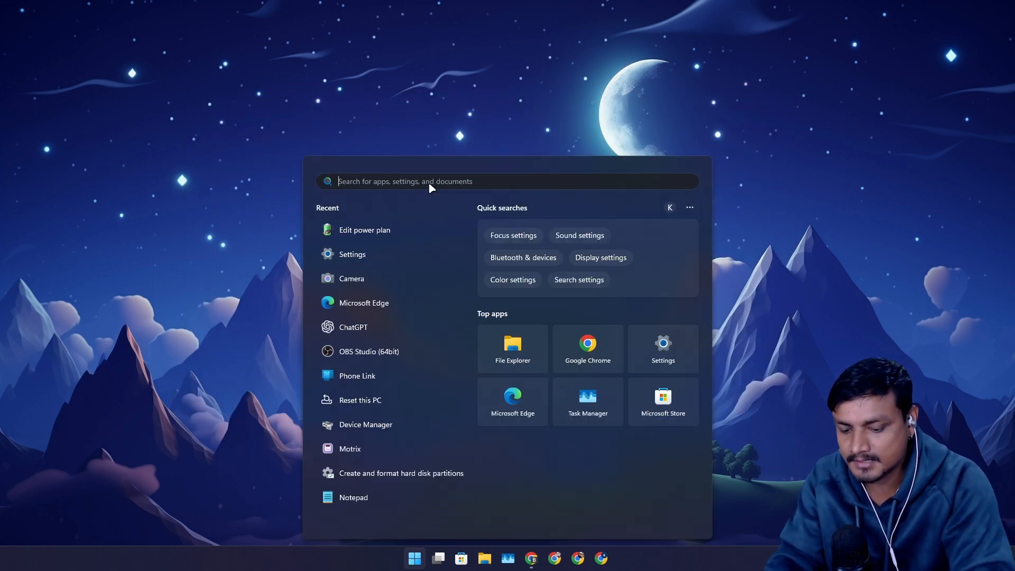
pyautogui.write('wintu')
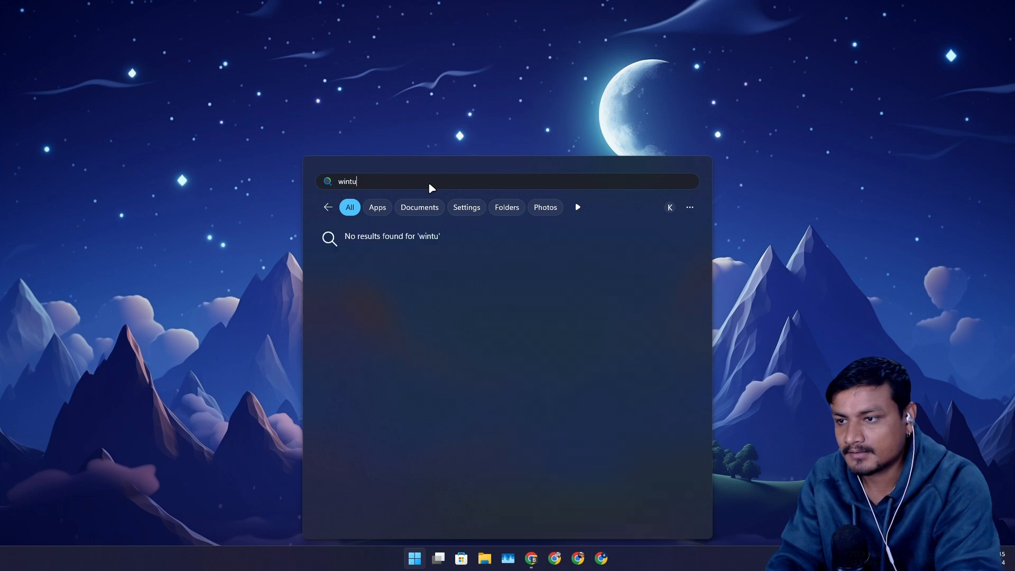
pyautogui.press('Escape')
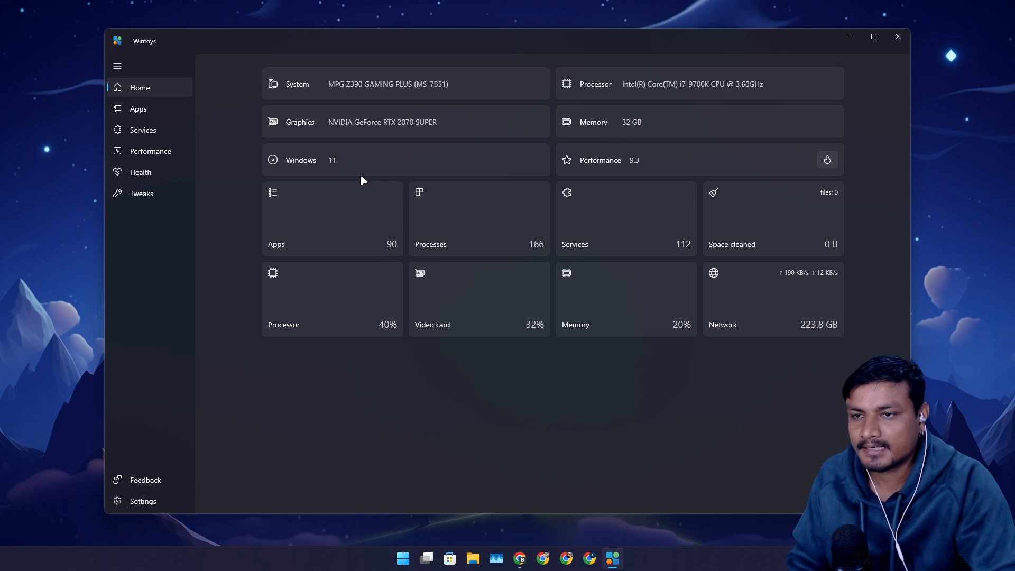
pyautogui.moveTo(521, 172)
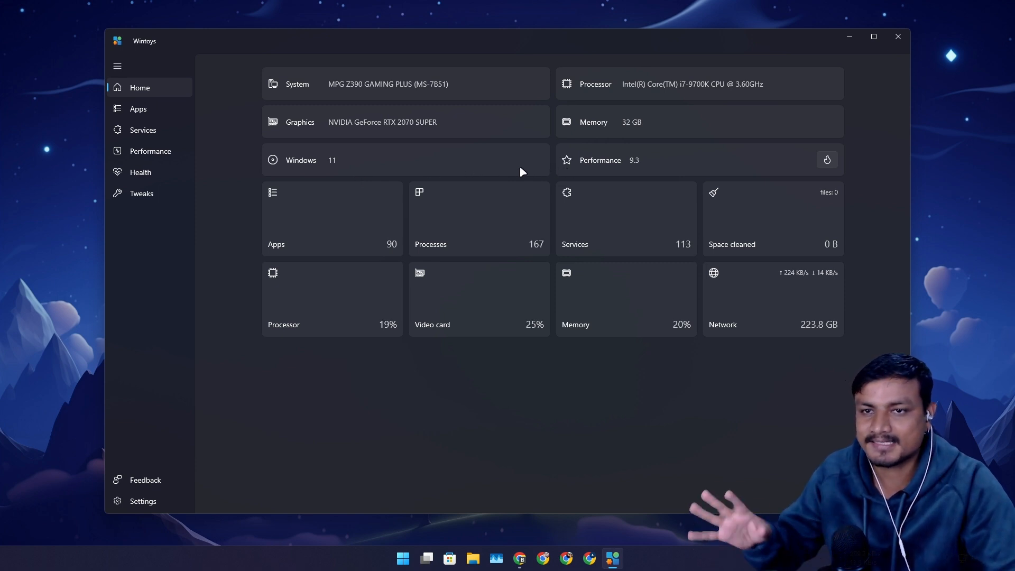
pyautogui.moveTo(302, 162)
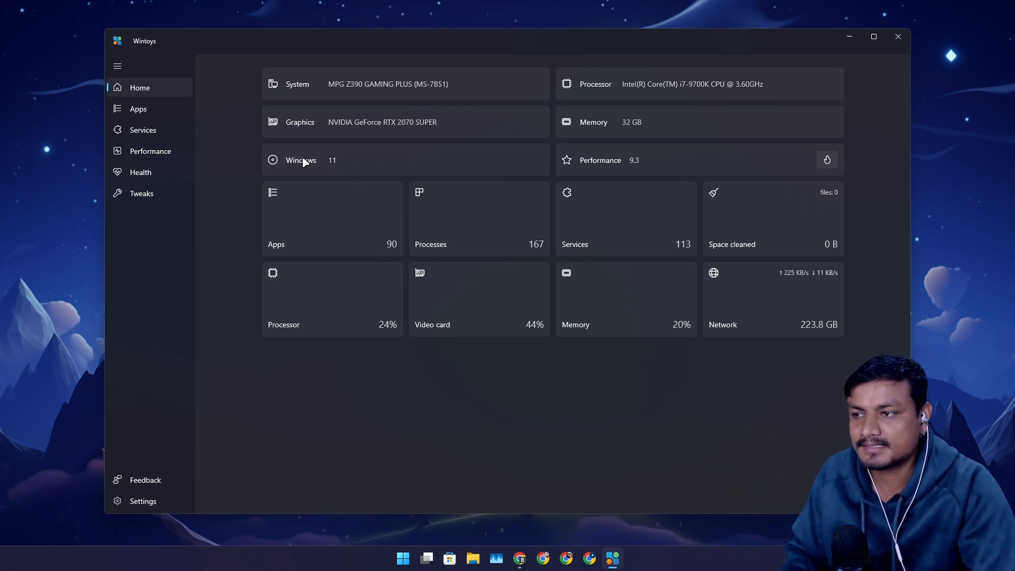
pyautogui.moveTo(141, 173)
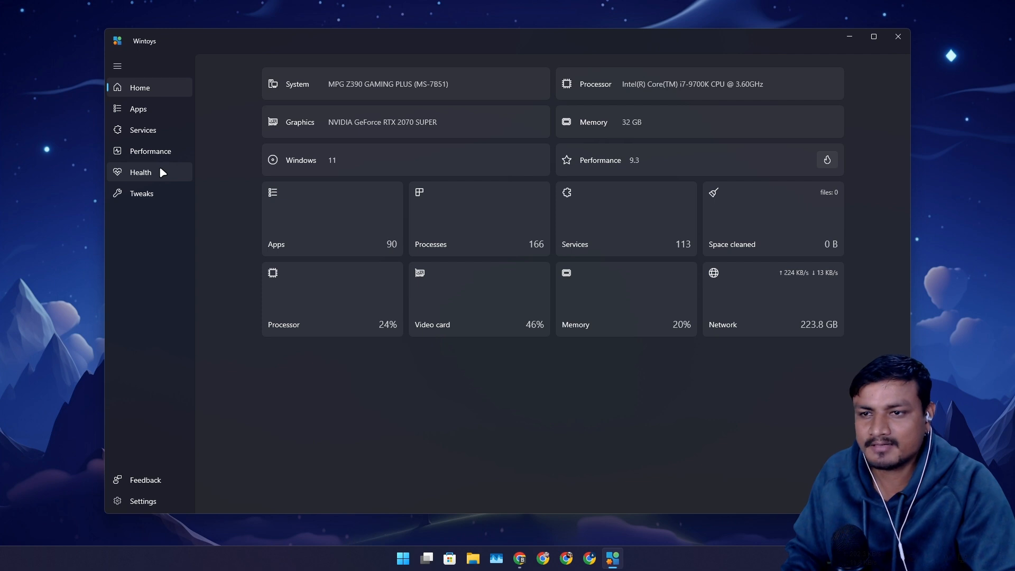
# Show the Health page to check the Fast startup toggle is off.
pyautogui.click(141, 173)
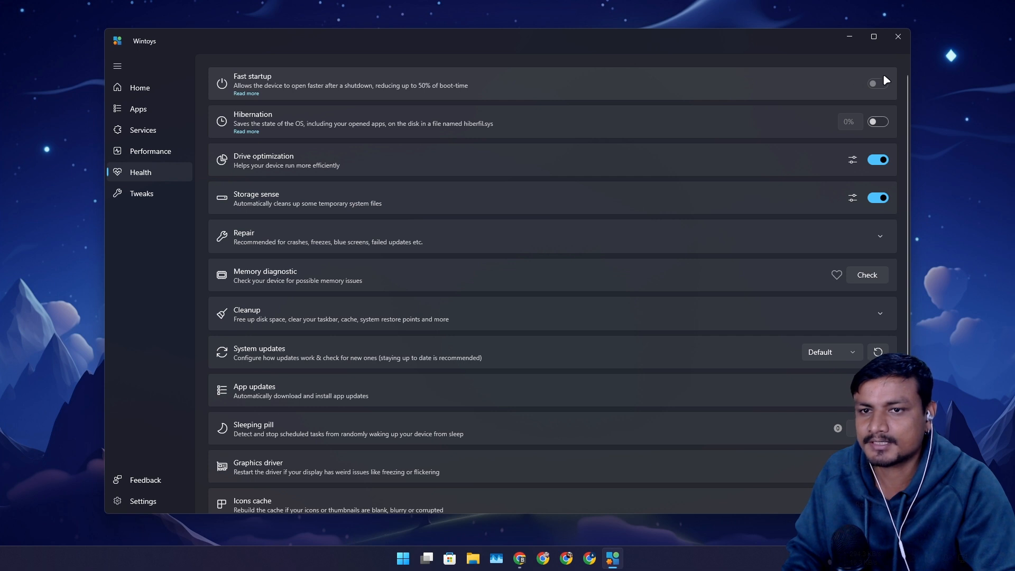
pyautogui.moveTo(261, 110)
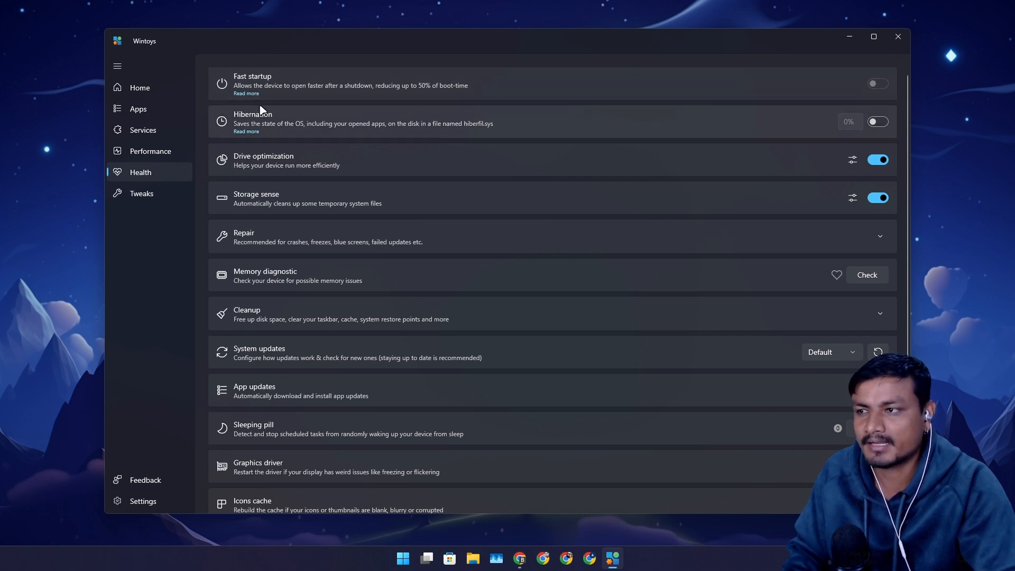
pyautogui.moveTo(283, 93)
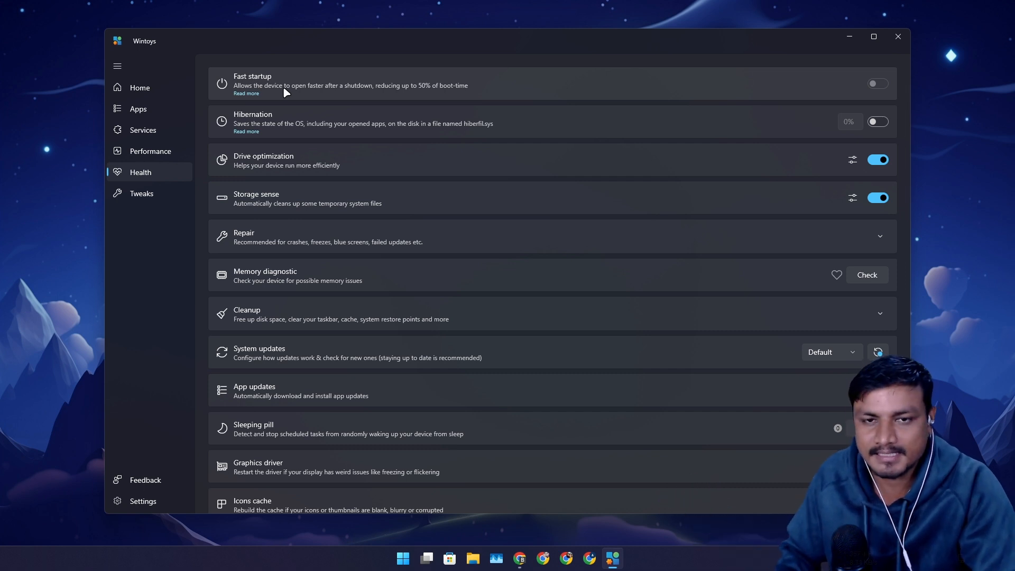
pyautogui.moveTo(412, 39)
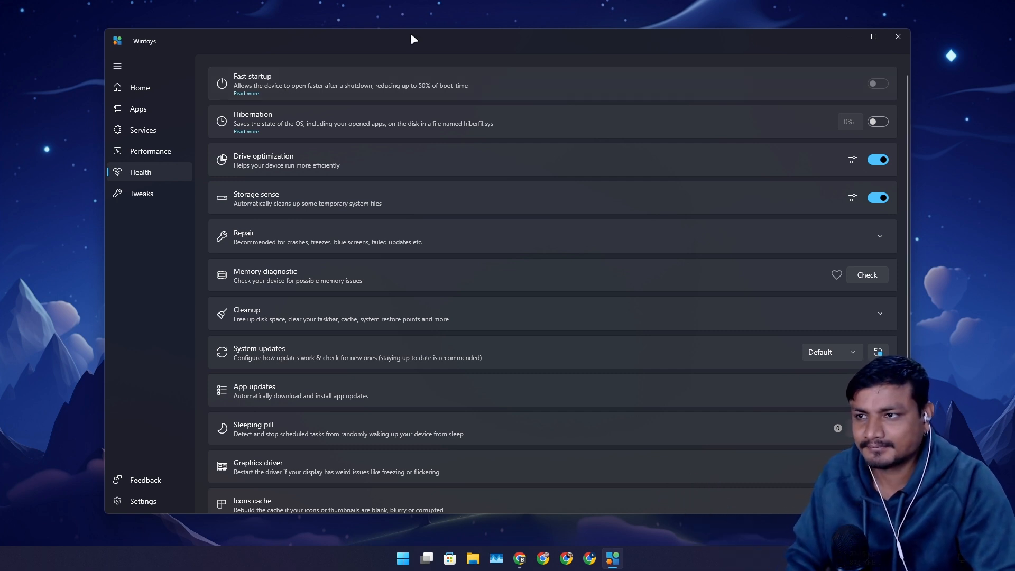
pyautogui.moveTo(418, 38)
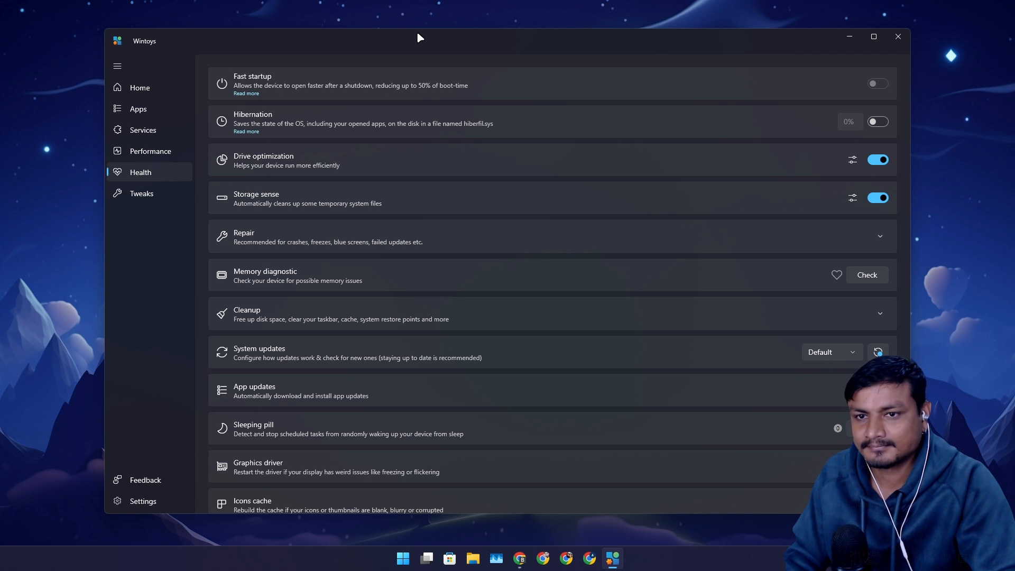
pyautogui.moveTo(149, 108)
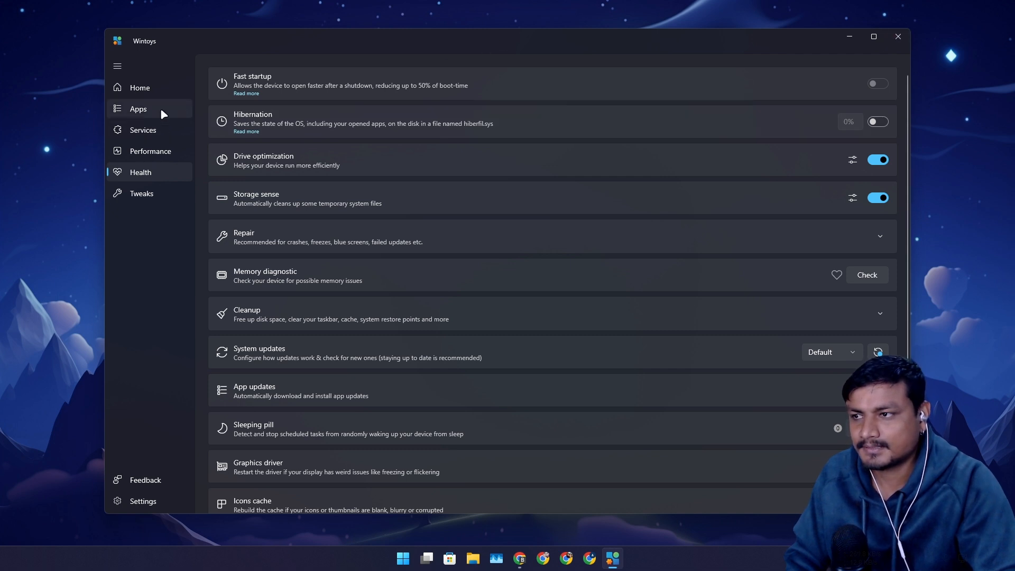
# Load the Apps list of 90 installed programs, then close Wintoys.
pyautogui.click(137, 108)
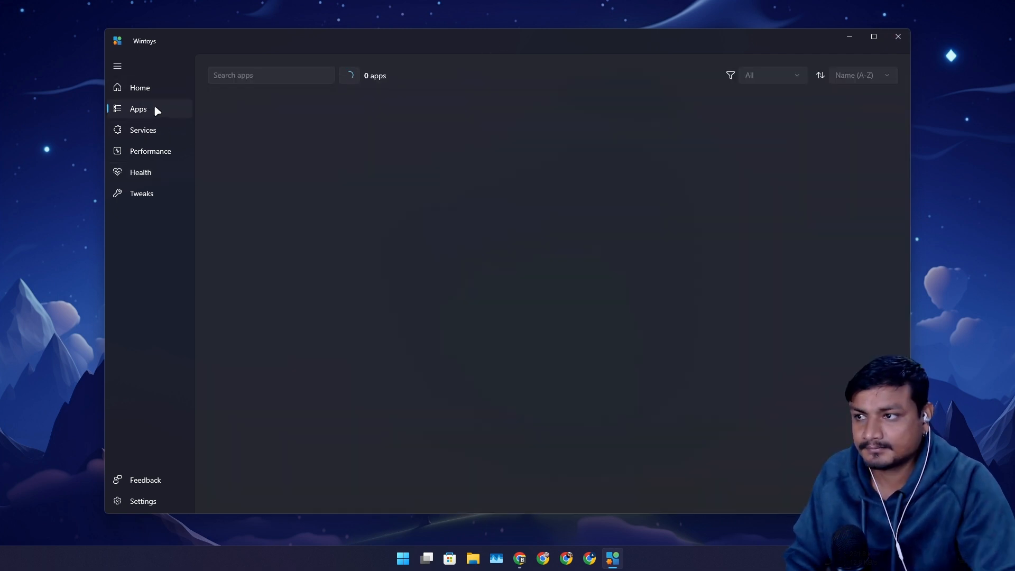
pyautogui.moveTo(161, 115)
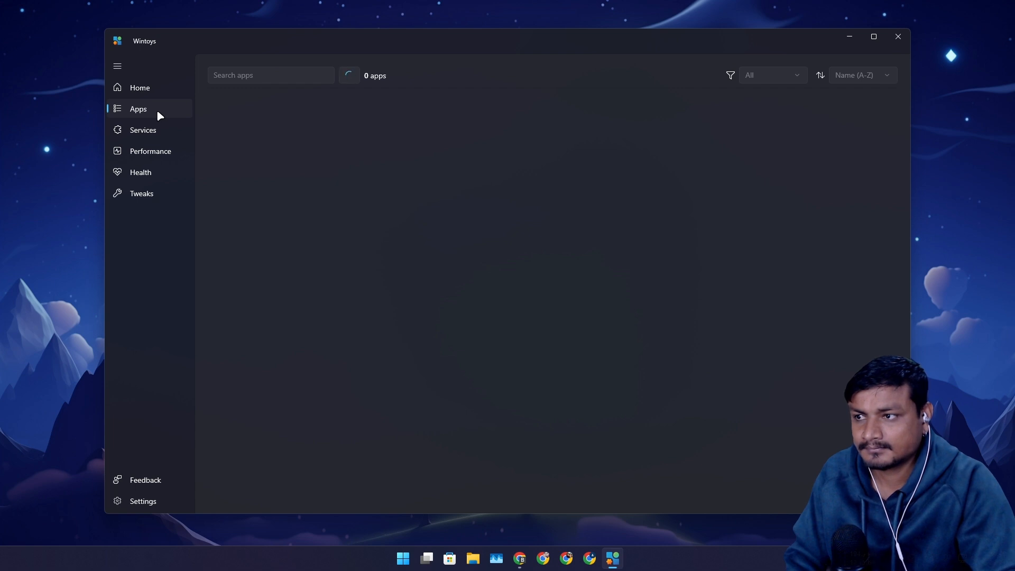
pyautogui.moveTo(140, 88)
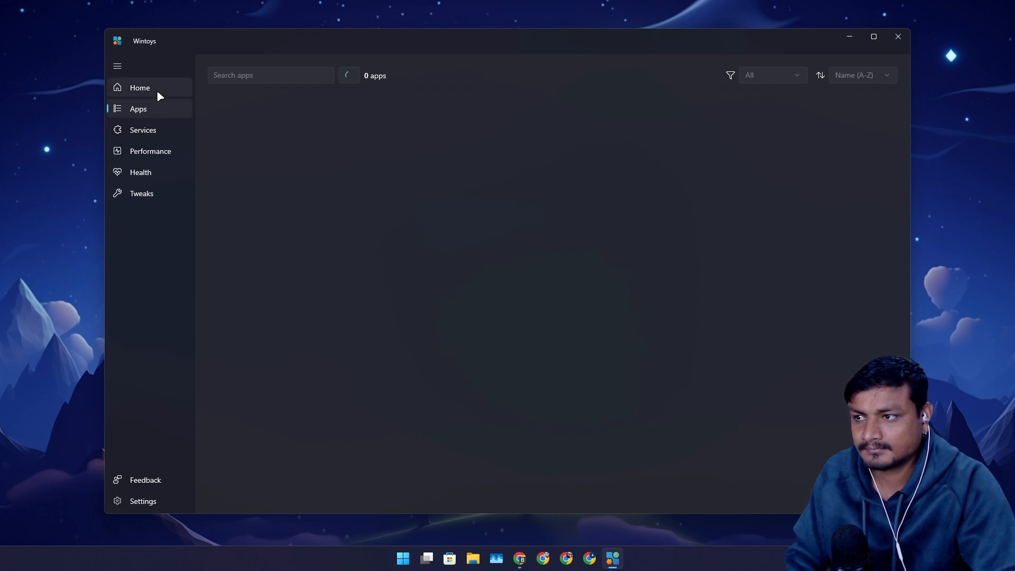
pyautogui.click(137, 107)
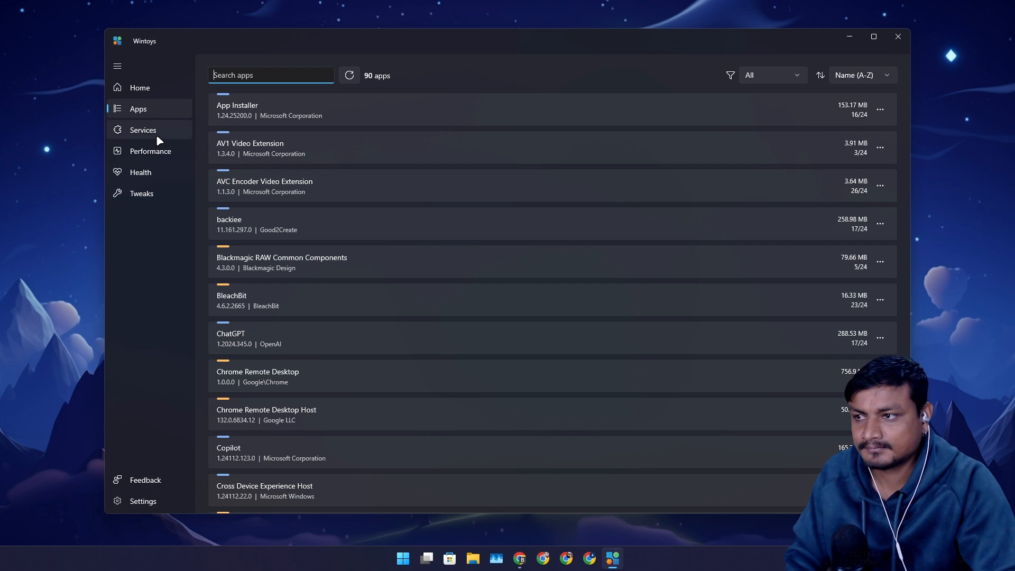
pyautogui.moveTo(692, 142)
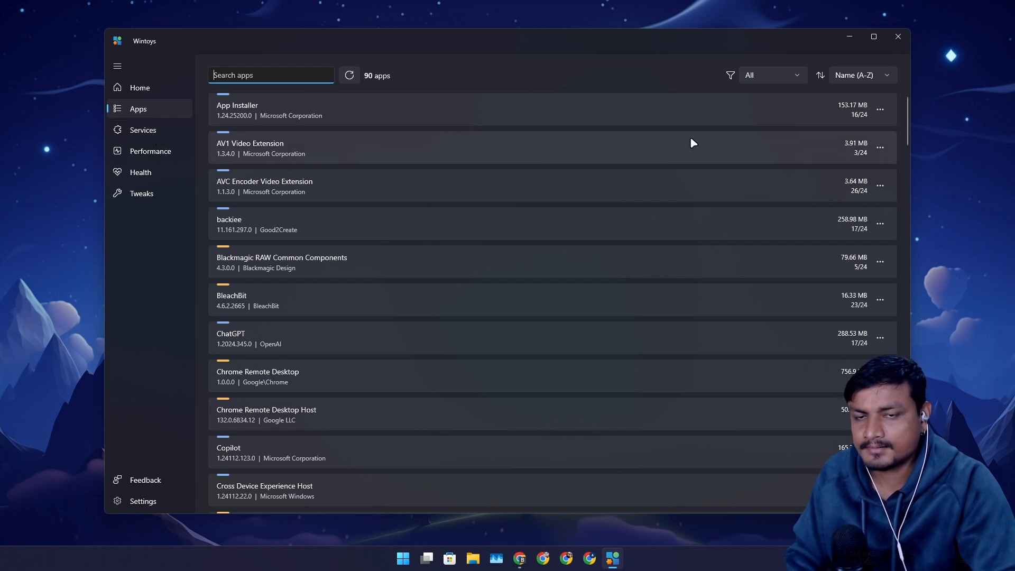
pyautogui.moveTo(877, 66)
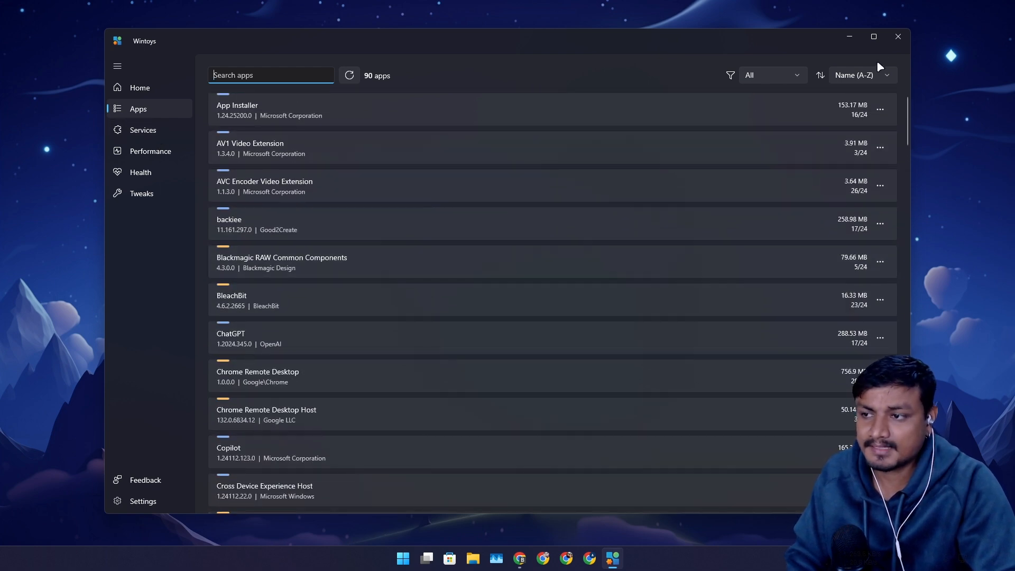
pyautogui.moveTo(897, 37)
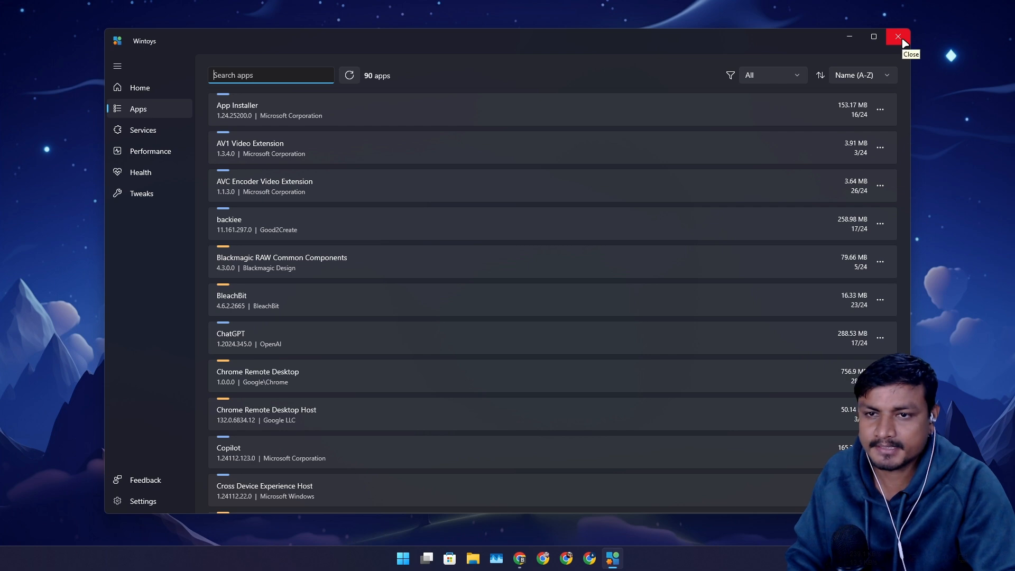
pyautogui.click(898, 37)
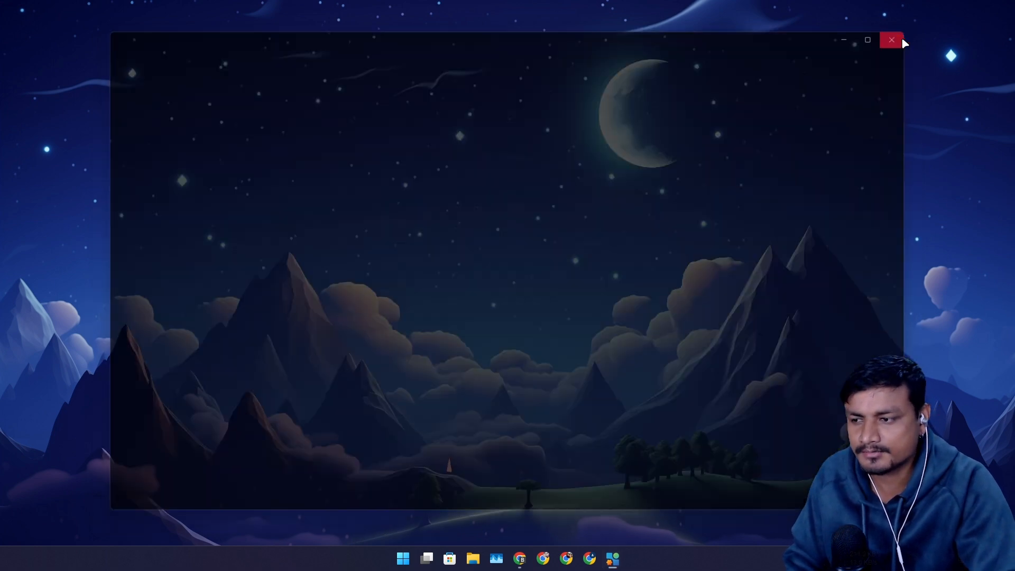
pyautogui.click(891, 39)
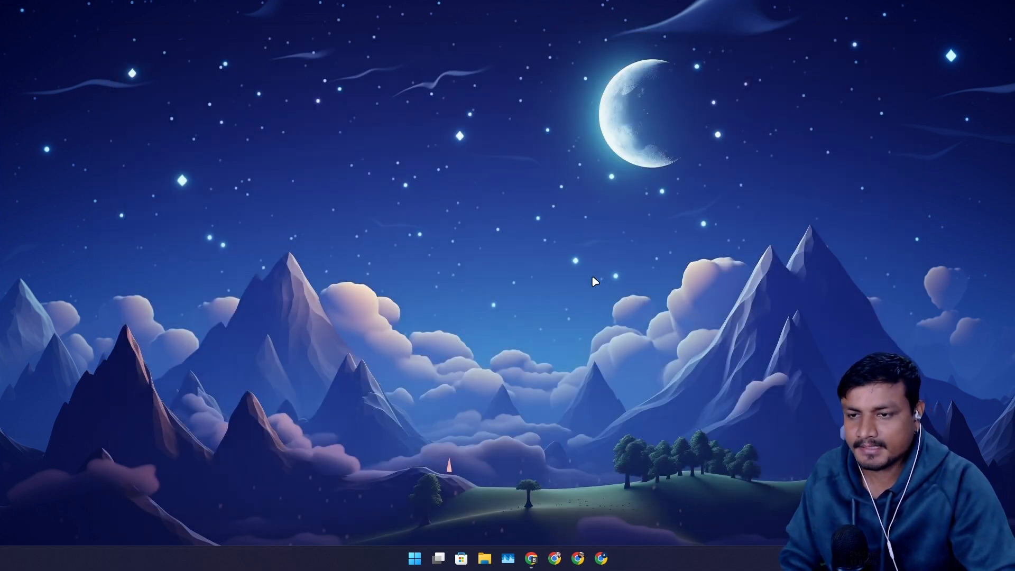
pyautogui.moveTo(605, 314)
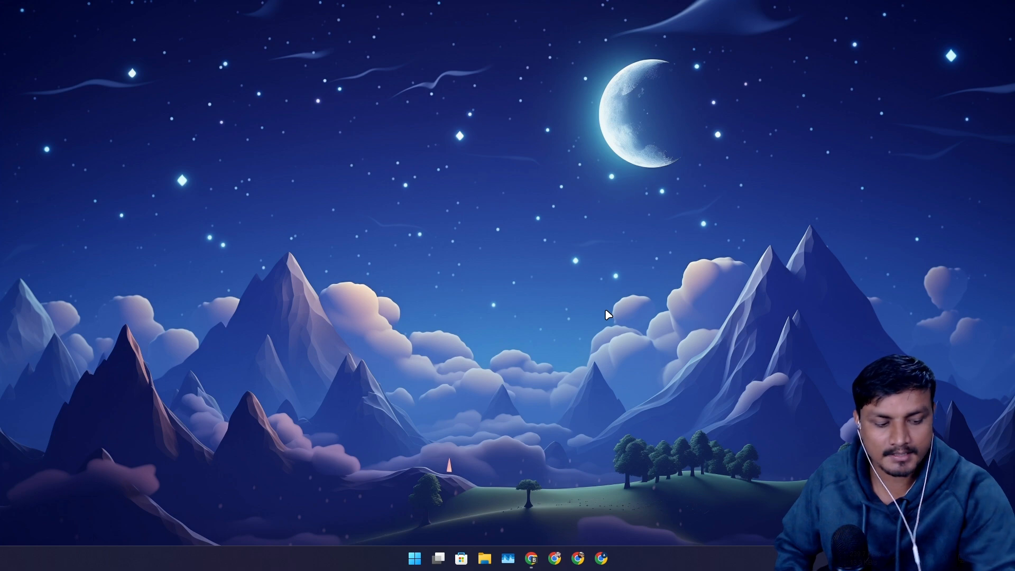
pyautogui.moveTo(681, 298)
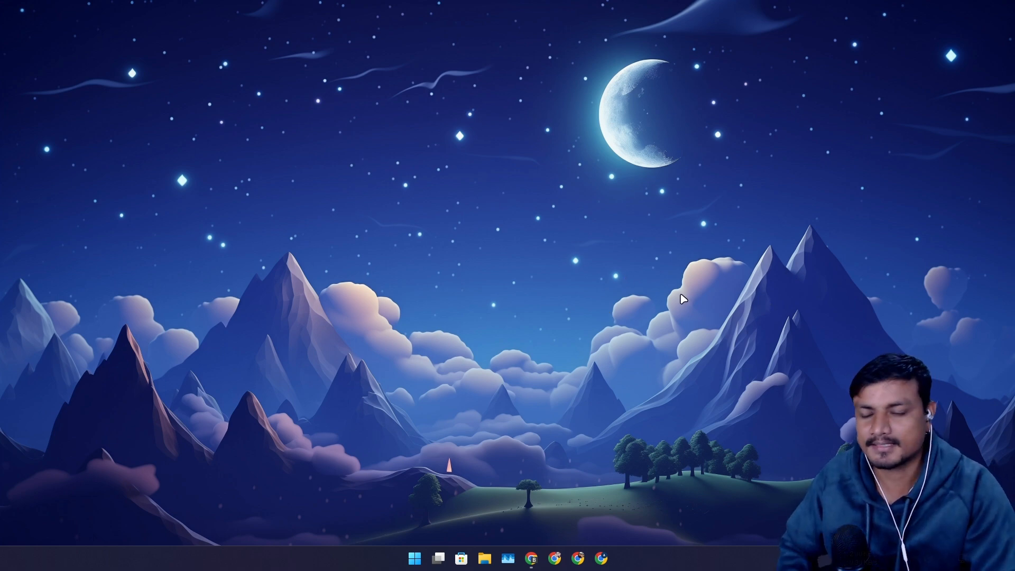
# Bring back the AI Studio Stream Realtime page and close the browser to the desktop.
pyautogui.click(532, 558)
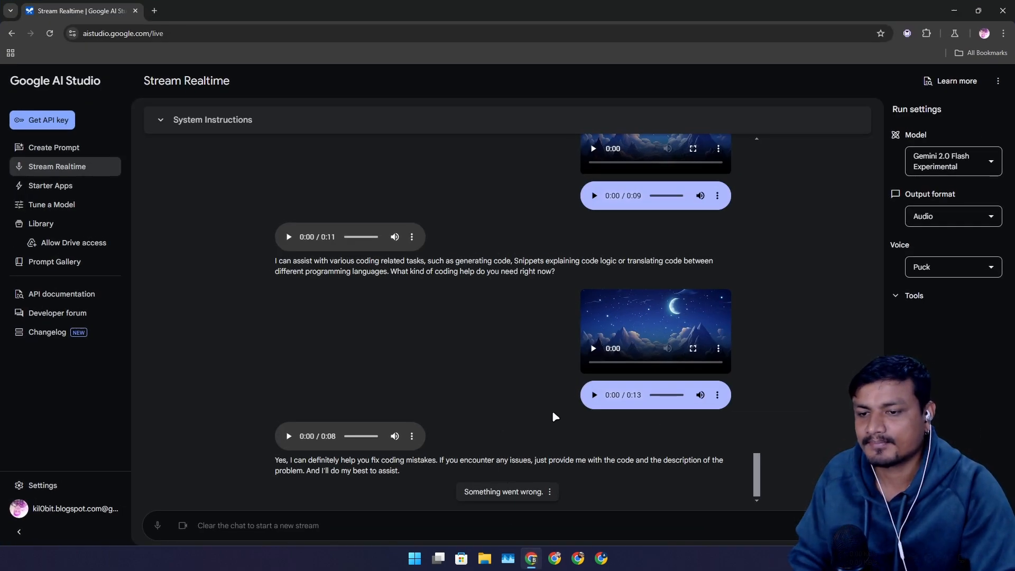
pyautogui.moveTo(951, 160)
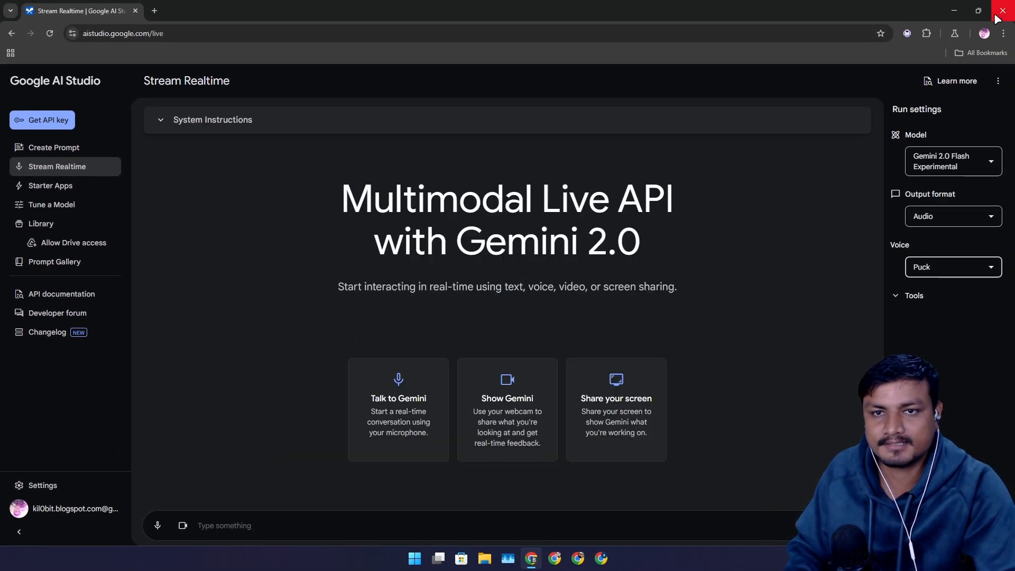
pyautogui.click(1004, 11)
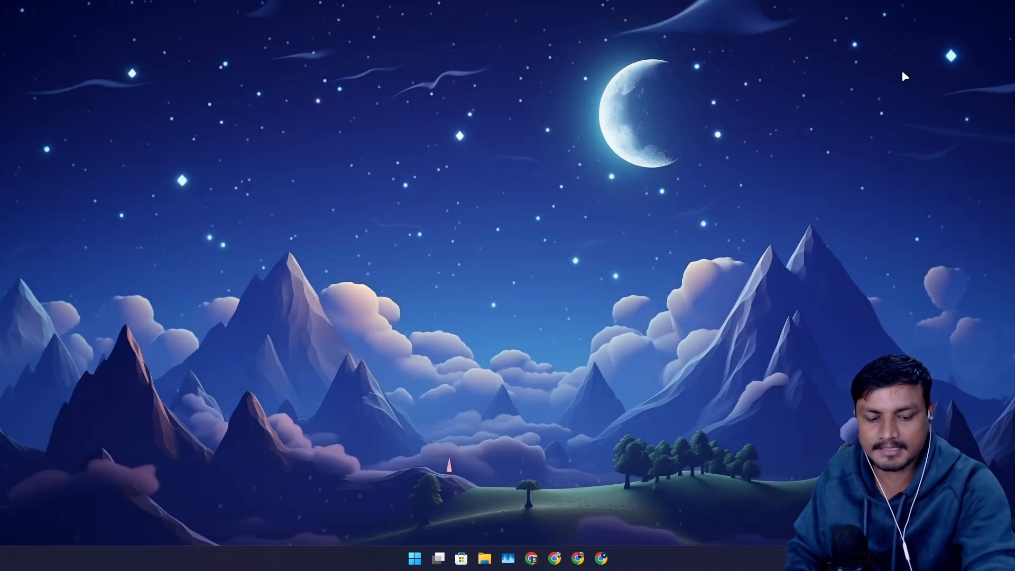